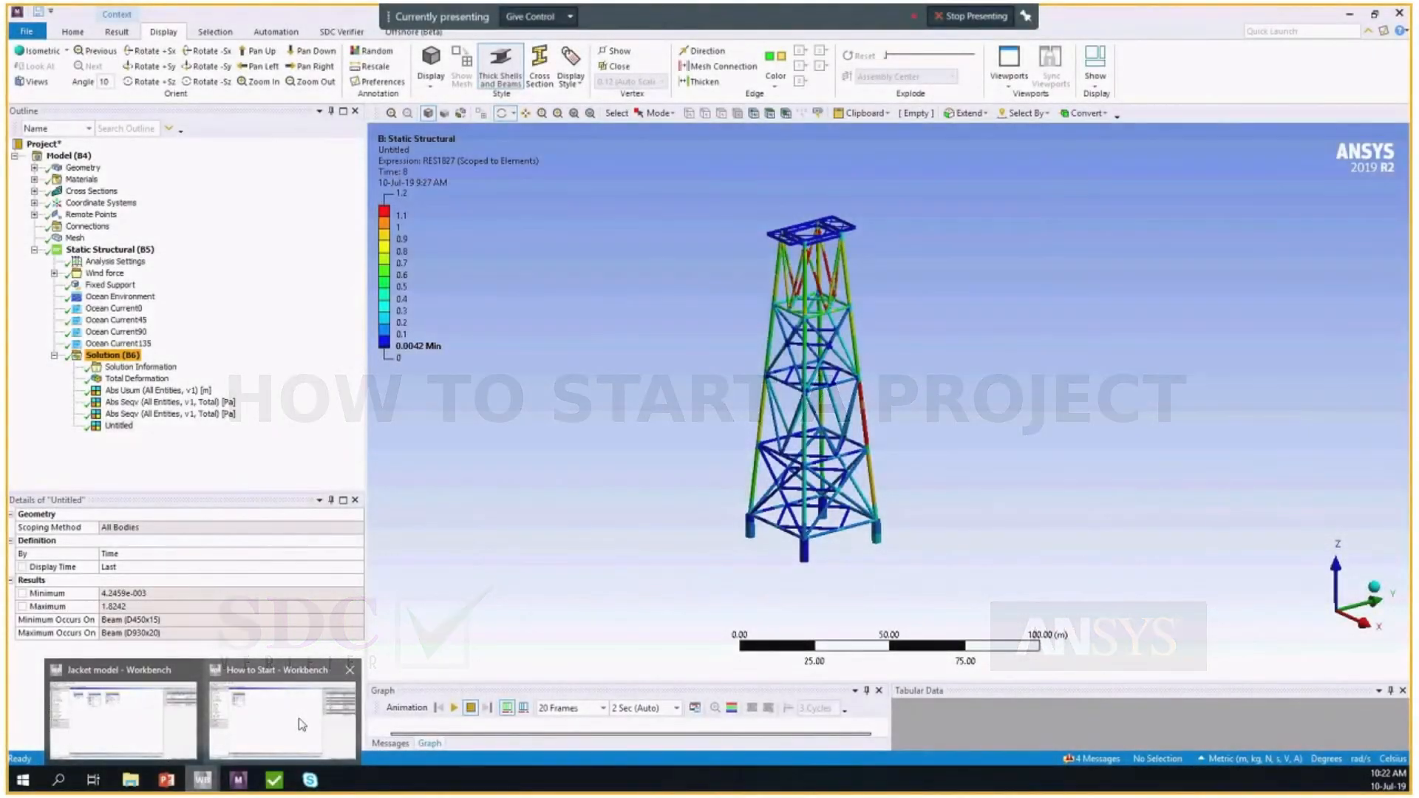
# Switch from the jacket results window to the 'How to Start' Workbench project.
pyautogui.click(281, 714)
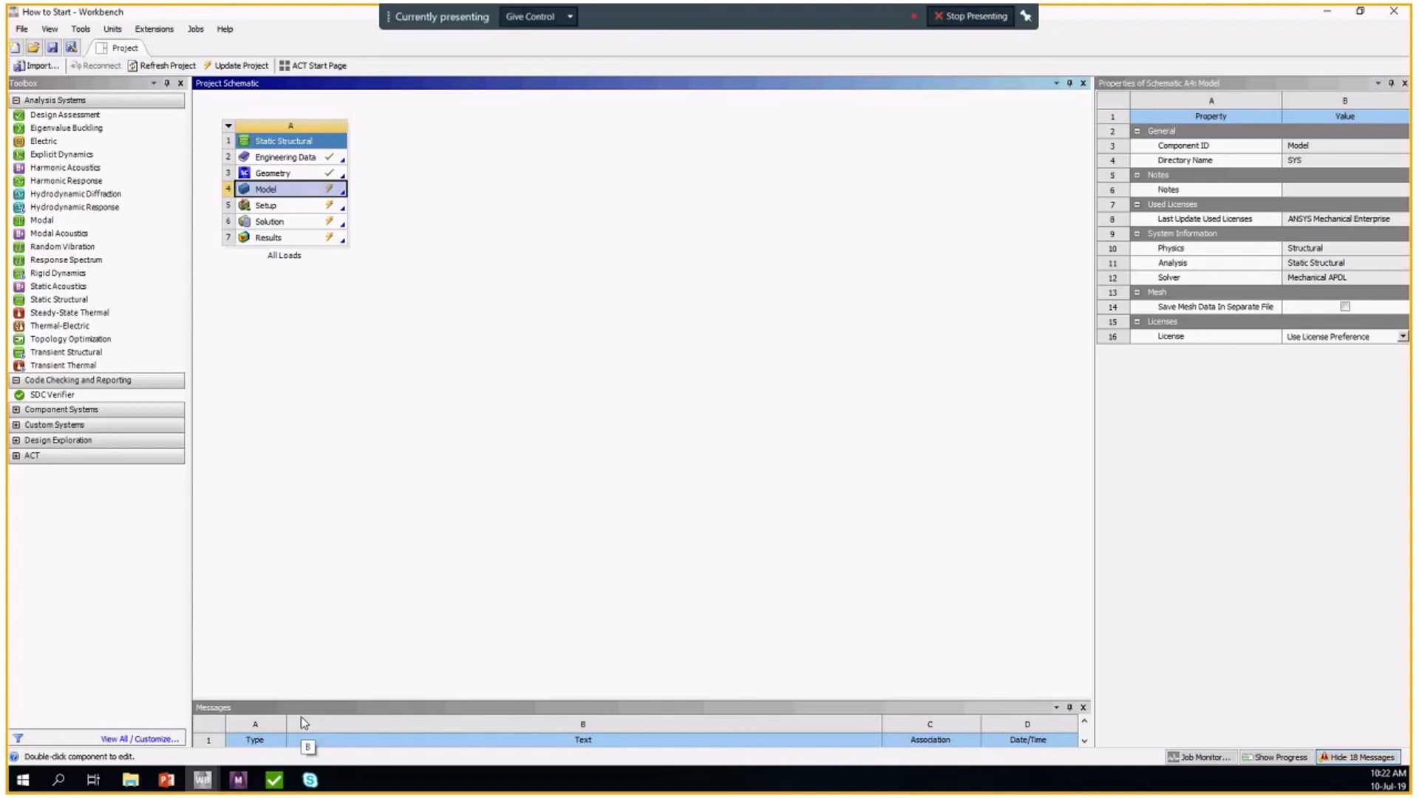
pyautogui.moveTo(1023, 116)
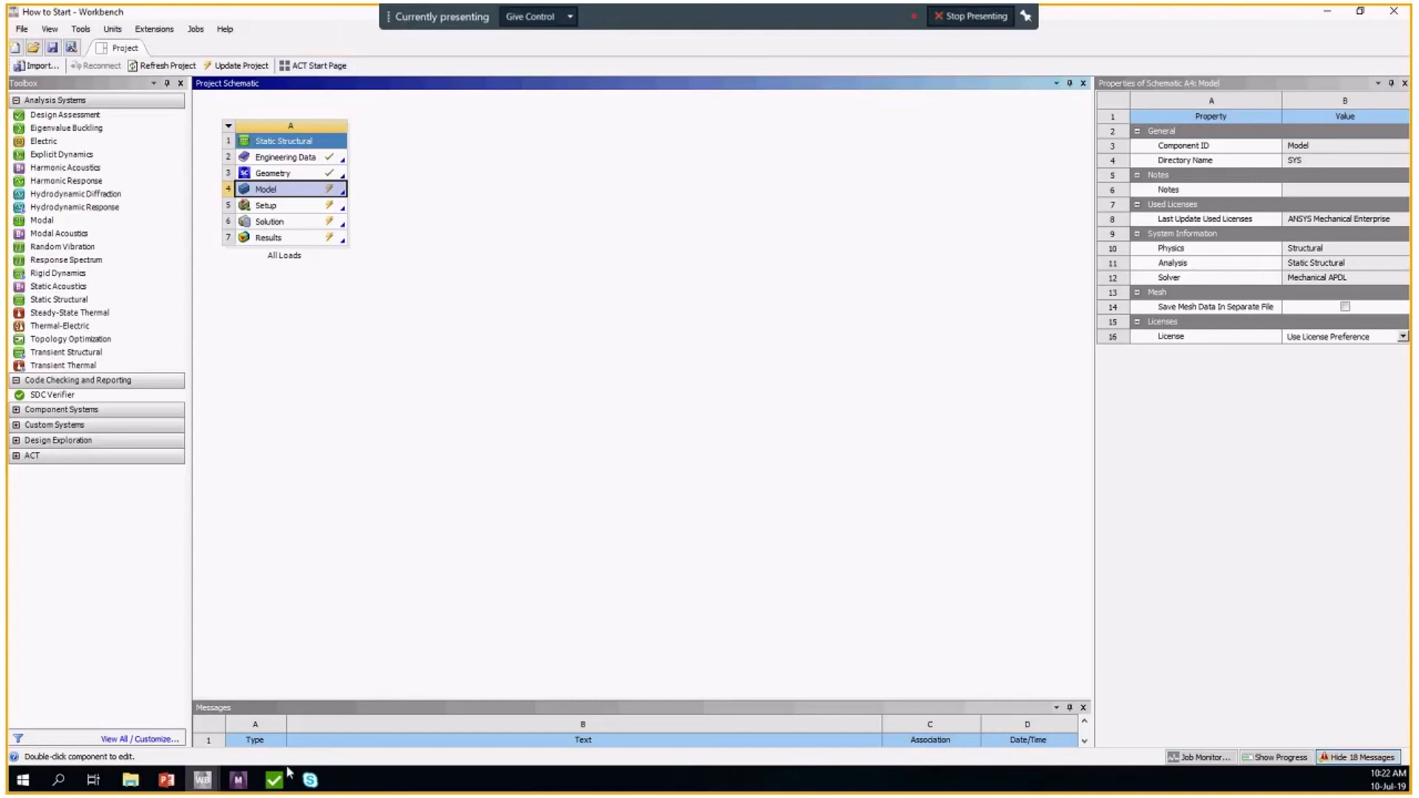
pyautogui.doubleClick(265, 189)
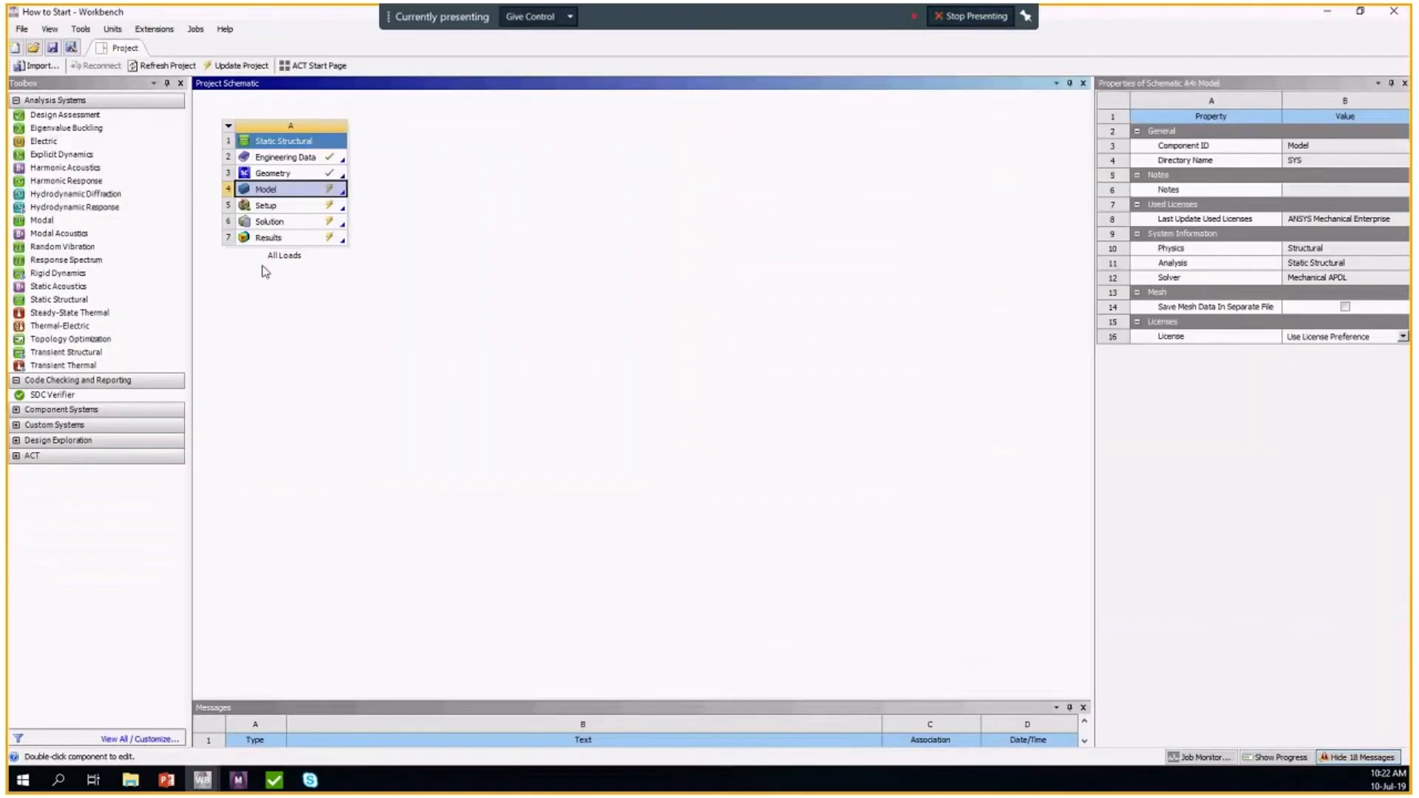
pyautogui.moveTo(154, 28)
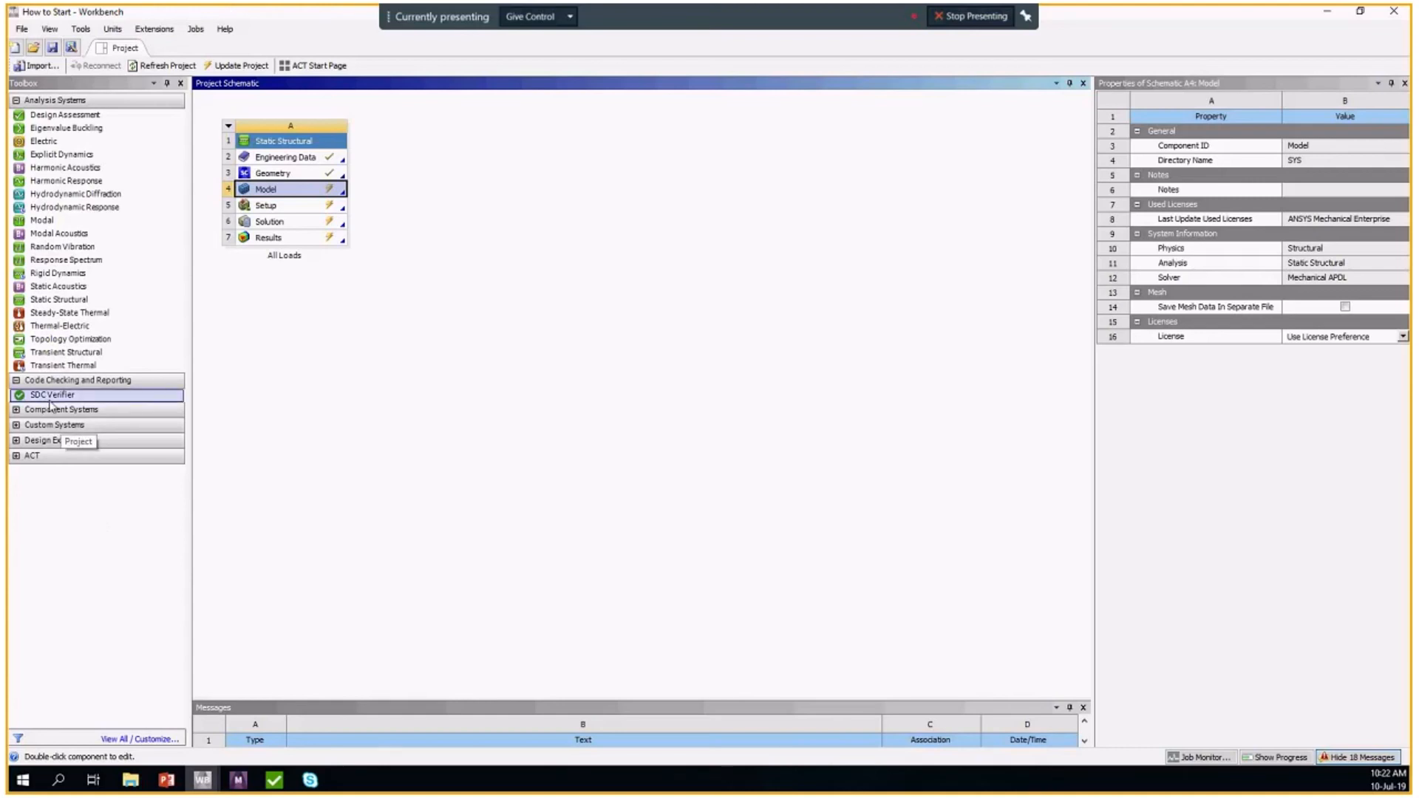
pyautogui.moveTo(100, 394)
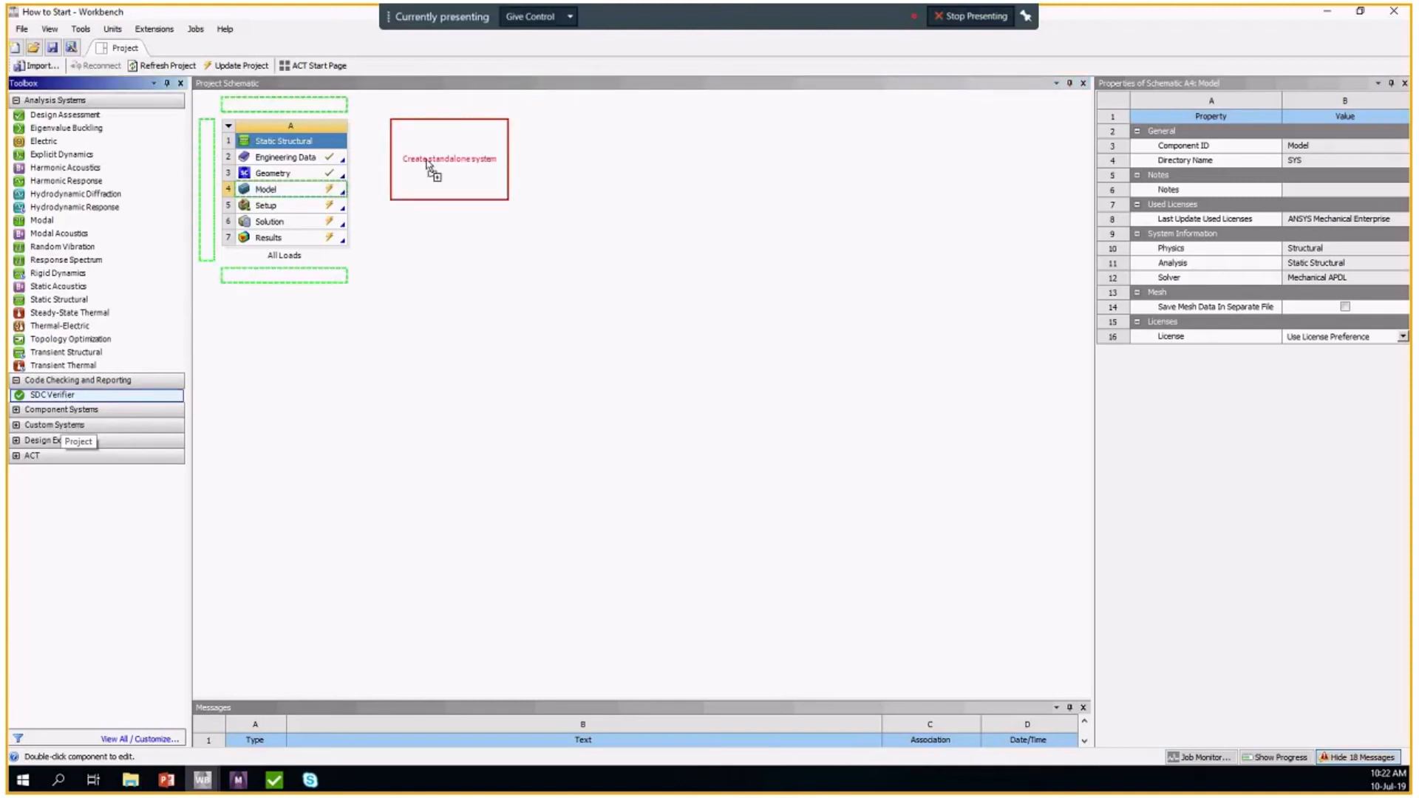
pyautogui.moveTo(404, 158)
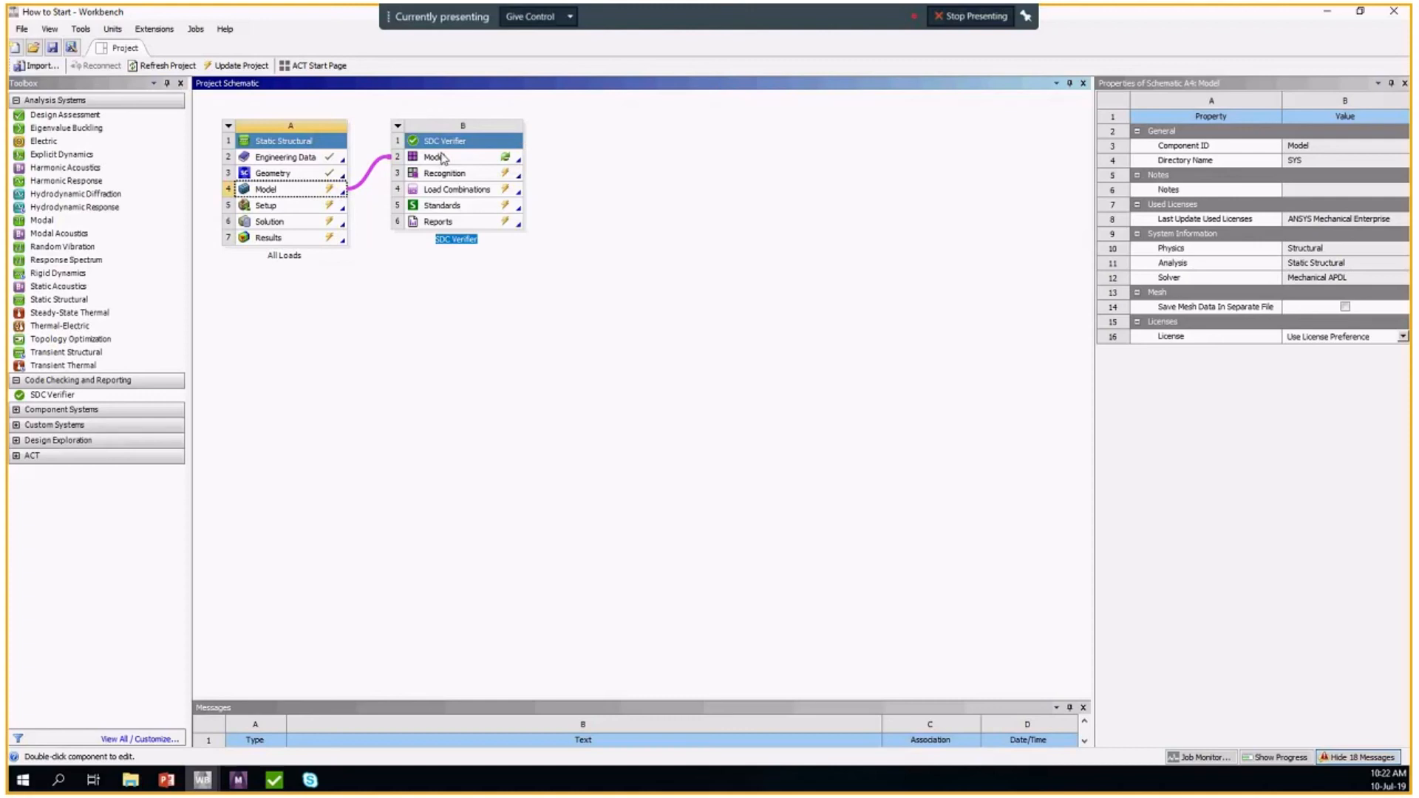
# Edit the SDC Verifier system's Model cell to open it in Mechanical.
pyautogui.rightClick(434, 156)
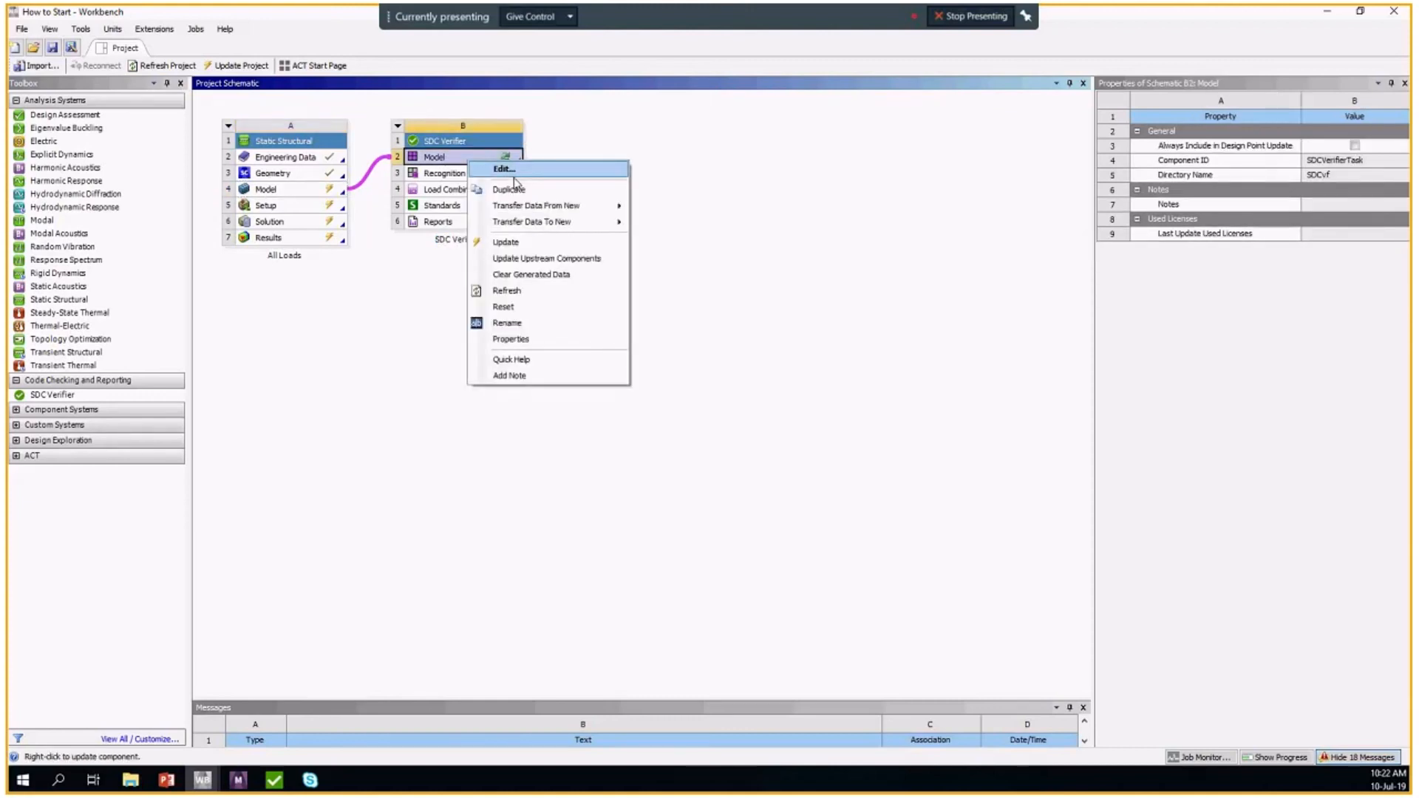
pyautogui.click(503, 170)
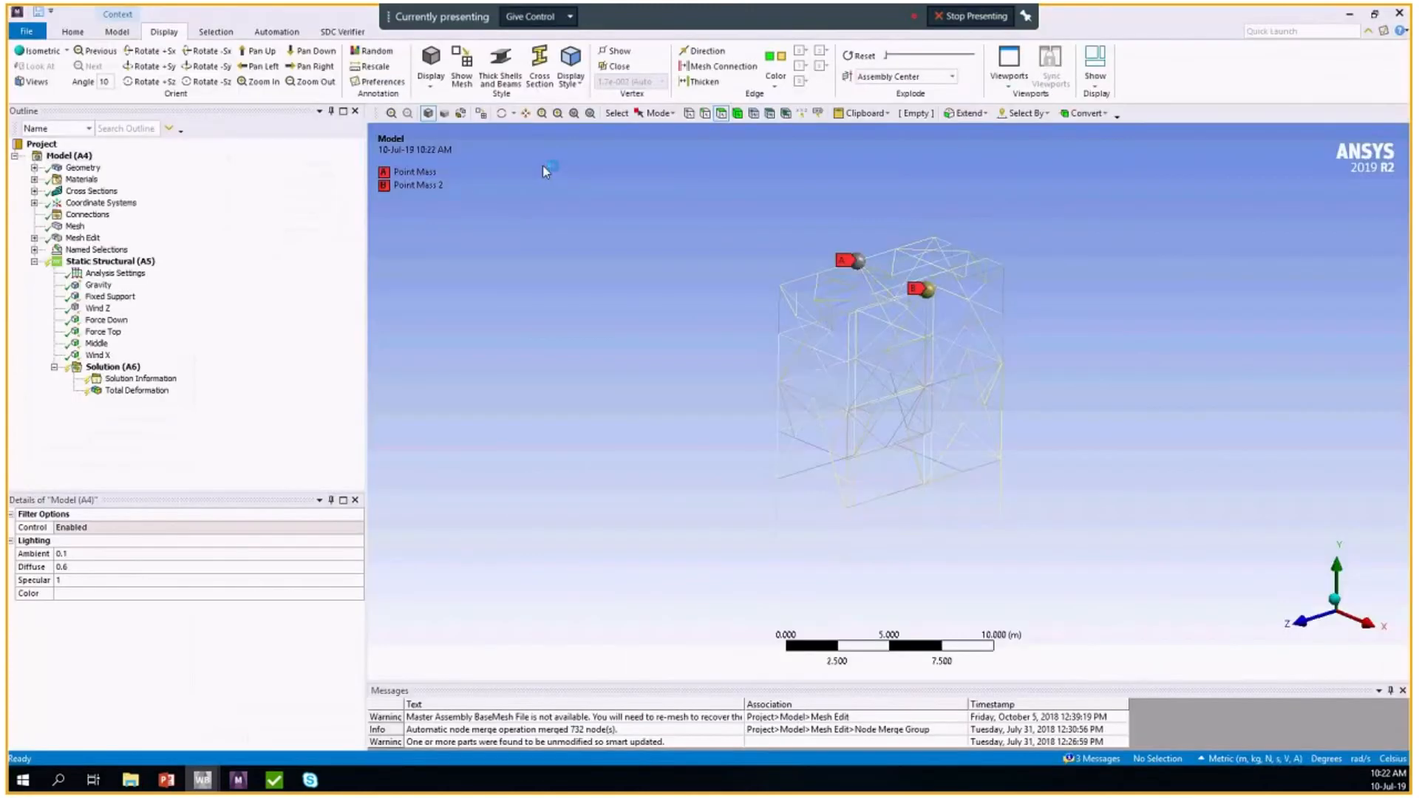
pyautogui.click(342, 31)
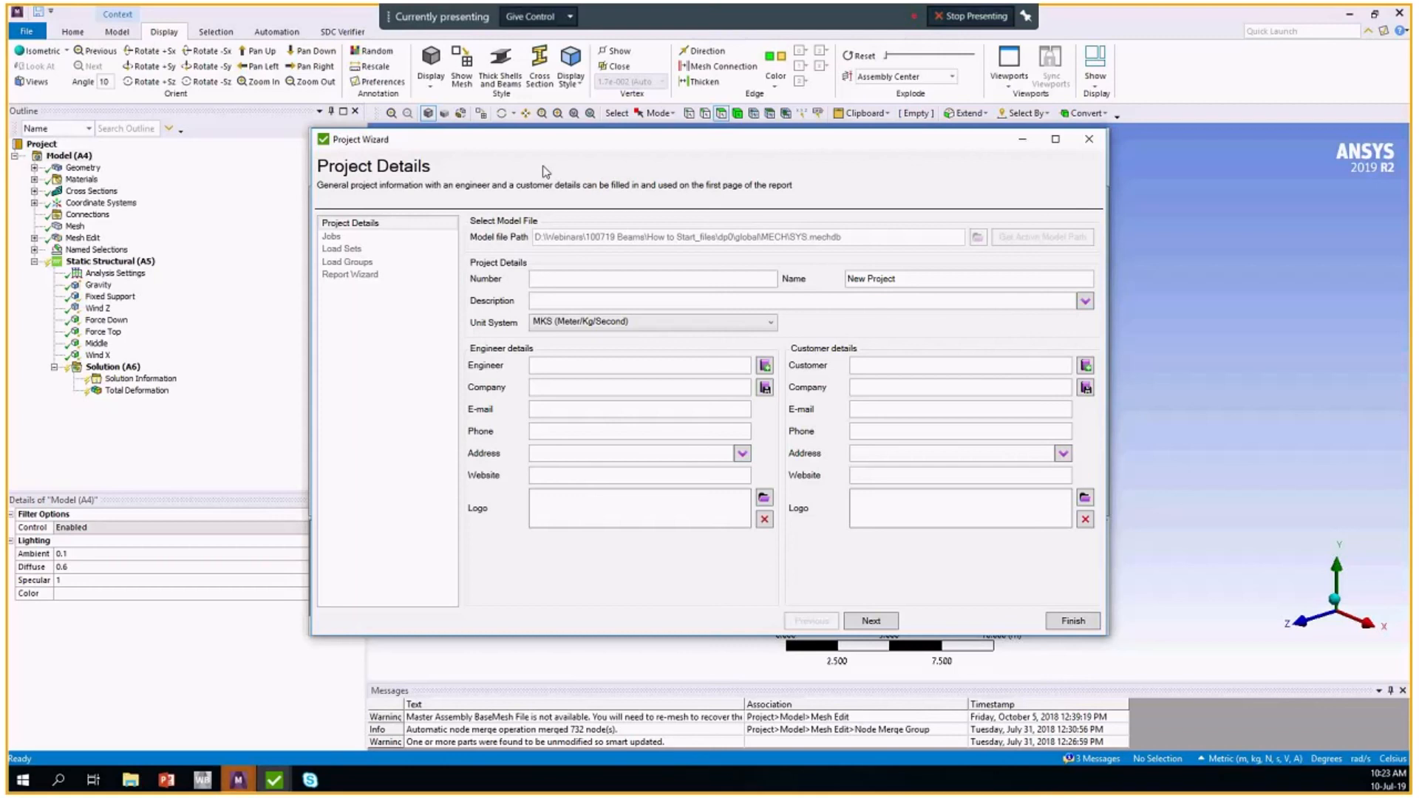
pyautogui.moveTo(669, 240)
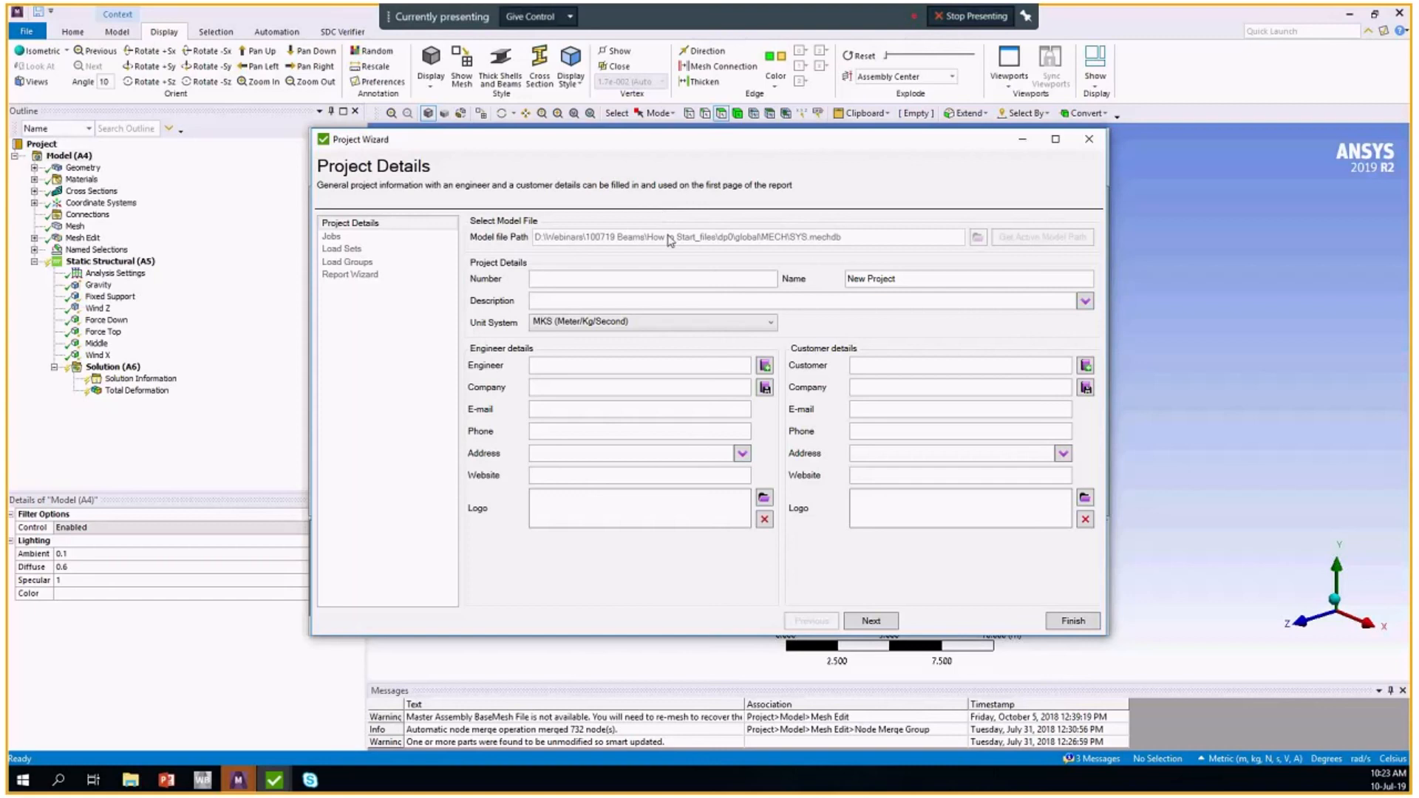
pyautogui.moveTo(764, 371)
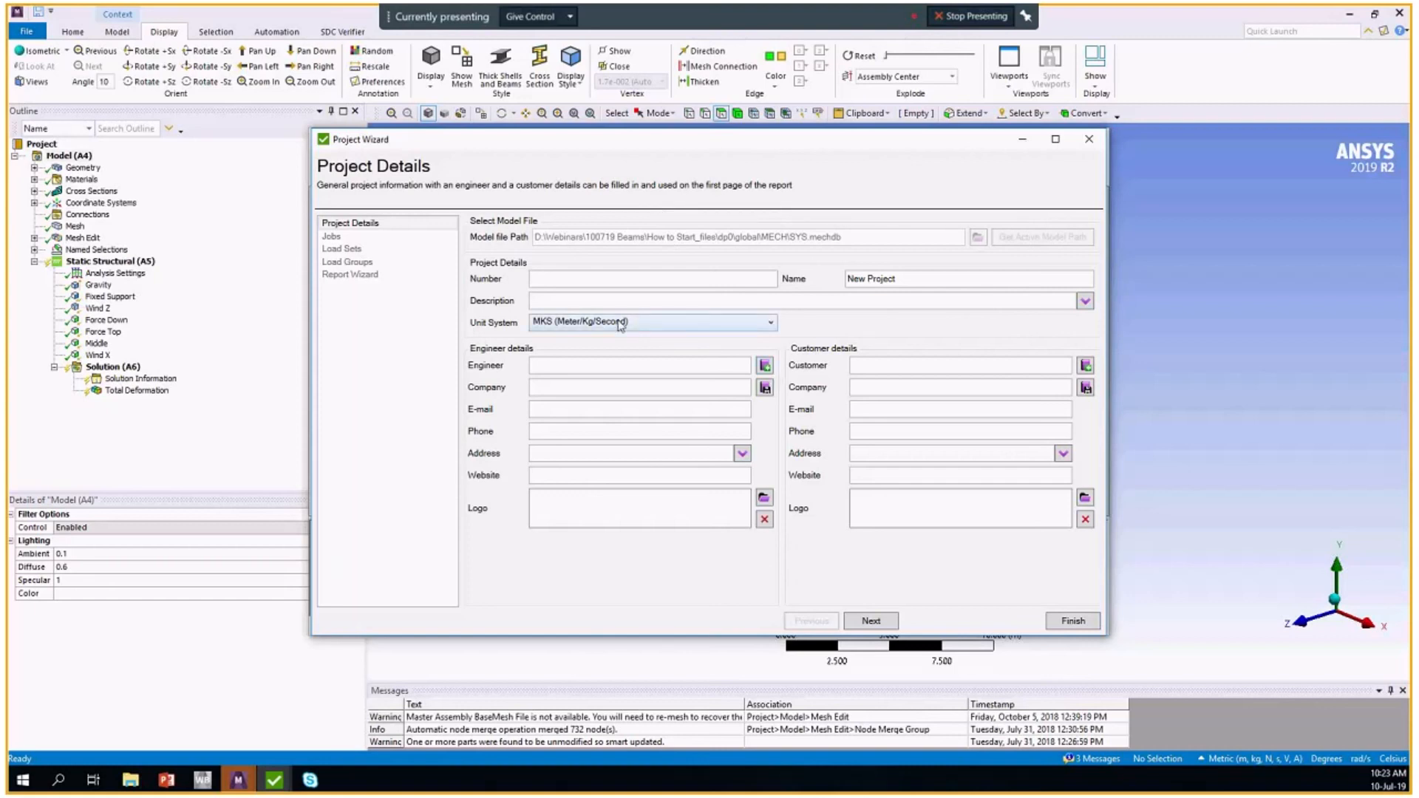
pyautogui.moveTo(1083, 563)
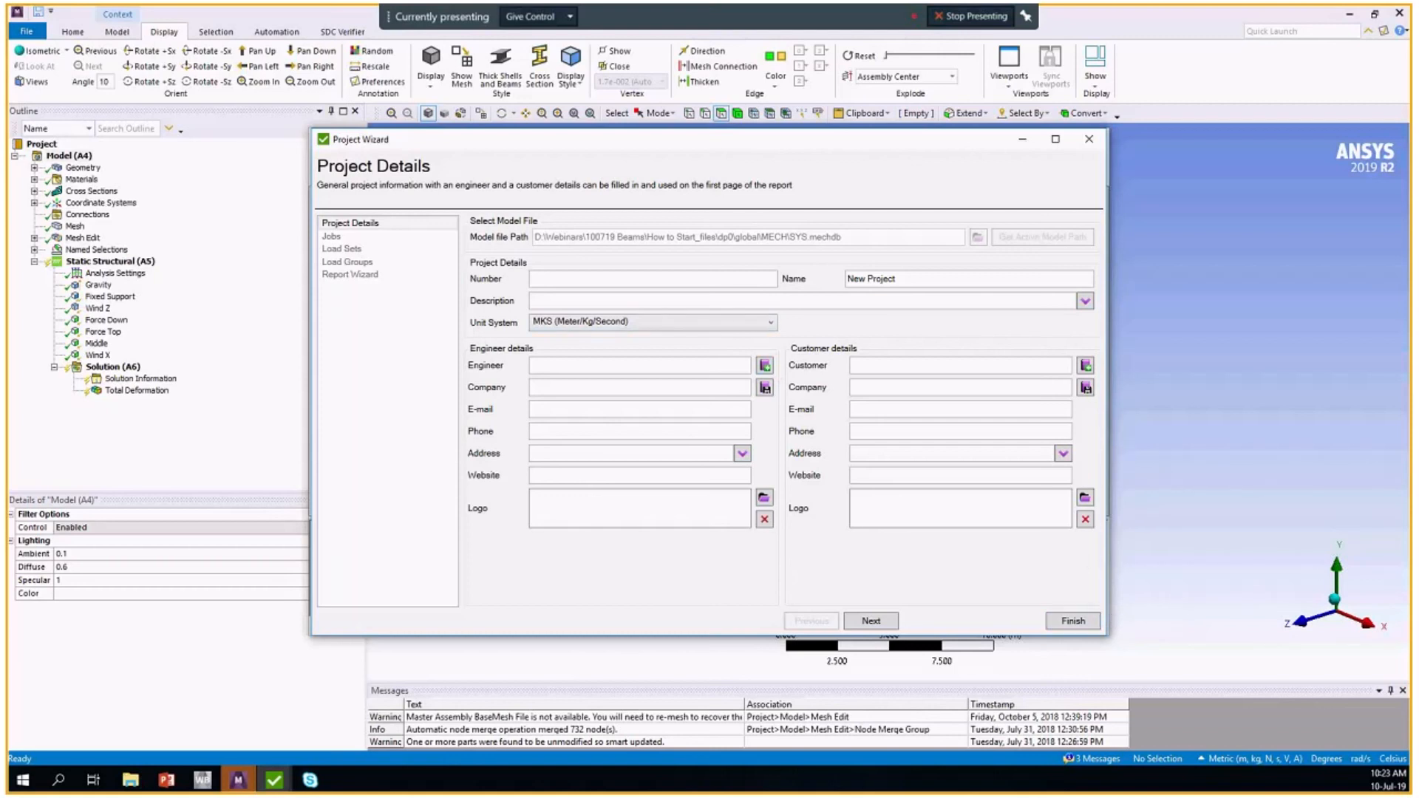
pyautogui.moveTo(944, 234)
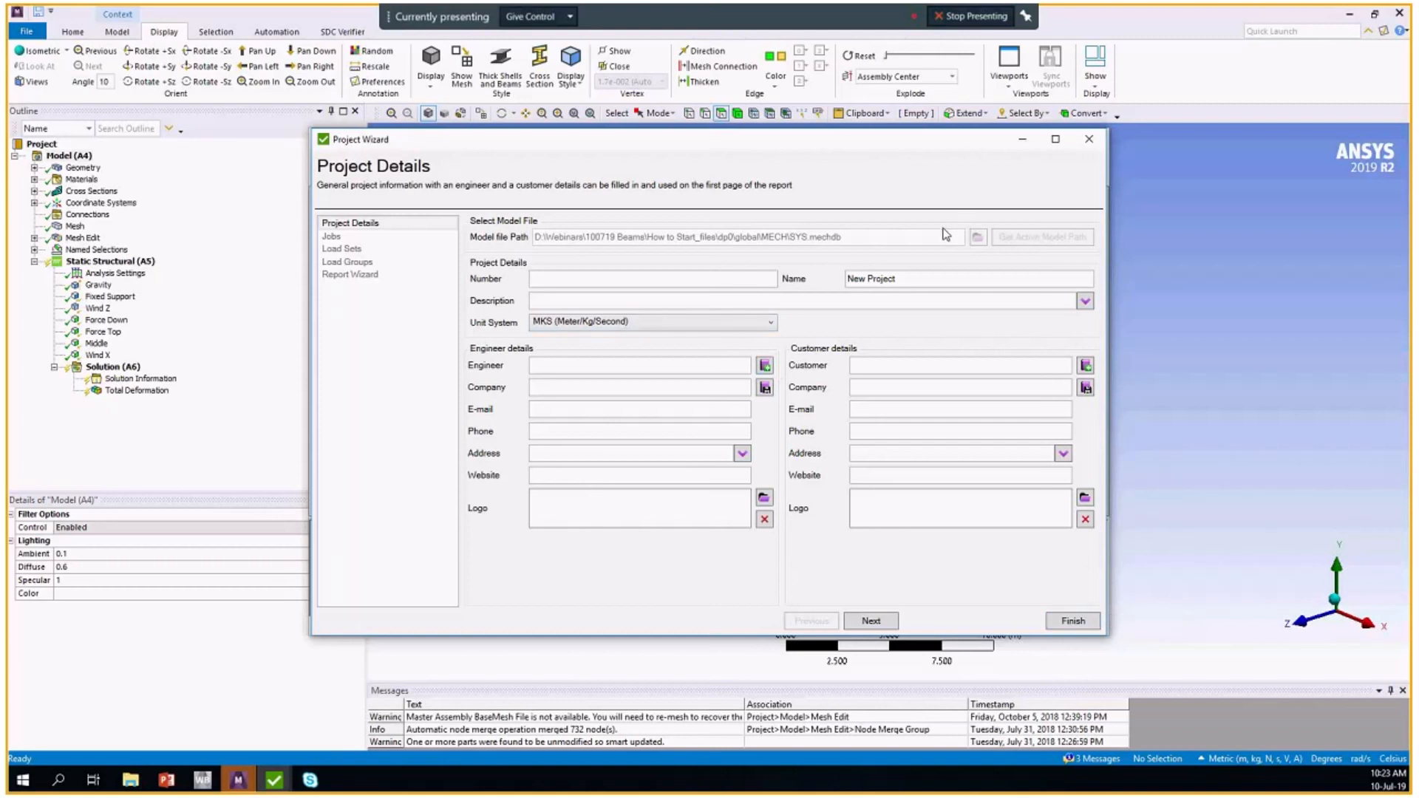
pyautogui.moveTo(813, 266)
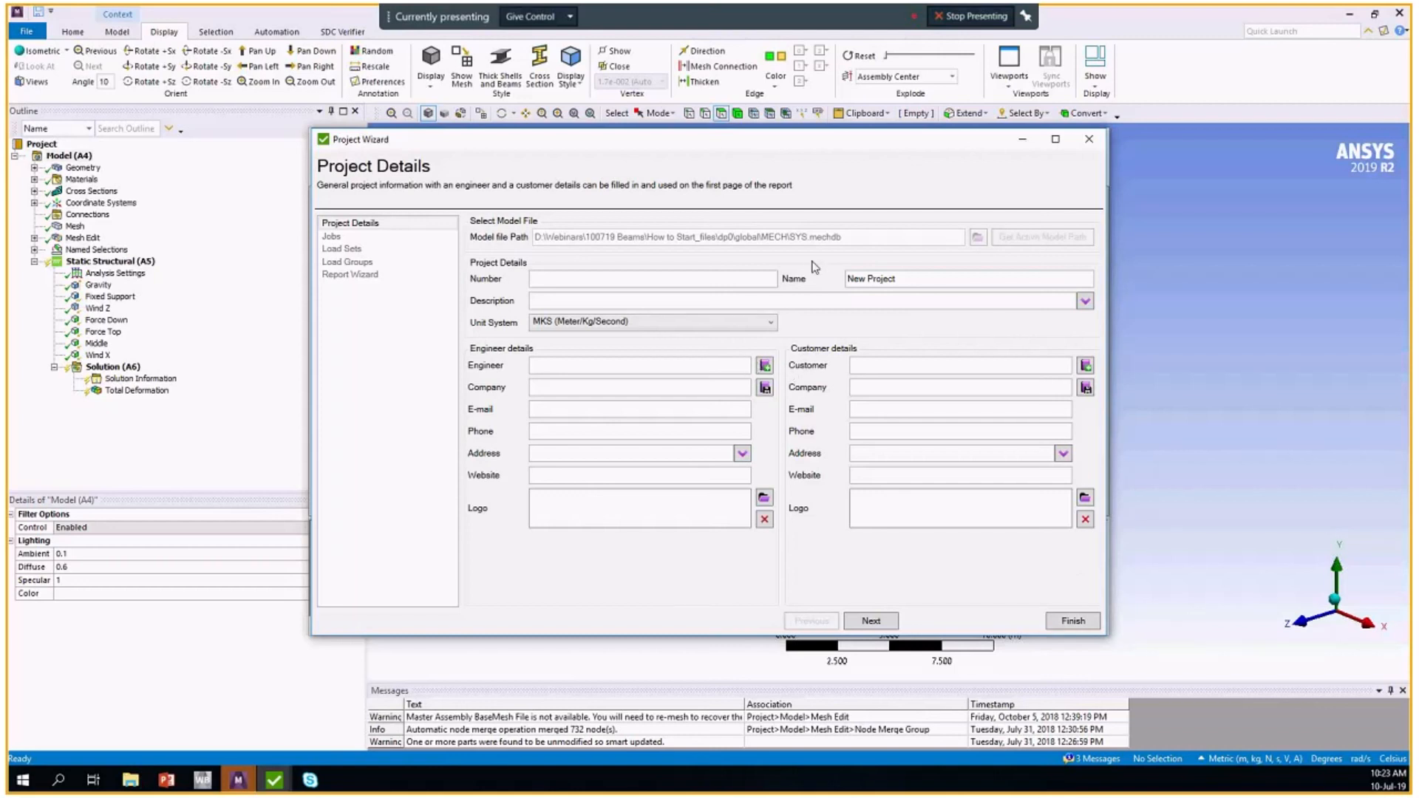
# Focus the Number field on the Project Details page.
pyautogui.click(647, 278)
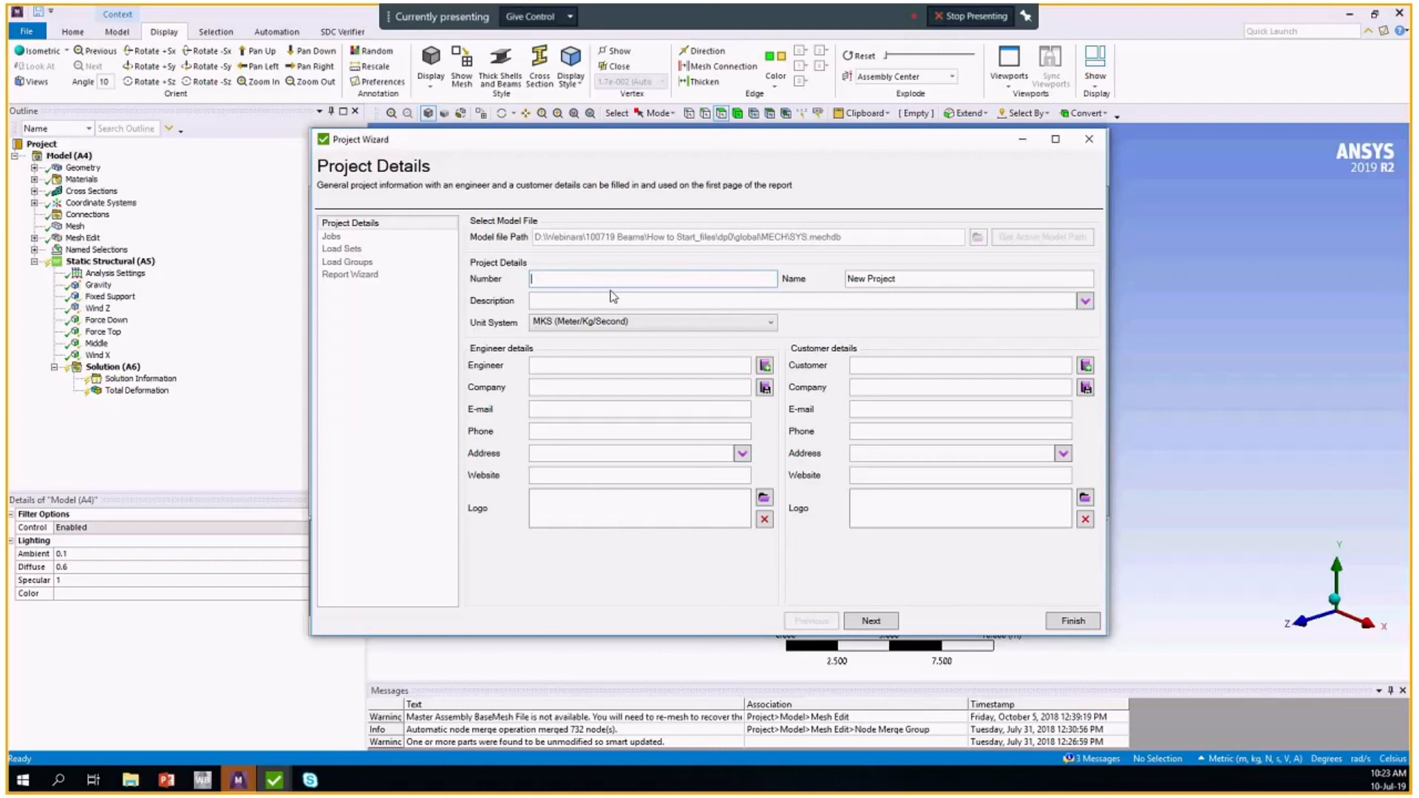
# Enter project number 001 in the Project Details page.
pyautogui.write('001')
pyautogui.click(969, 278)
pyautogui.write('Webinar')
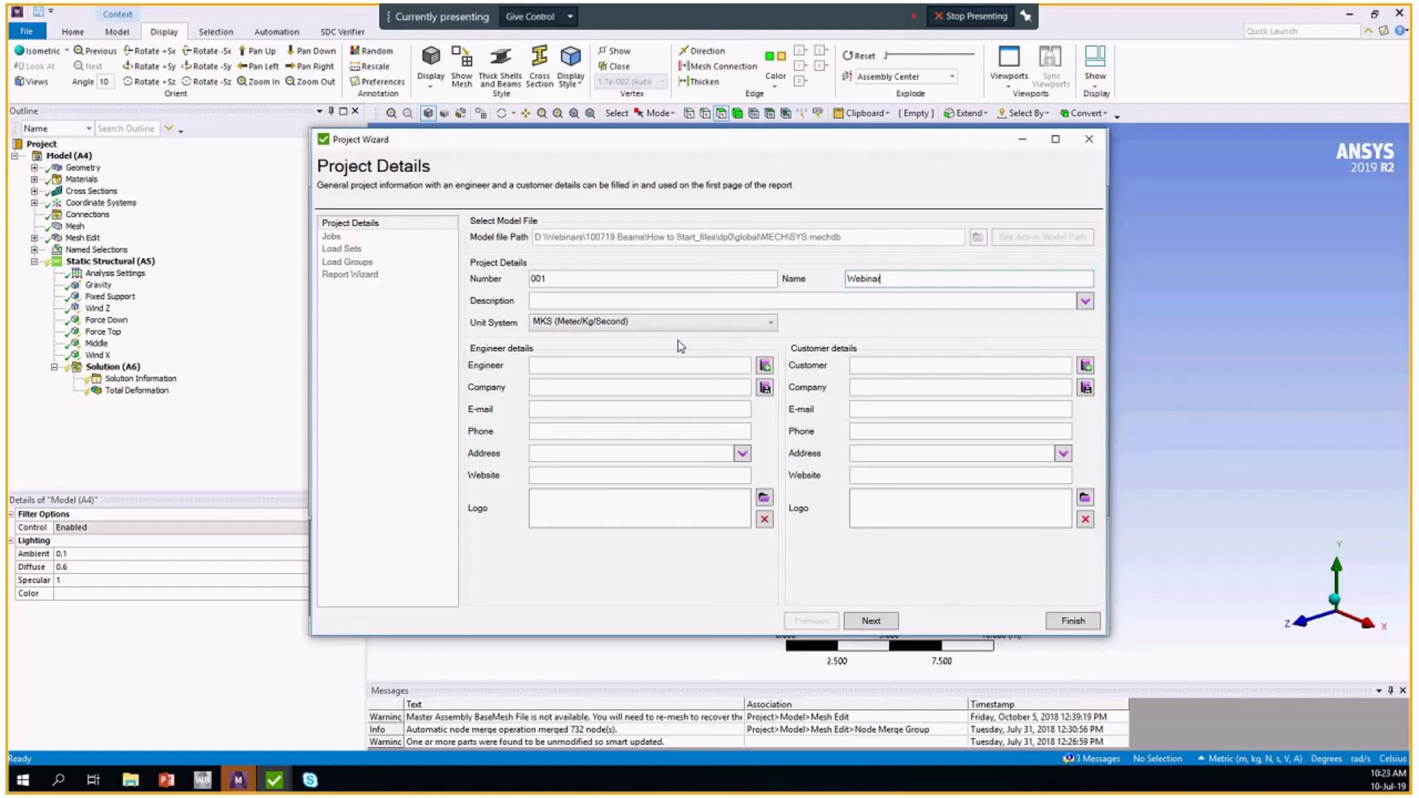
pyautogui.moveTo(788, 384)
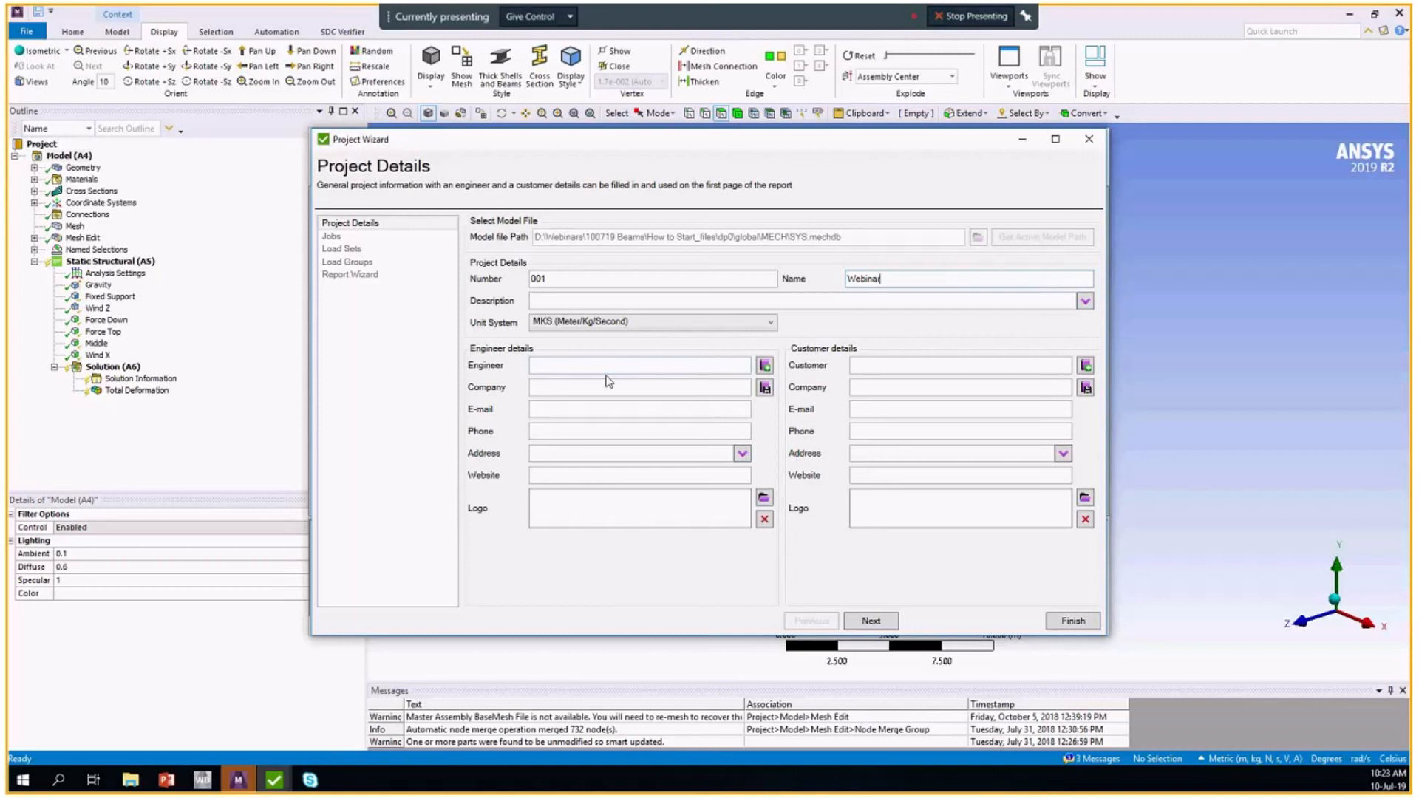
pyautogui.moveTo(803, 407)
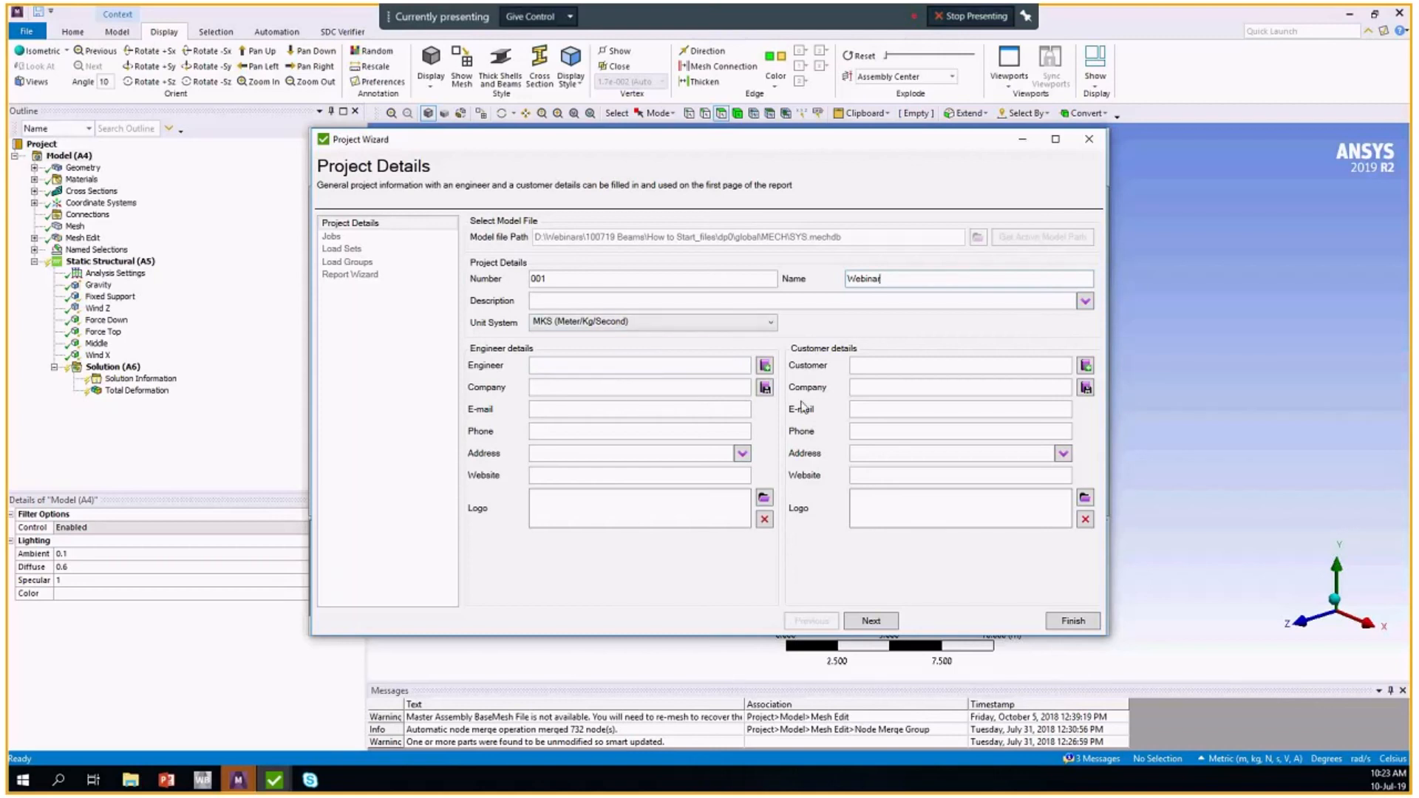
pyautogui.moveTo(518, 378)
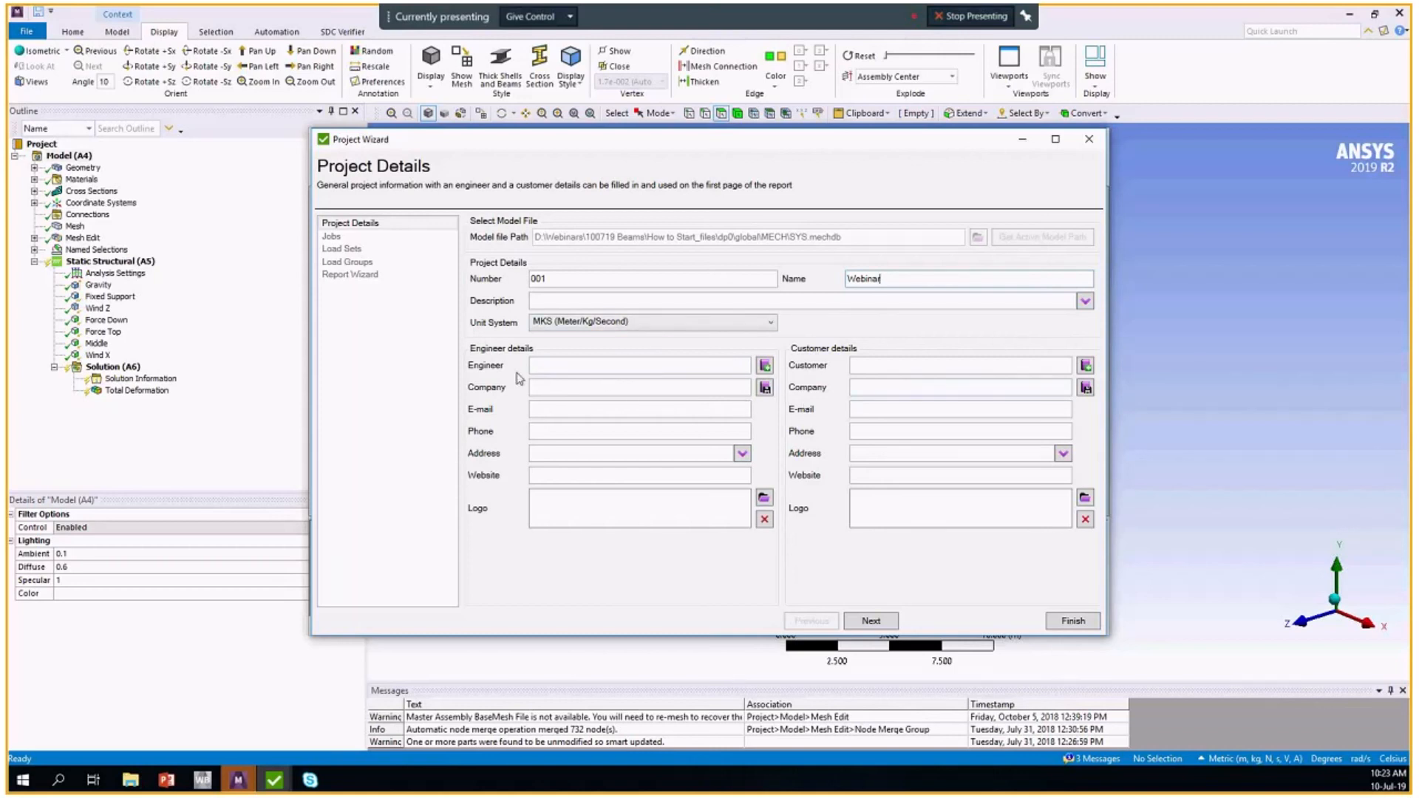
pyautogui.moveTo(637, 347)
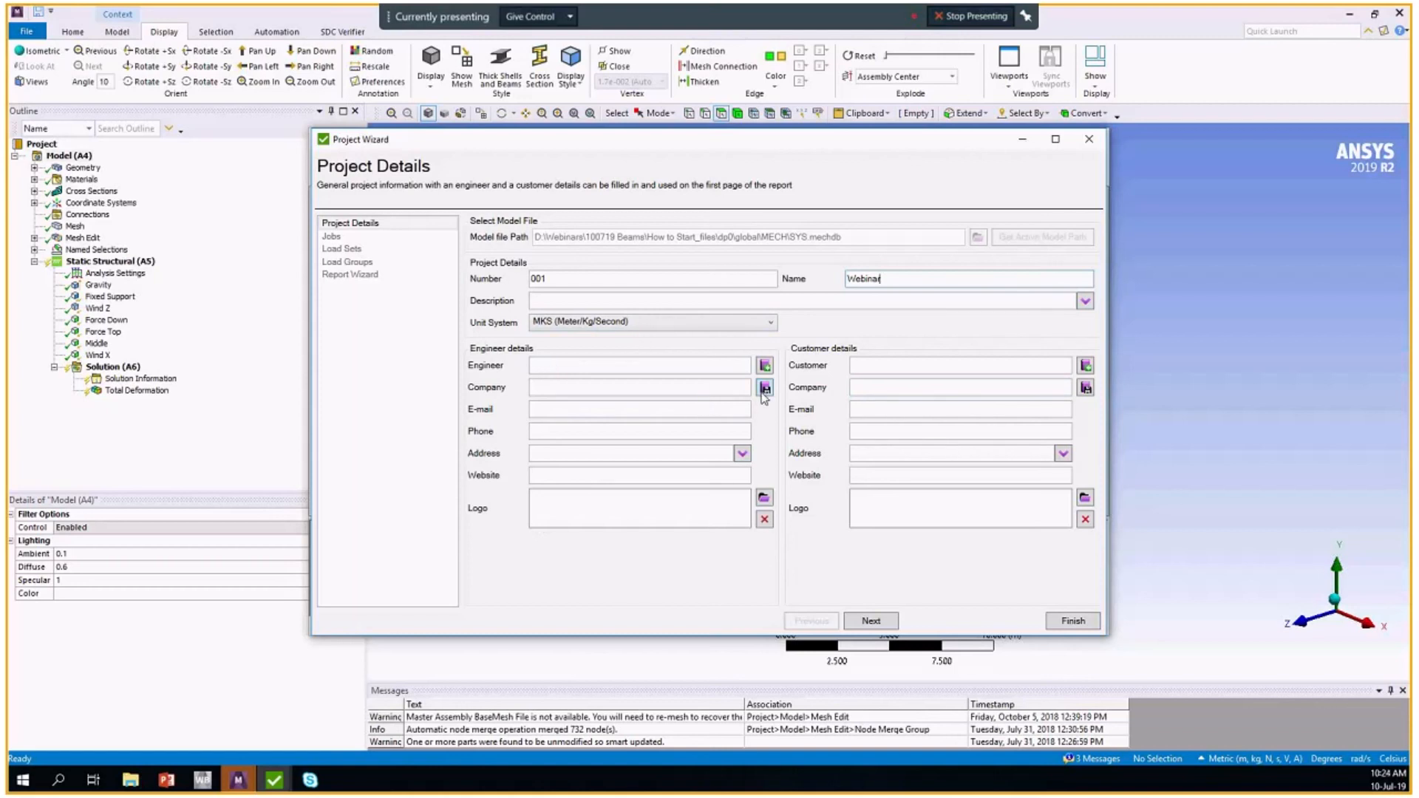
# Fill the engineer as Support from the library and load customer details.
pyautogui.click(763, 365)
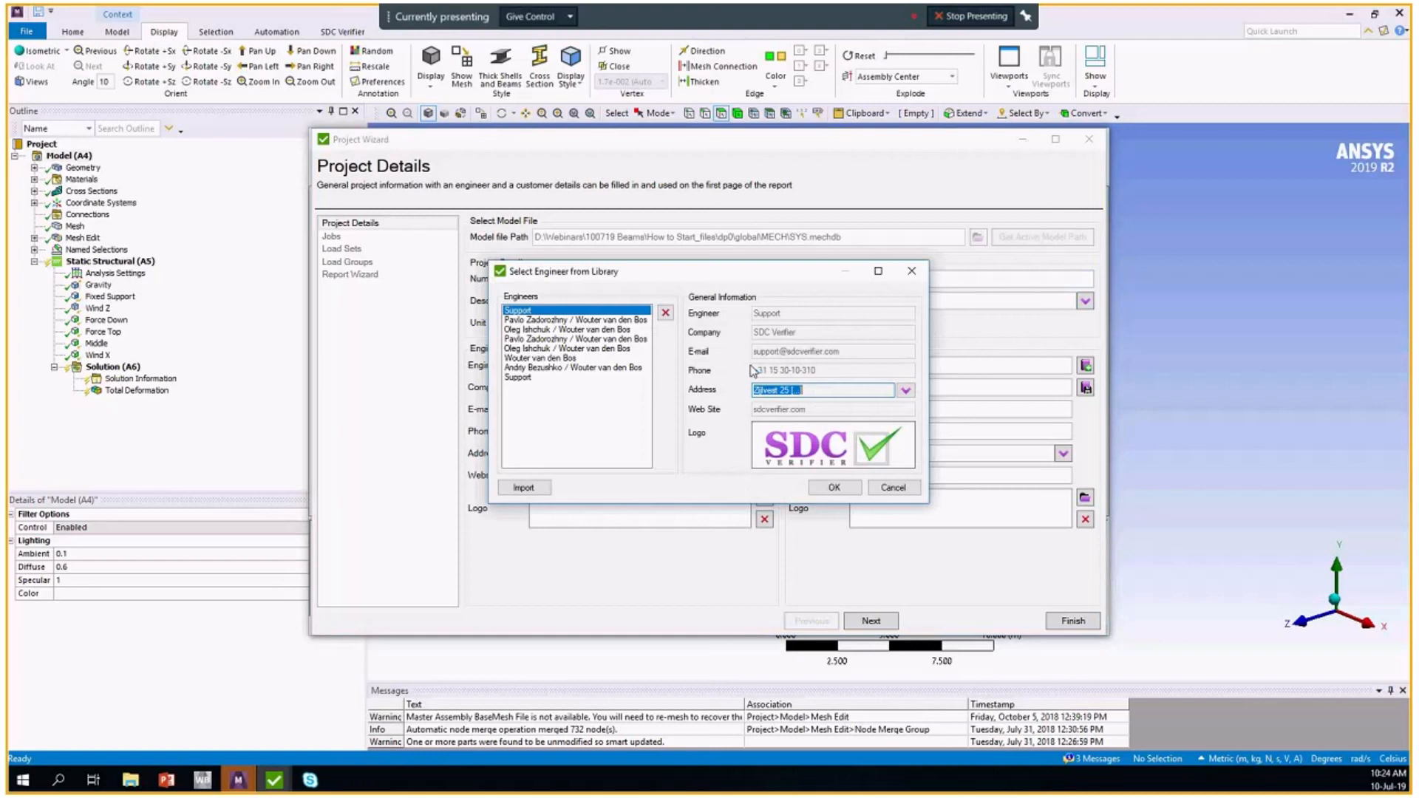
pyautogui.moveTo(528, 274)
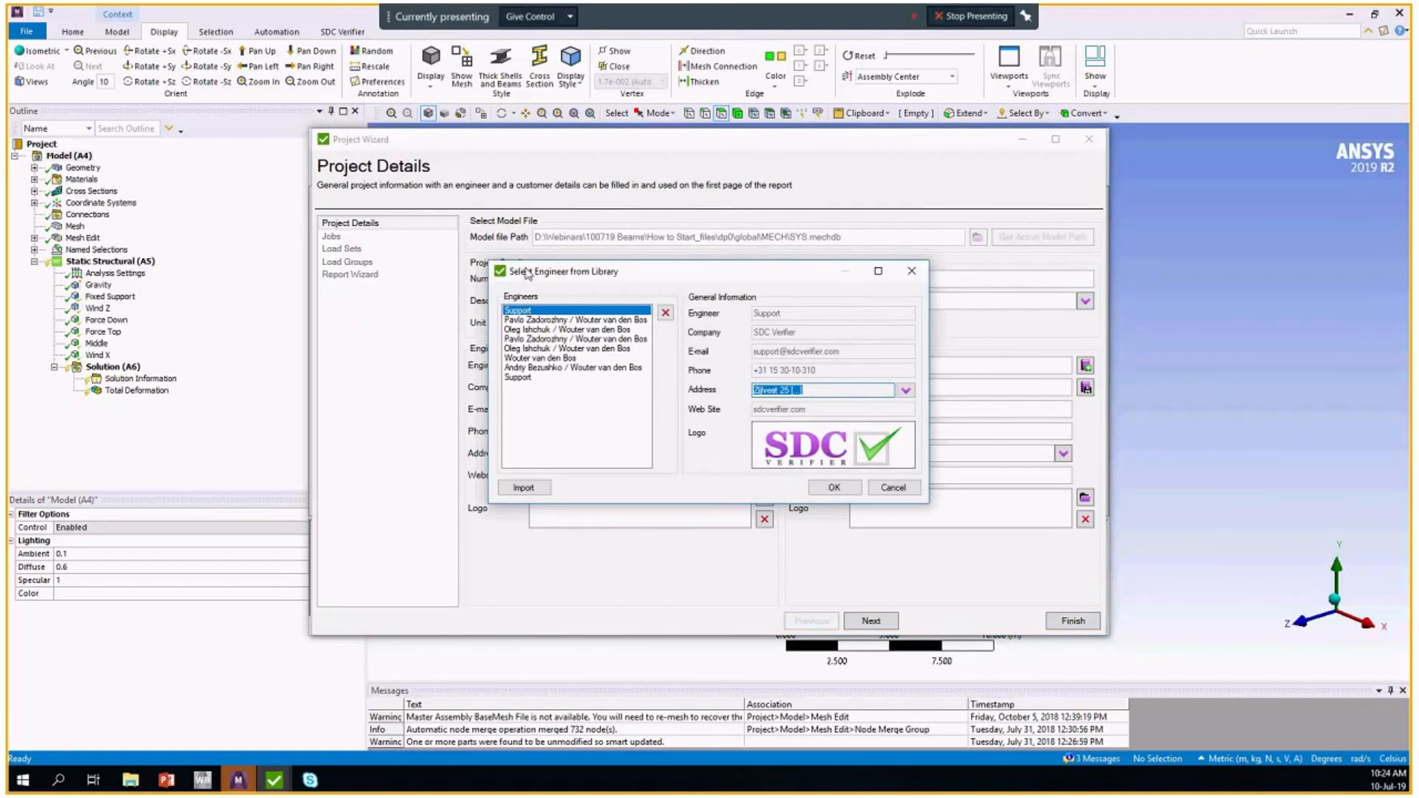
pyautogui.moveTo(701, 519)
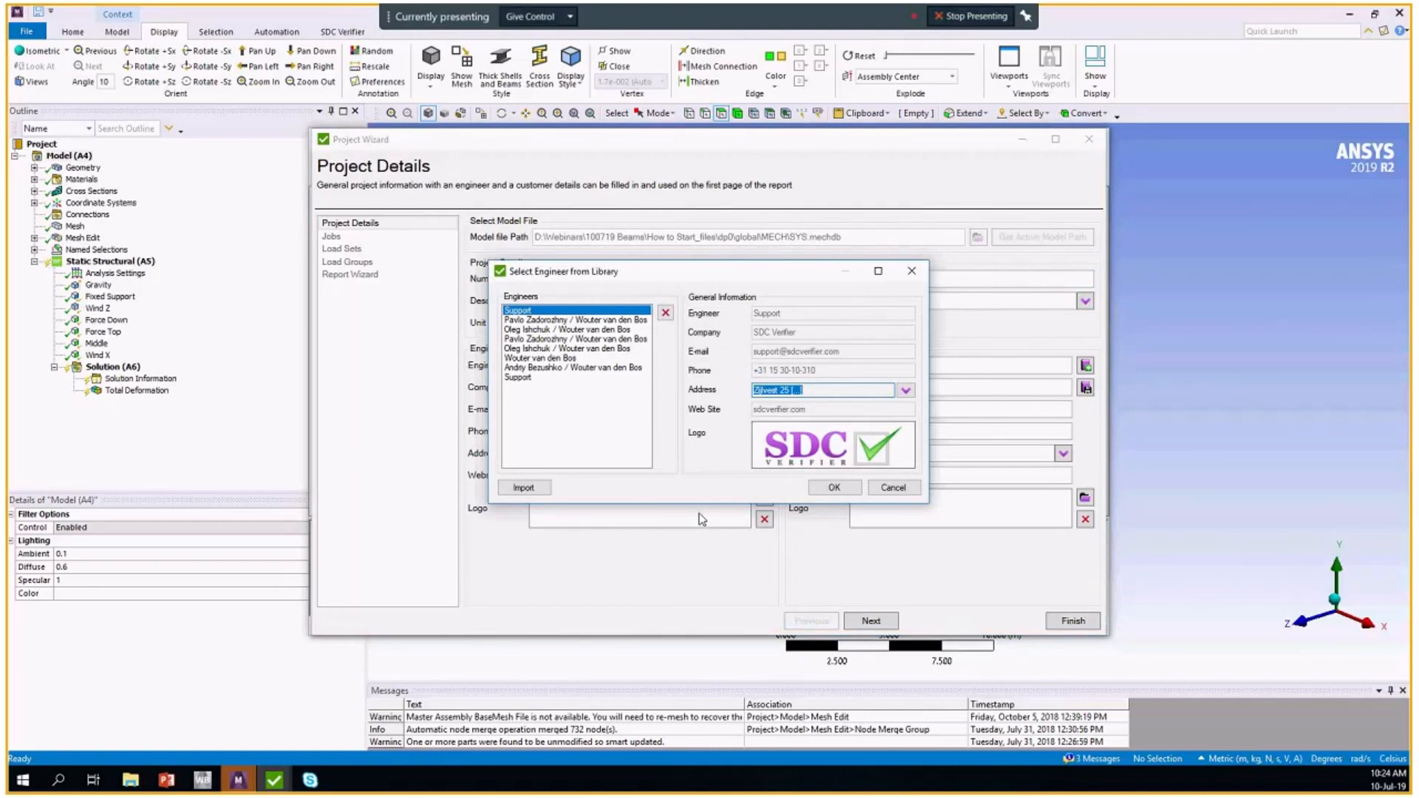
pyautogui.click(832, 487)
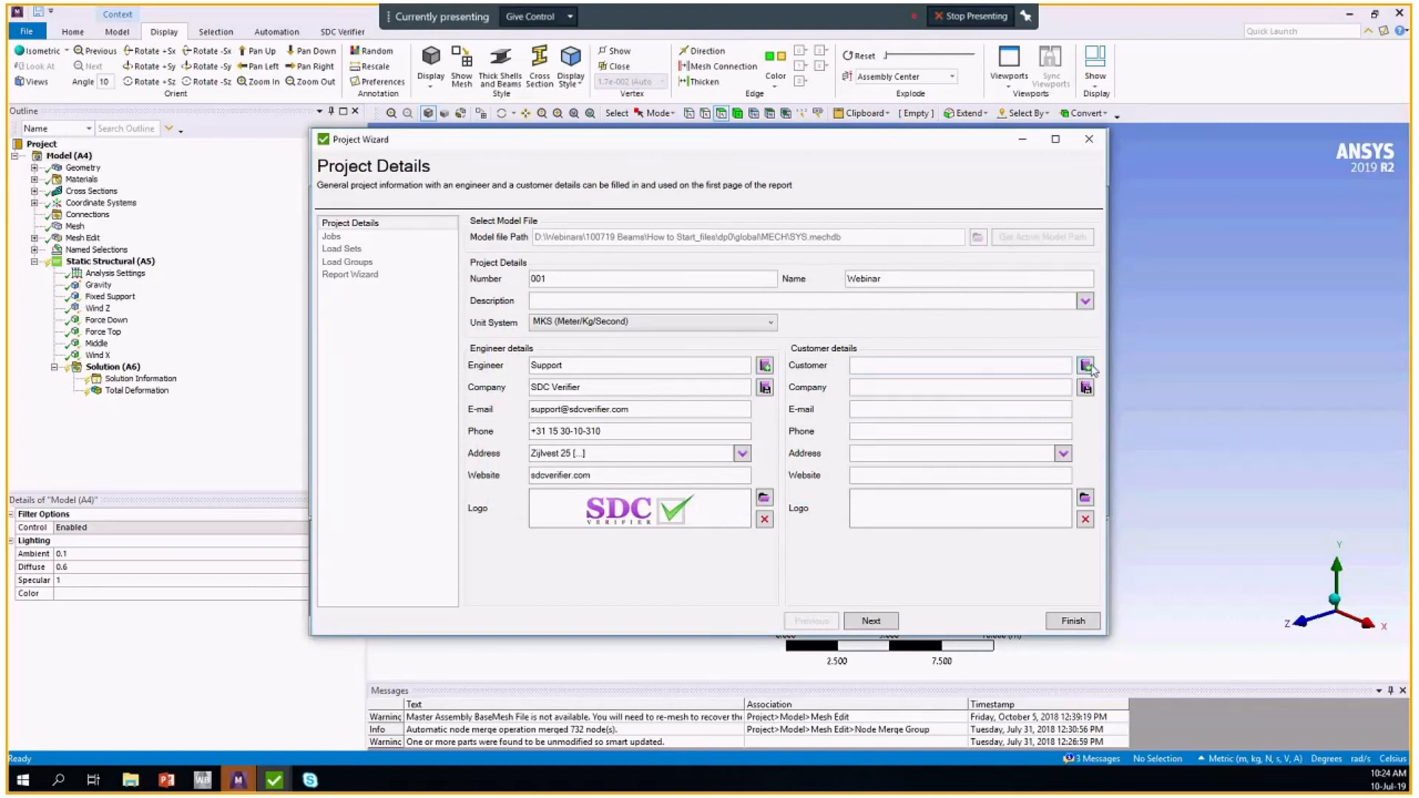
pyautogui.click(1084, 364)
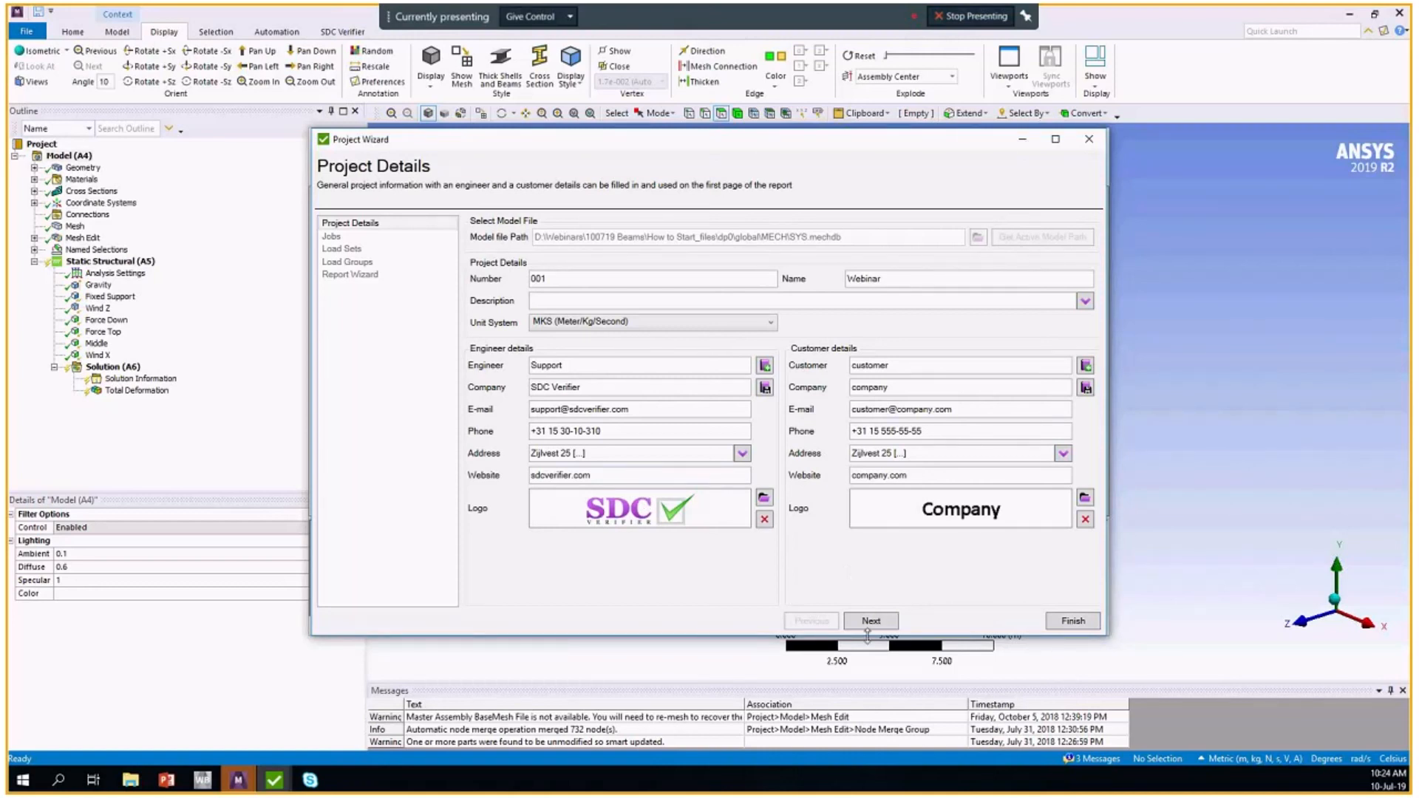
# Advance the wizard to Jobs with Static Structural checked for import.
pyautogui.click(870, 620)
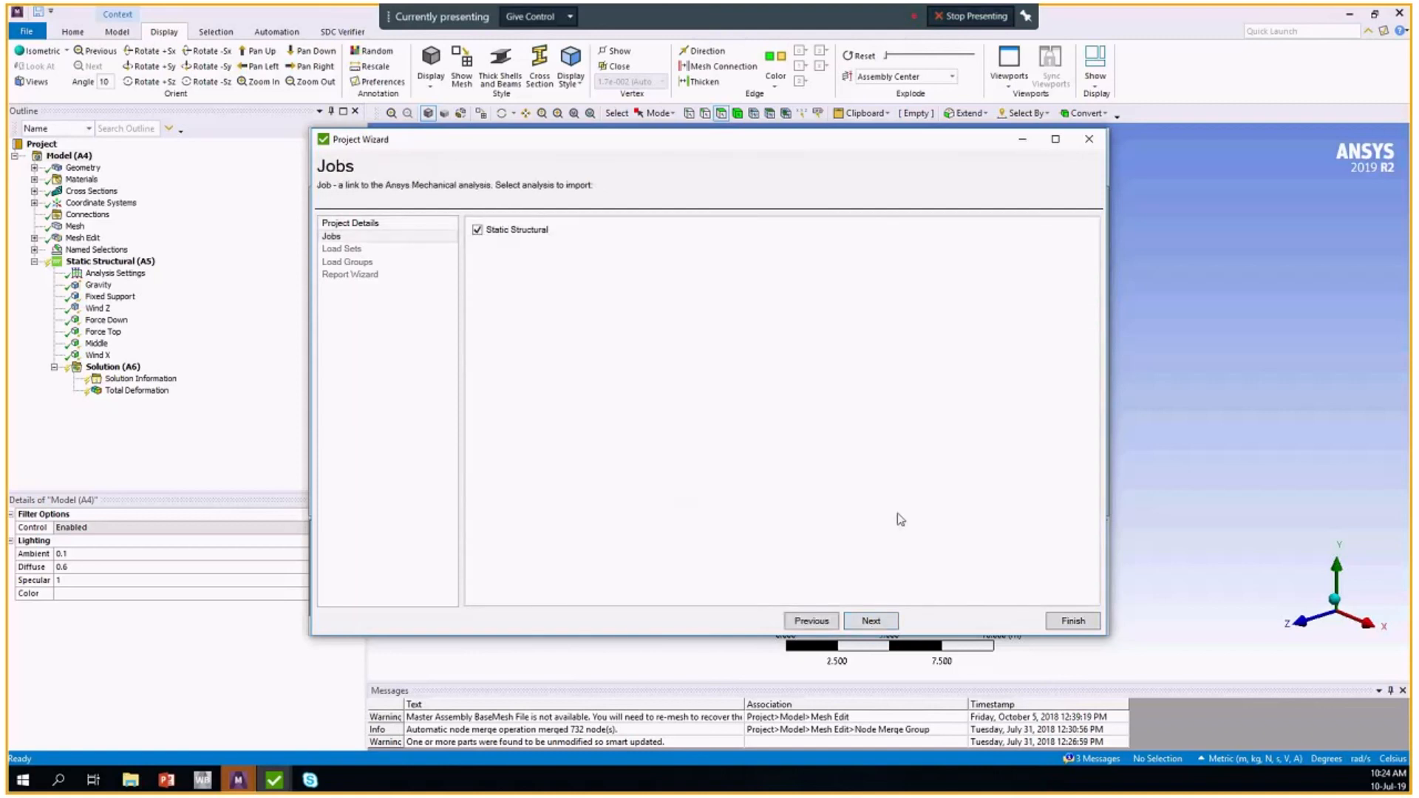
pyautogui.moveTo(1029, 585)
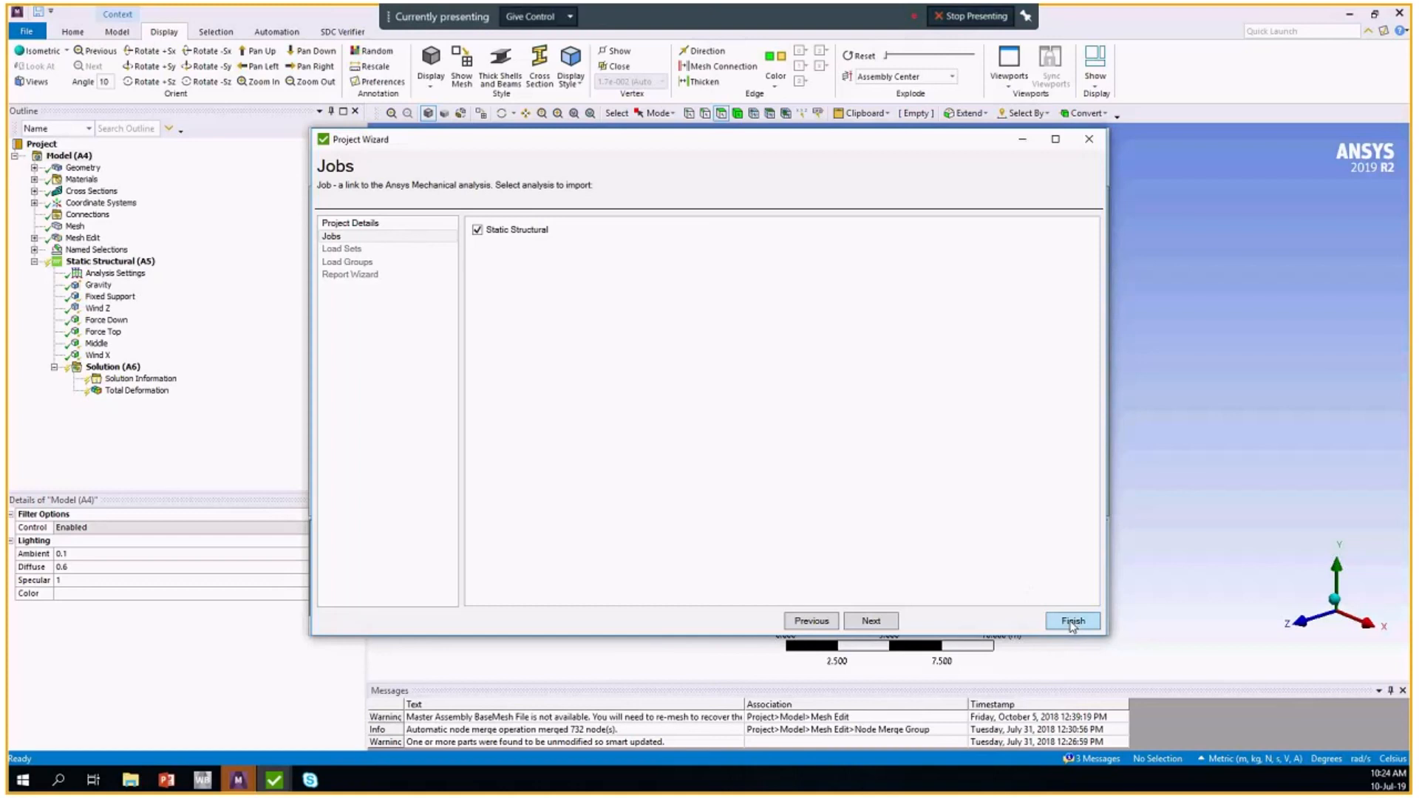
pyautogui.moveTo(1080, 633)
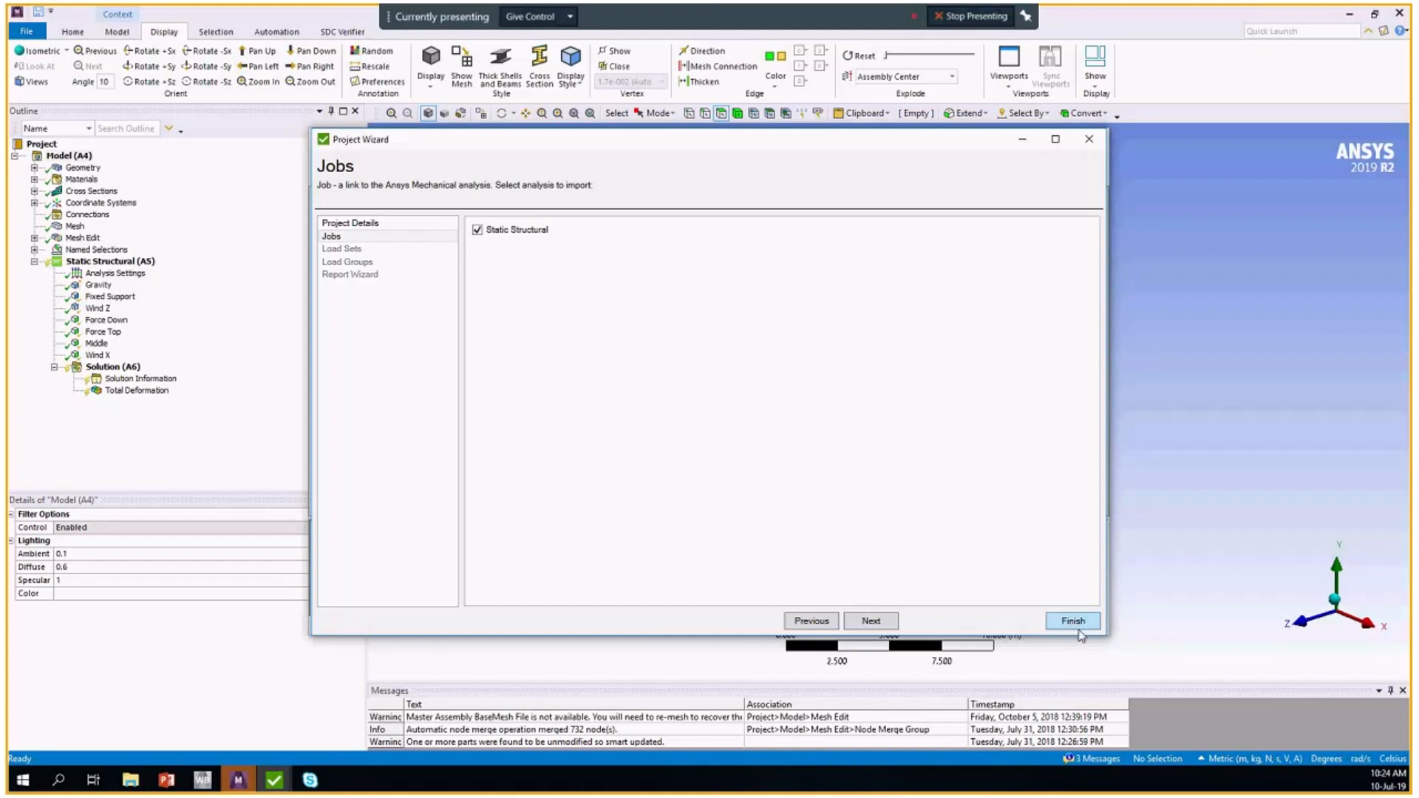
pyautogui.moveTo(419, 233)
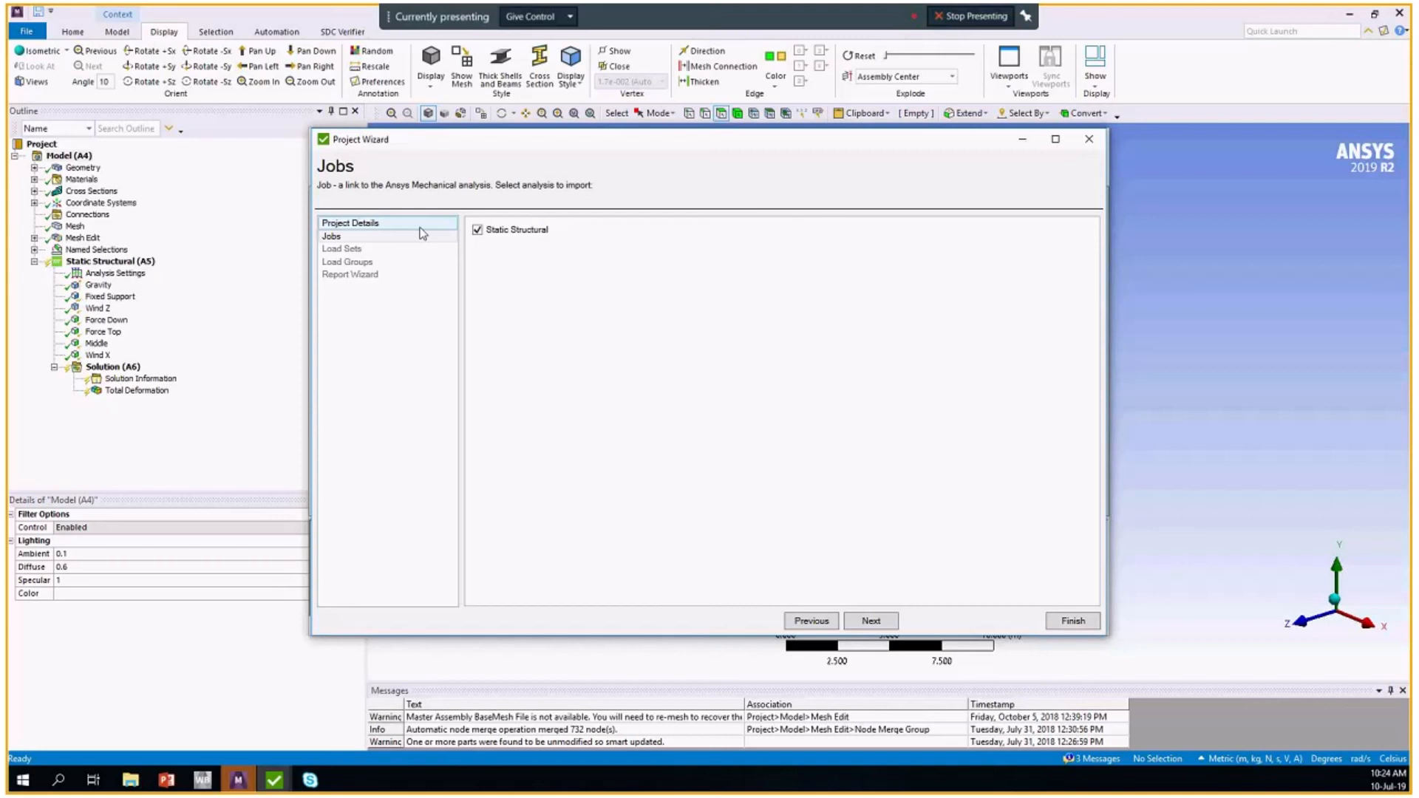
pyautogui.moveTo(581, 331)
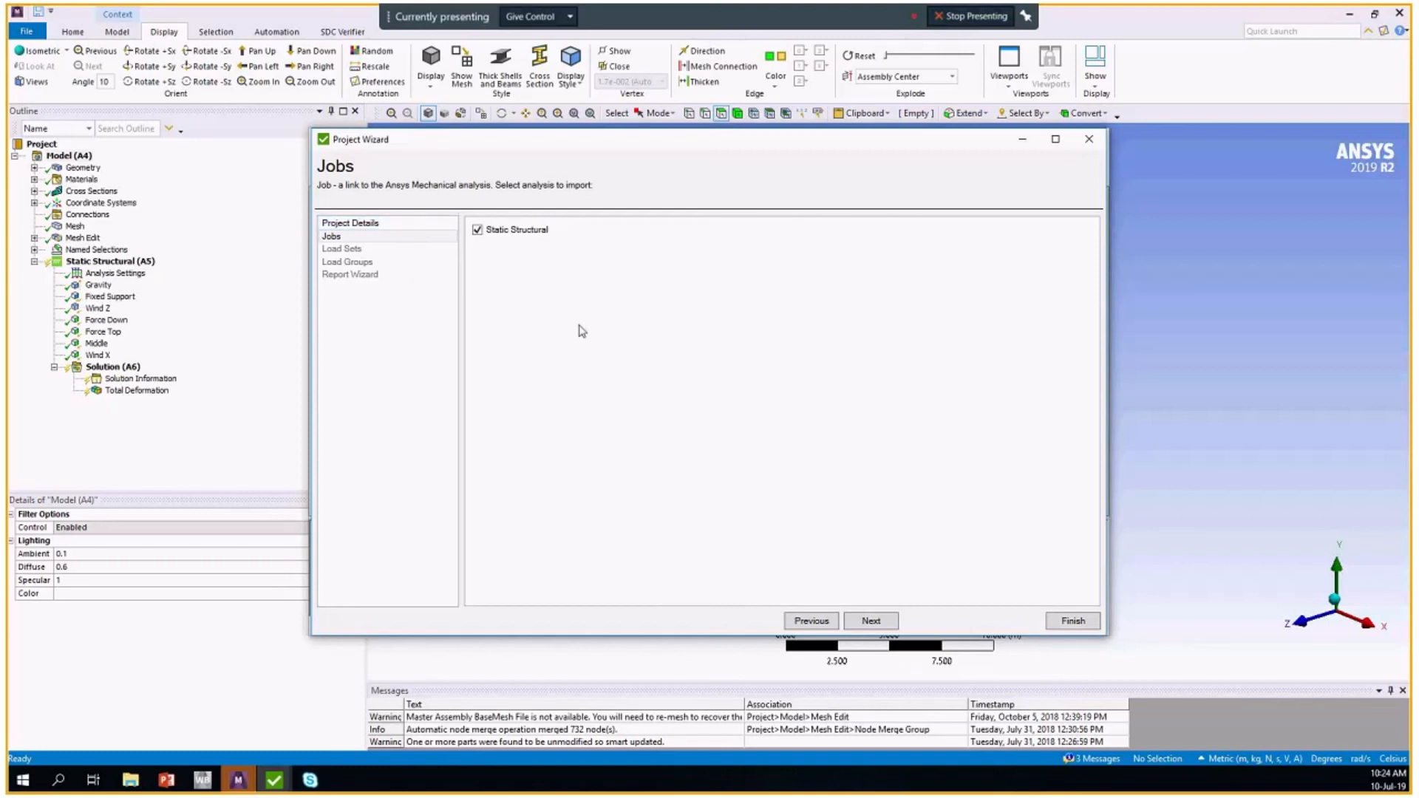
pyautogui.moveTo(460, 278)
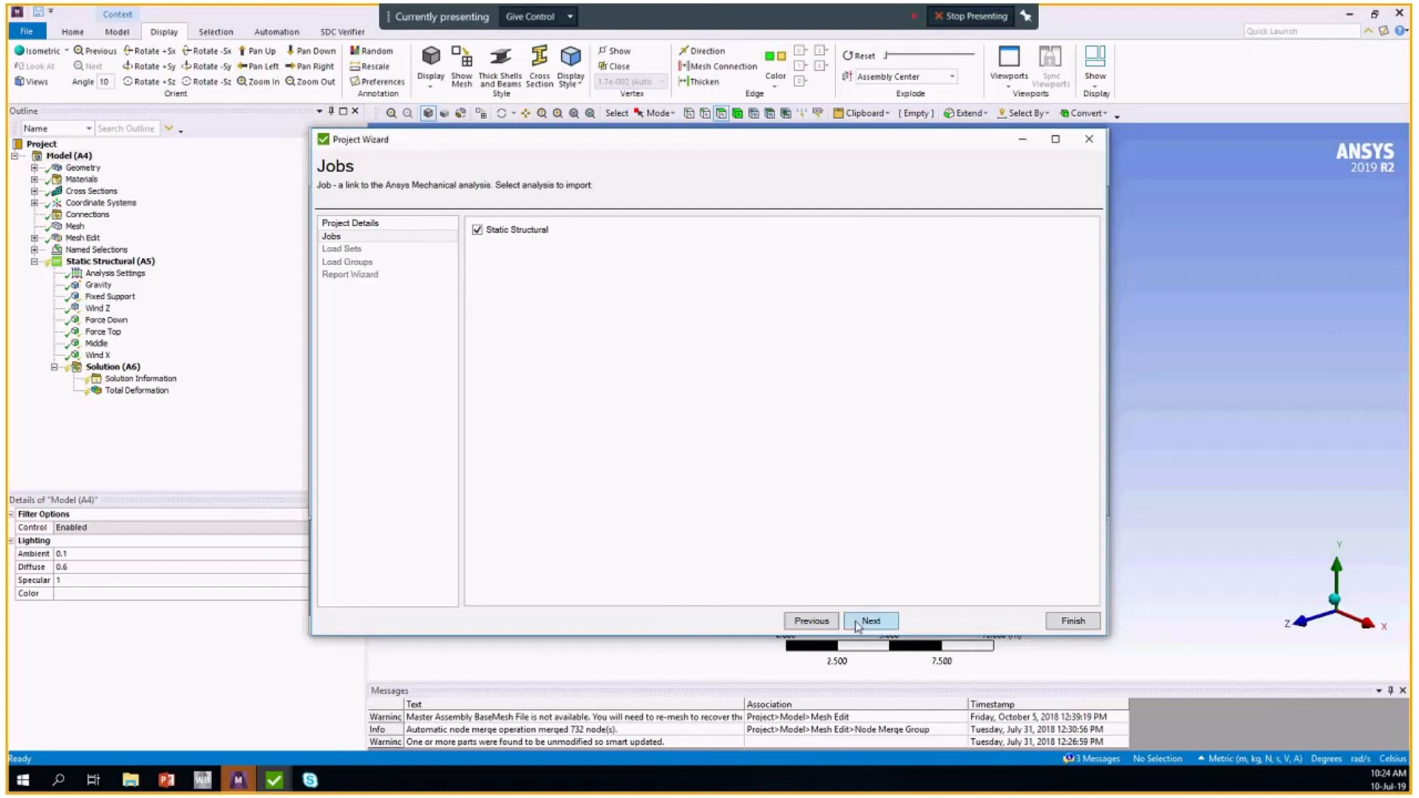
# Add five load sets, each with gravity factor 1.
pyautogui.click(870, 621)
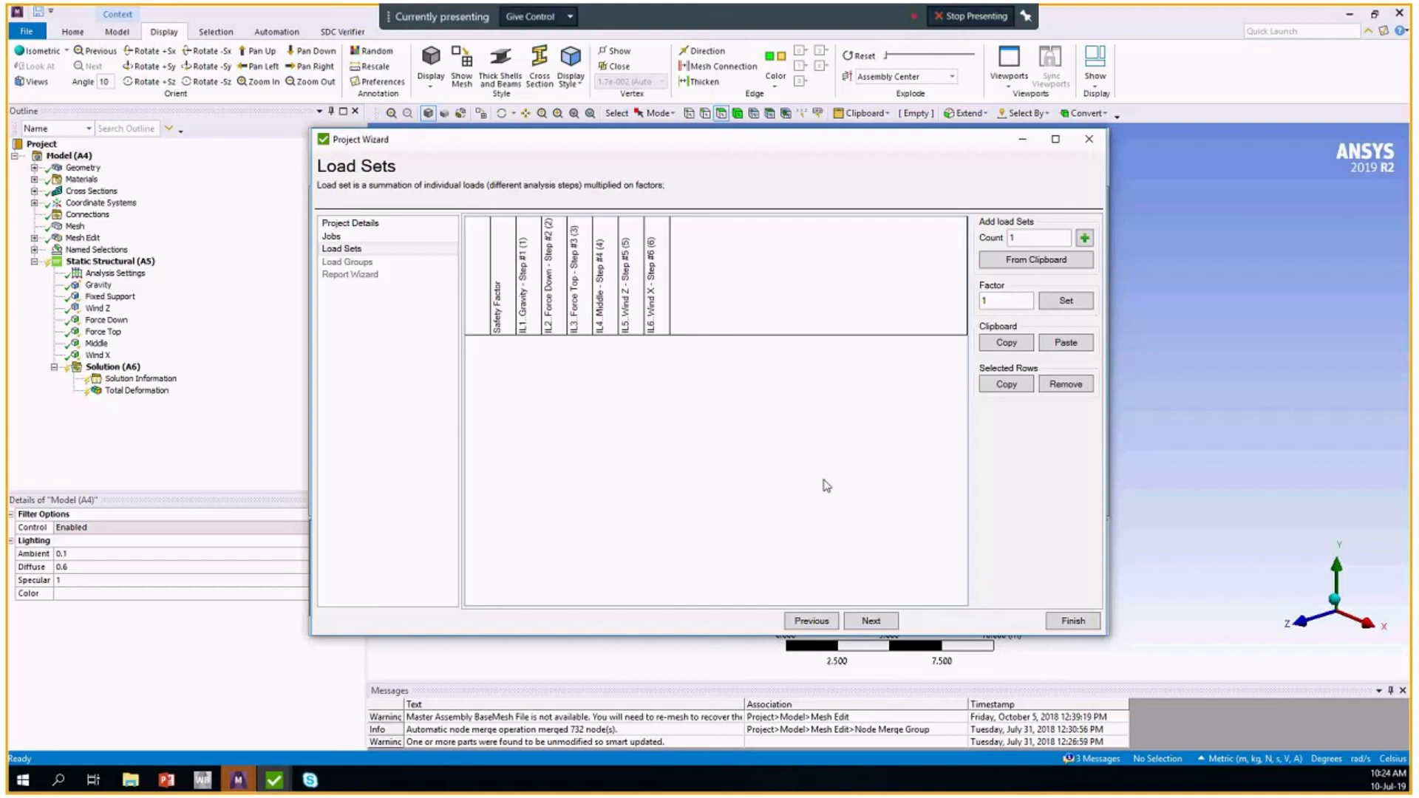
pyautogui.moveTo(589, 206)
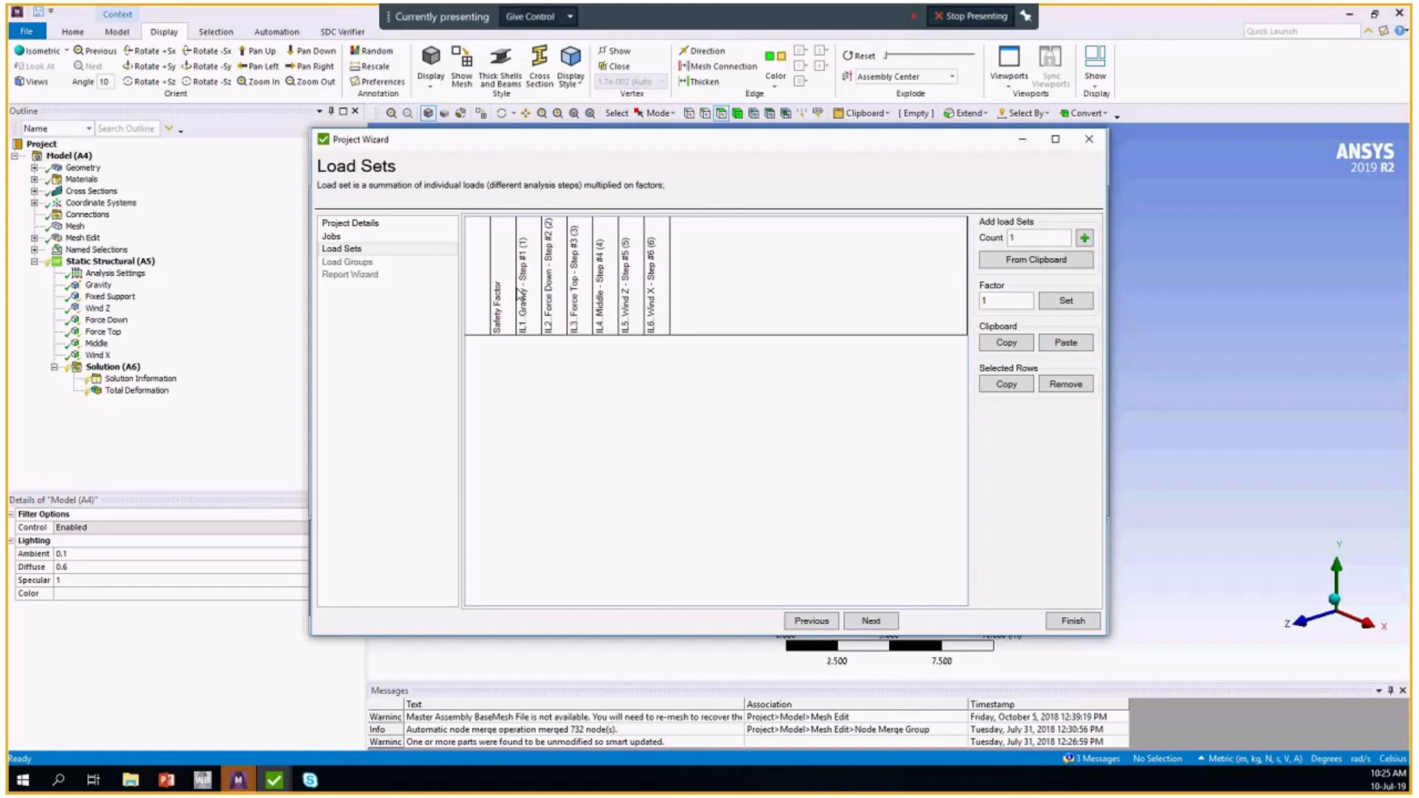
pyautogui.moveTo(884, 274)
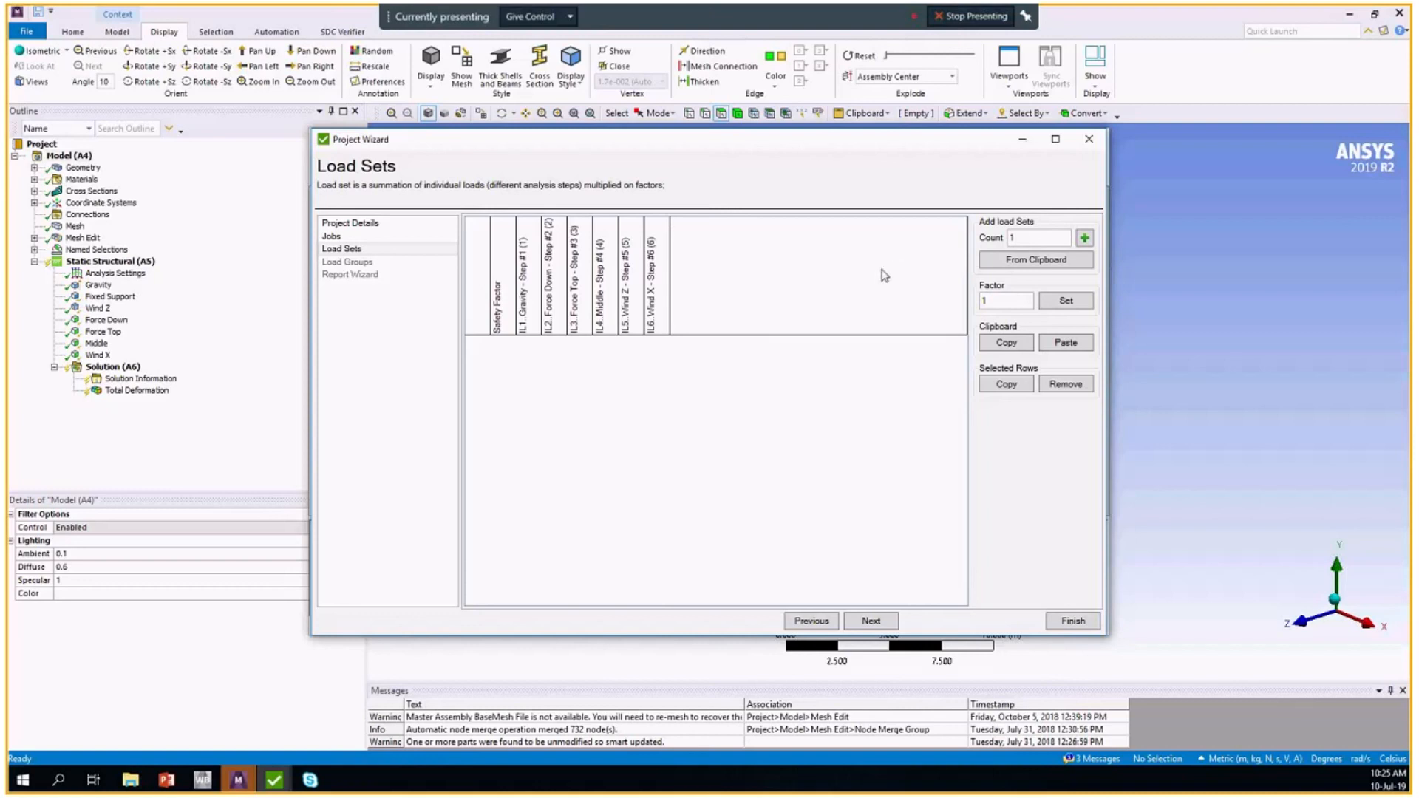
pyautogui.moveTo(907, 234)
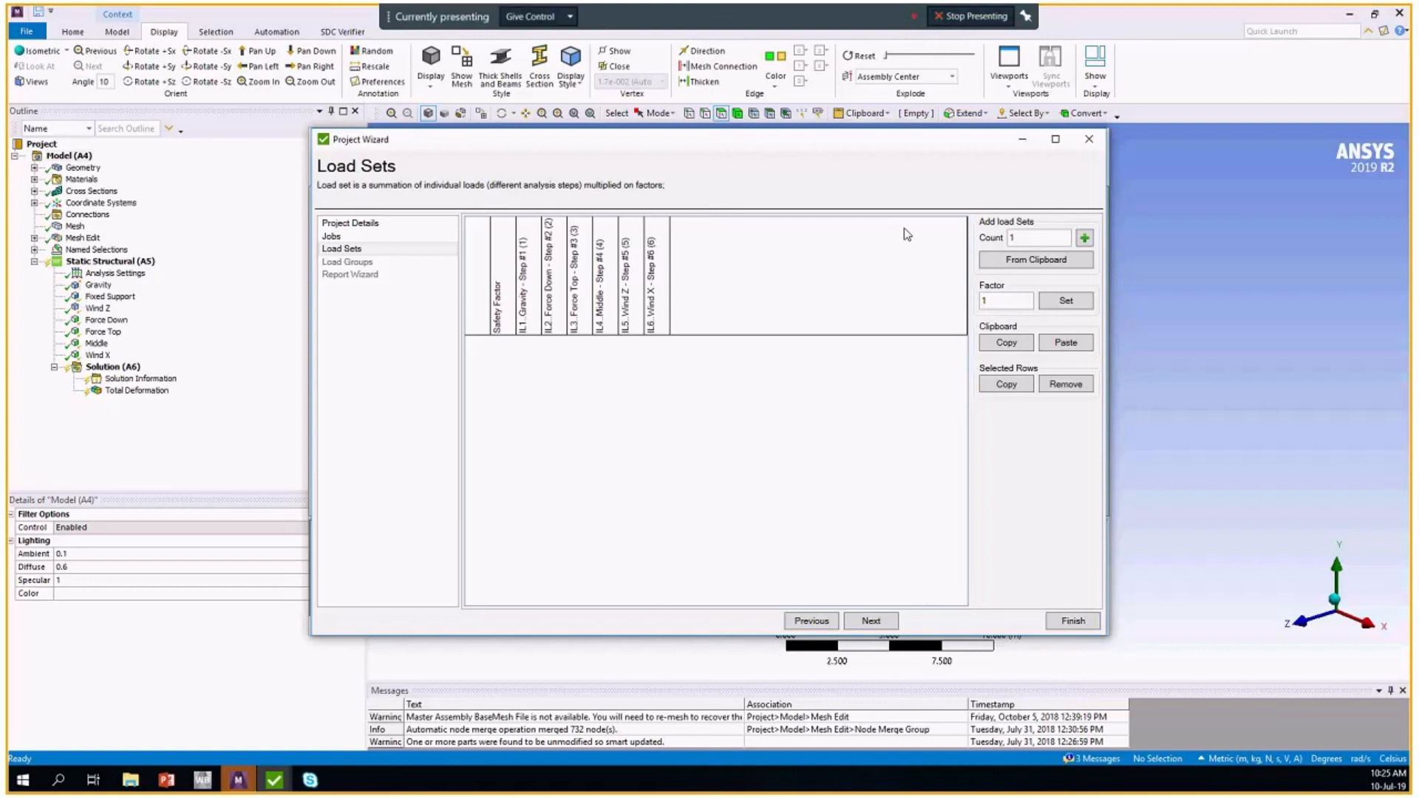
pyautogui.moveTo(891, 226)
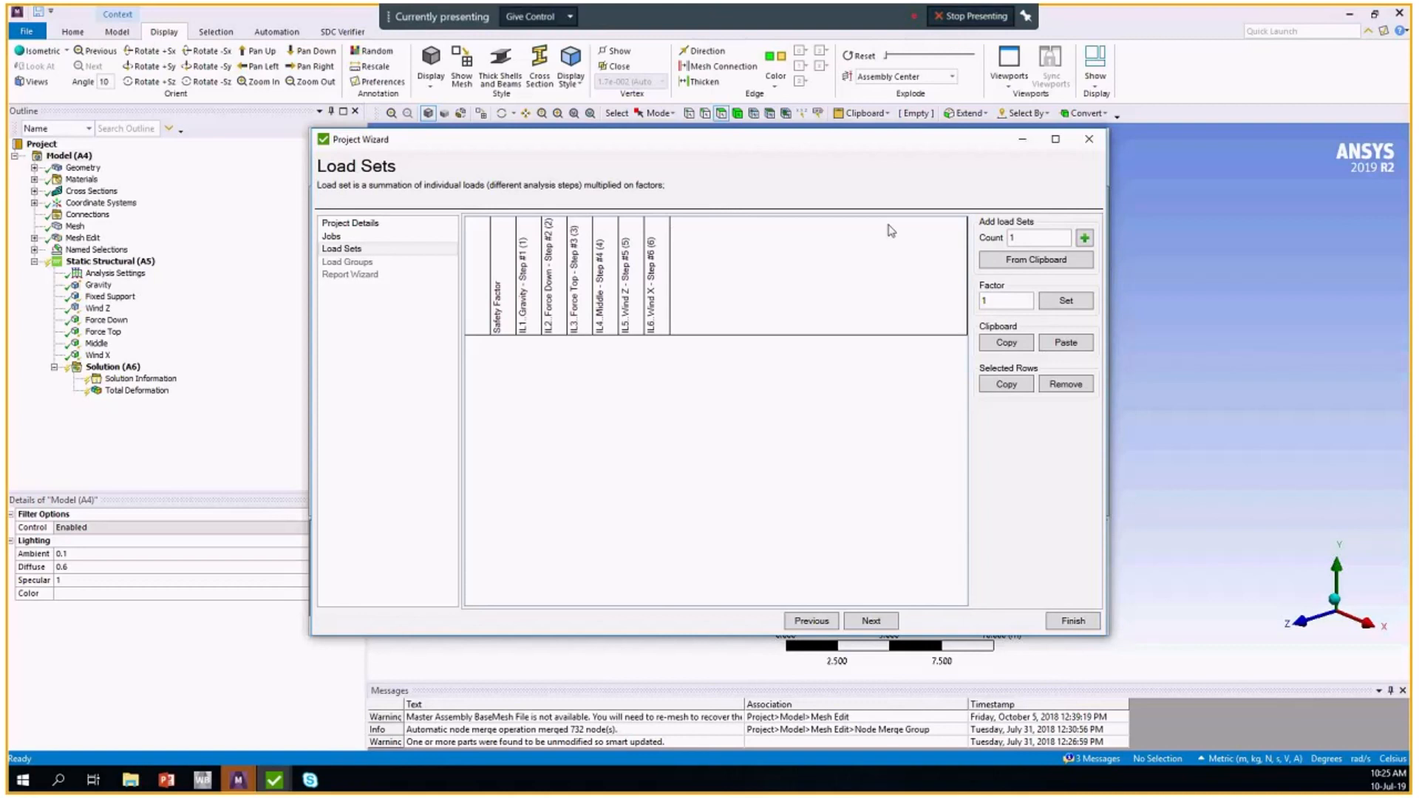
pyautogui.moveTo(902, 247)
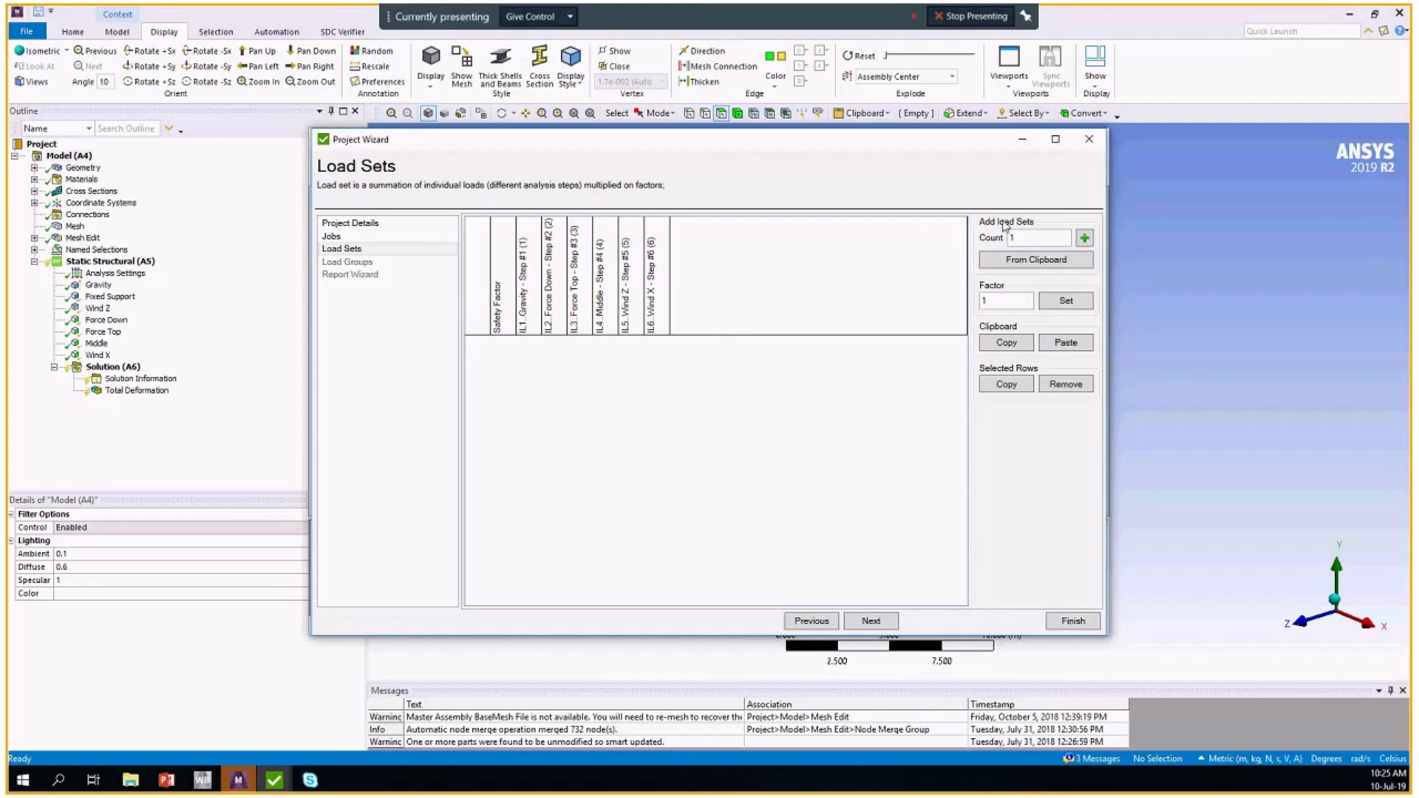
pyautogui.moveTo(1036, 259)
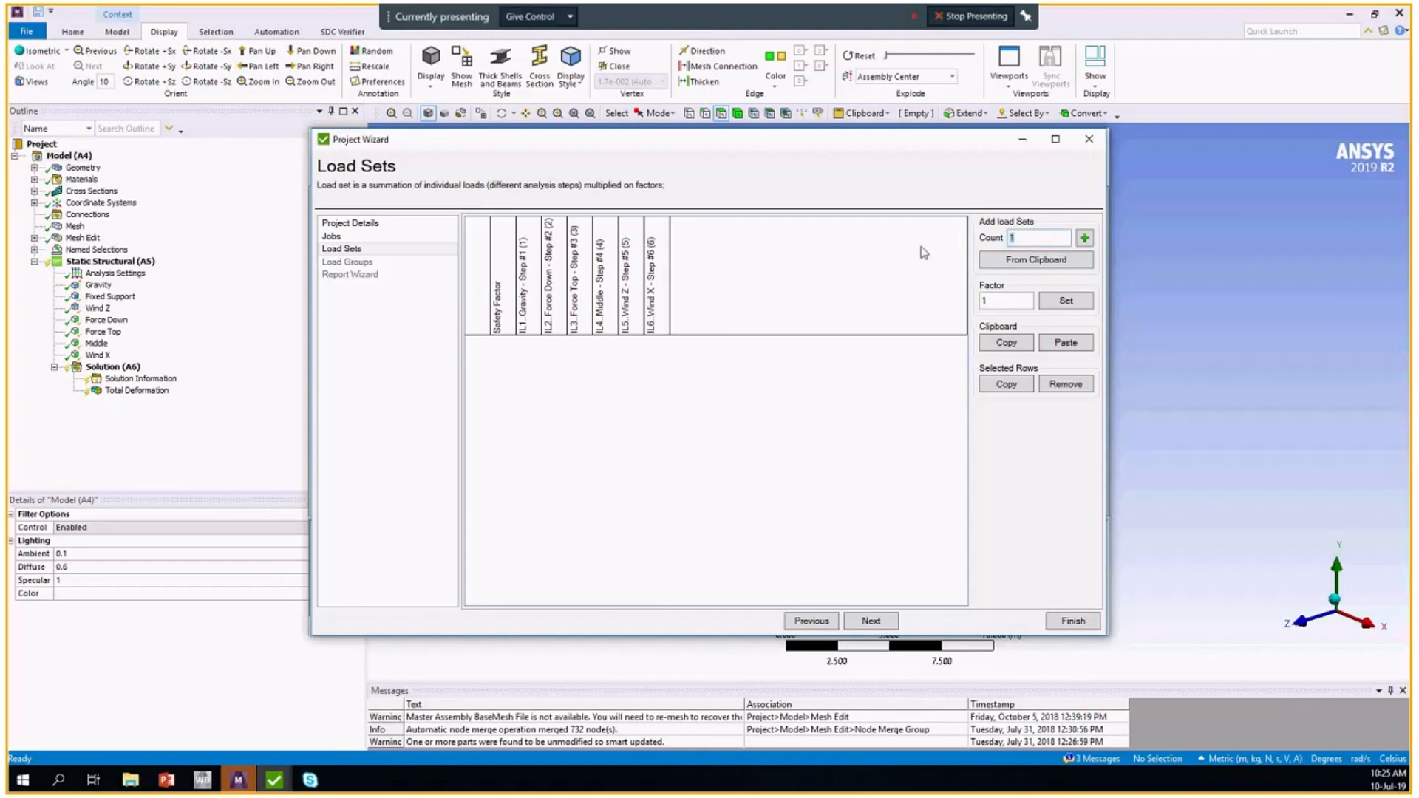
pyautogui.moveTo(539, 347)
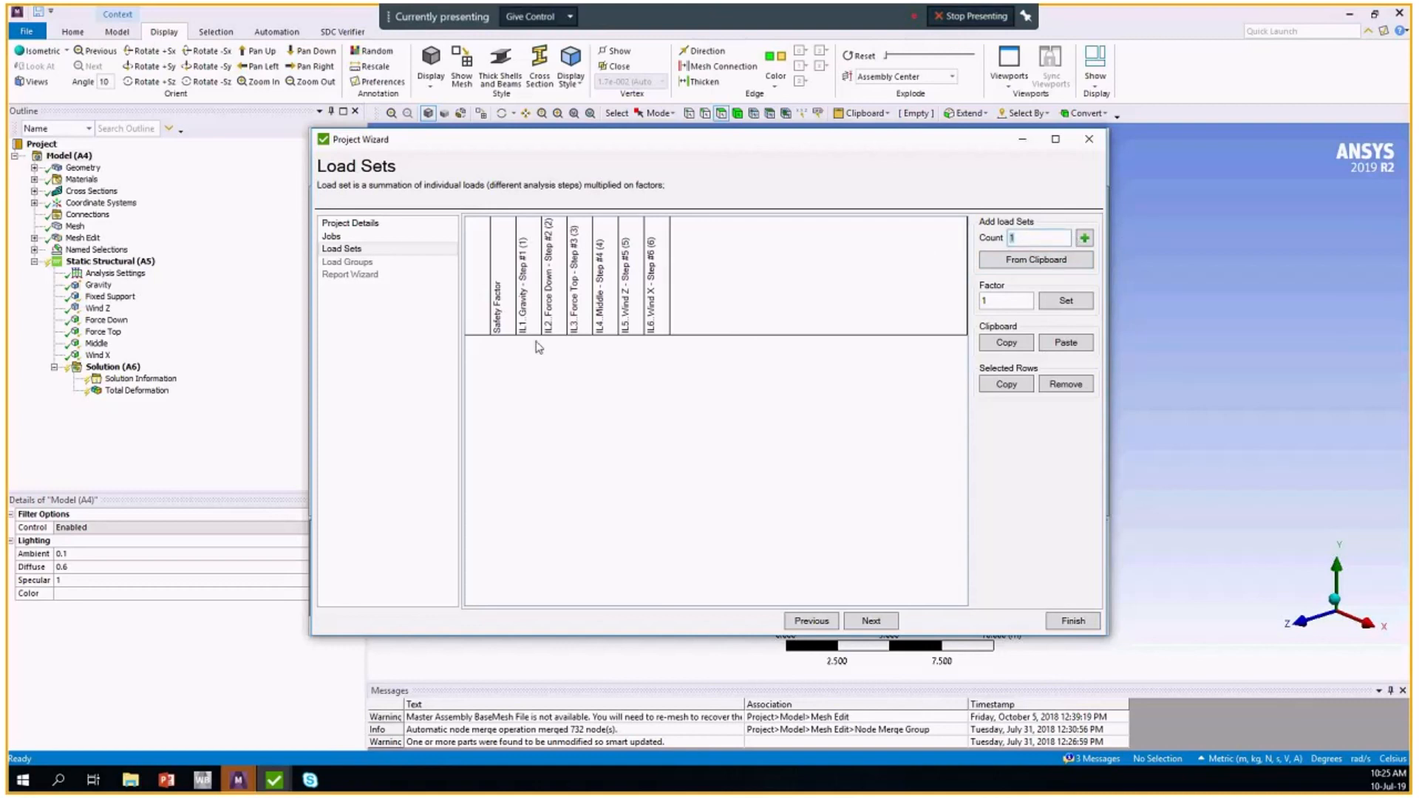
pyautogui.moveTo(561, 350)
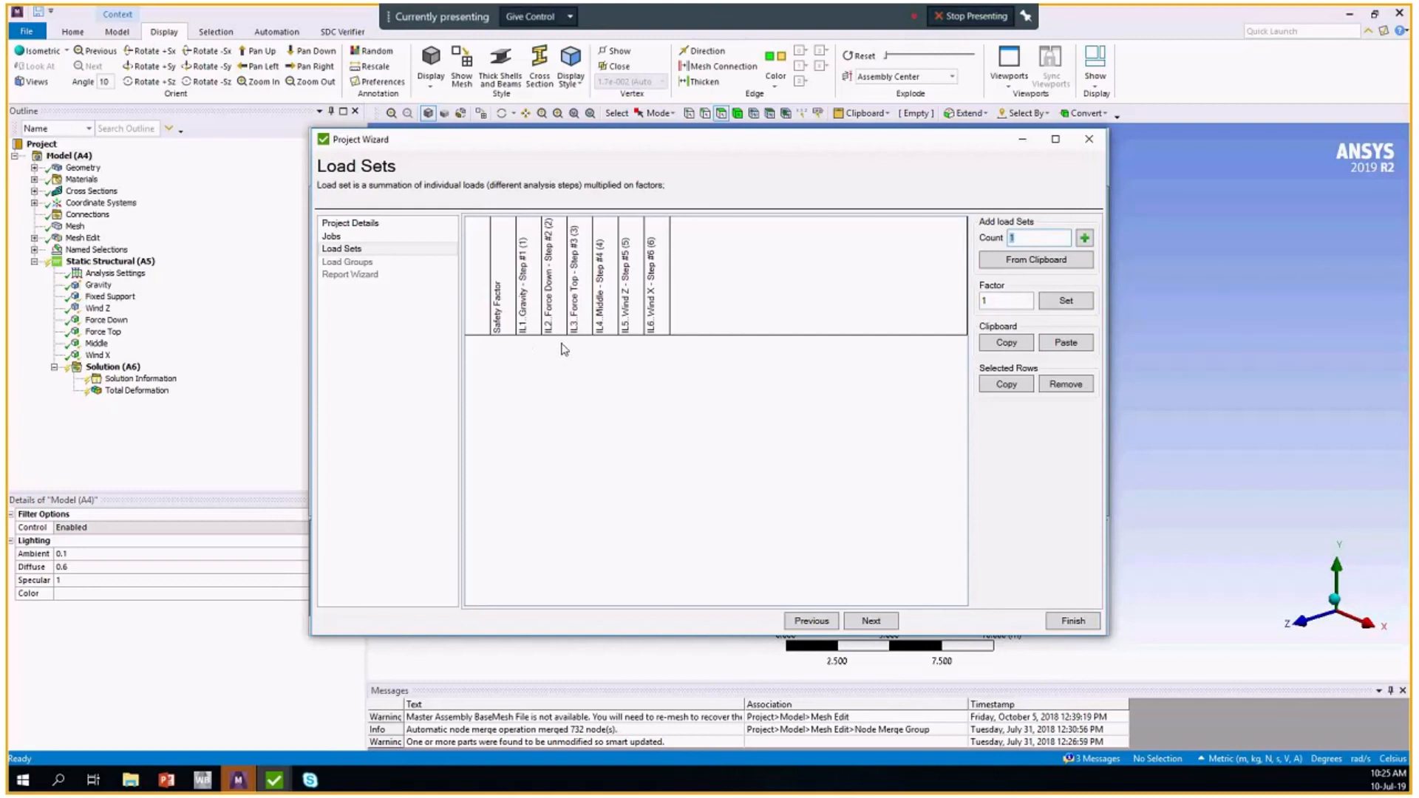
pyautogui.moveTo(524, 342)
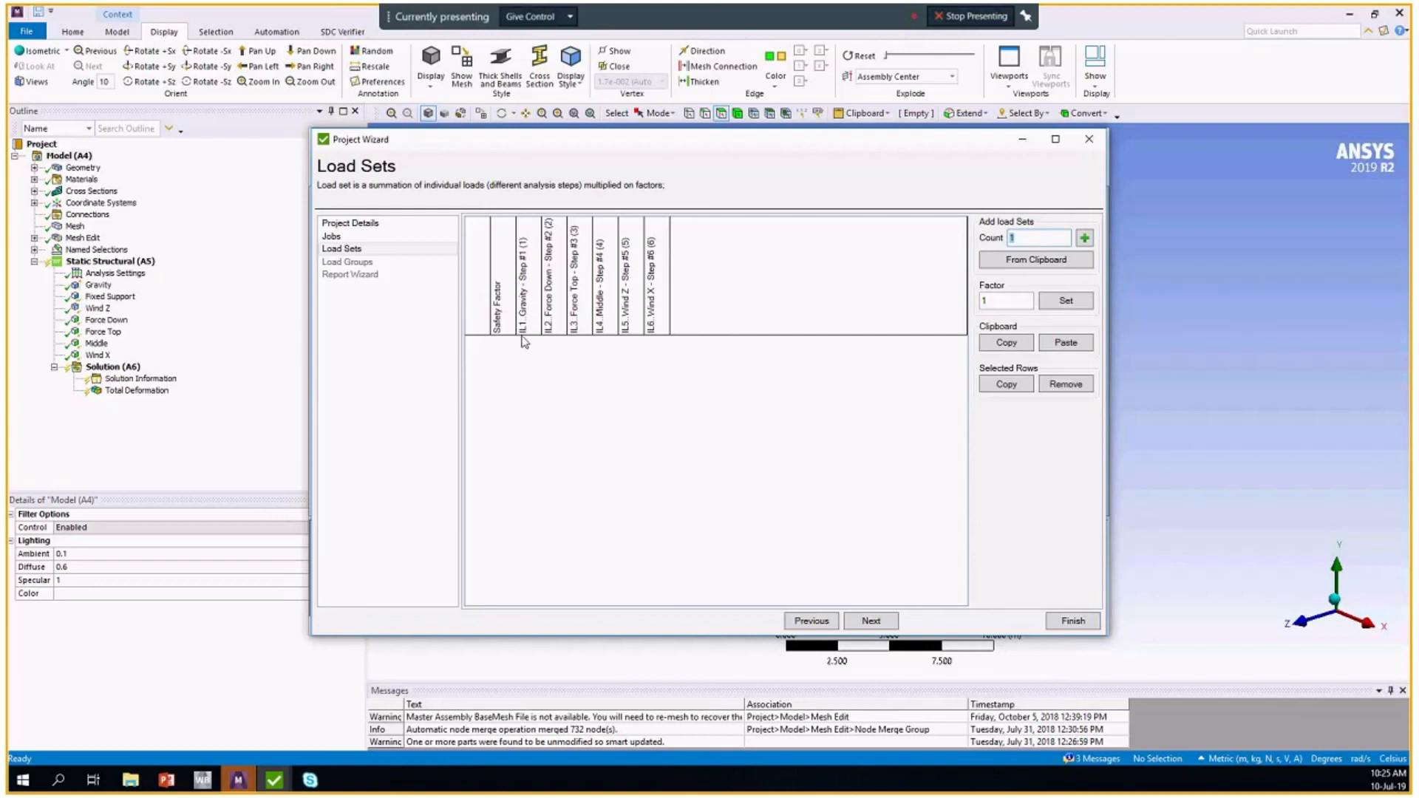
pyautogui.moveTo(526, 315)
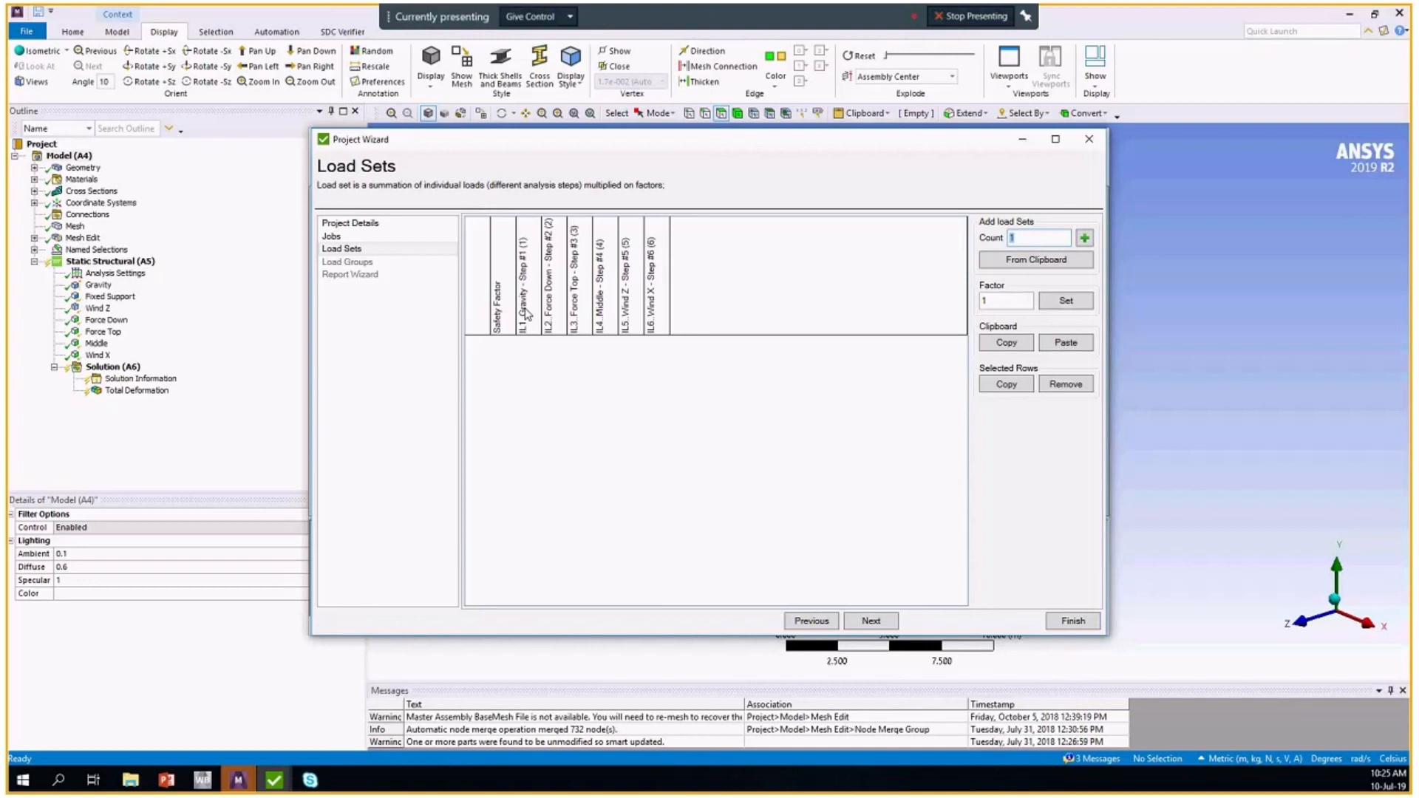
pyautogui.moveTo(625, 352)
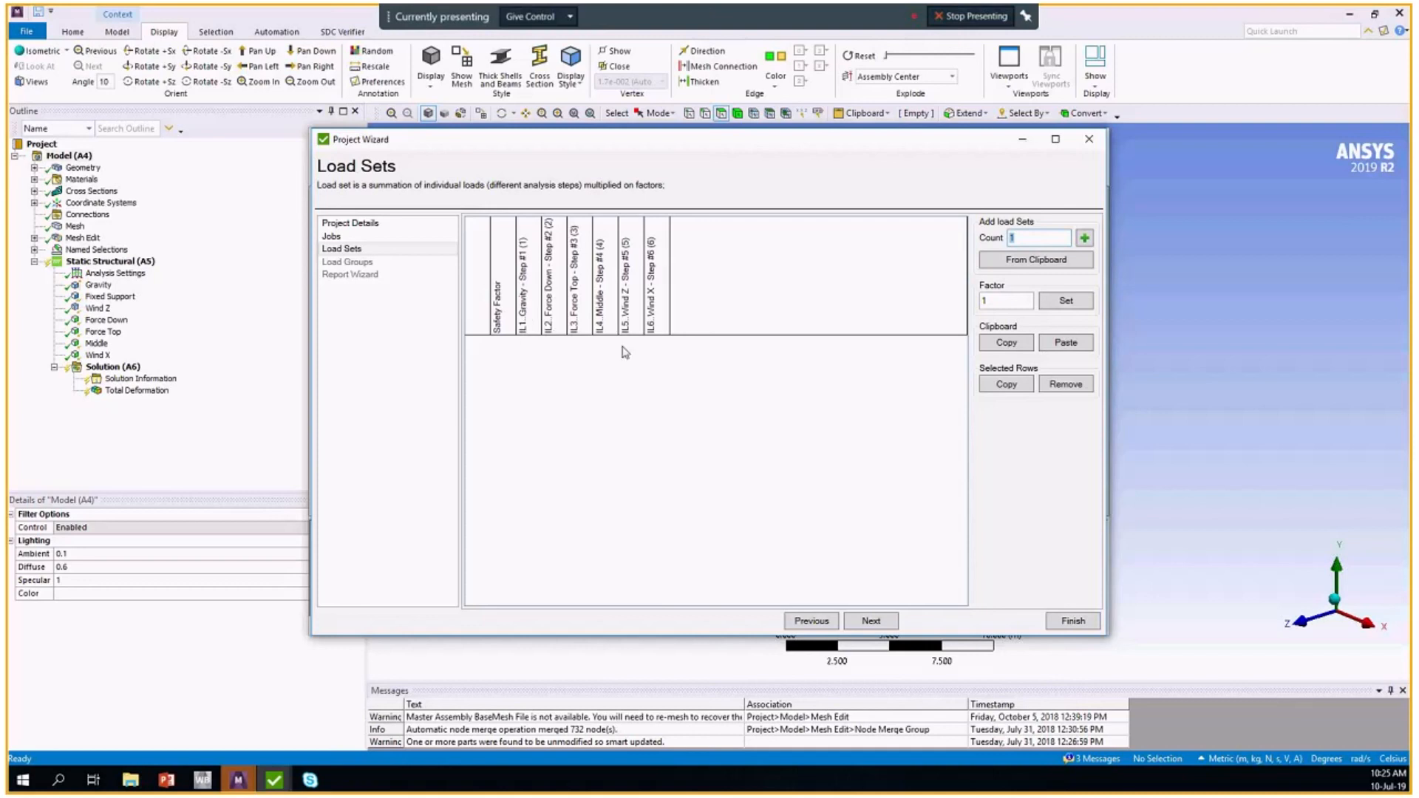
pyautogui.moveTo(990, 253)
pyautogui.write('5')
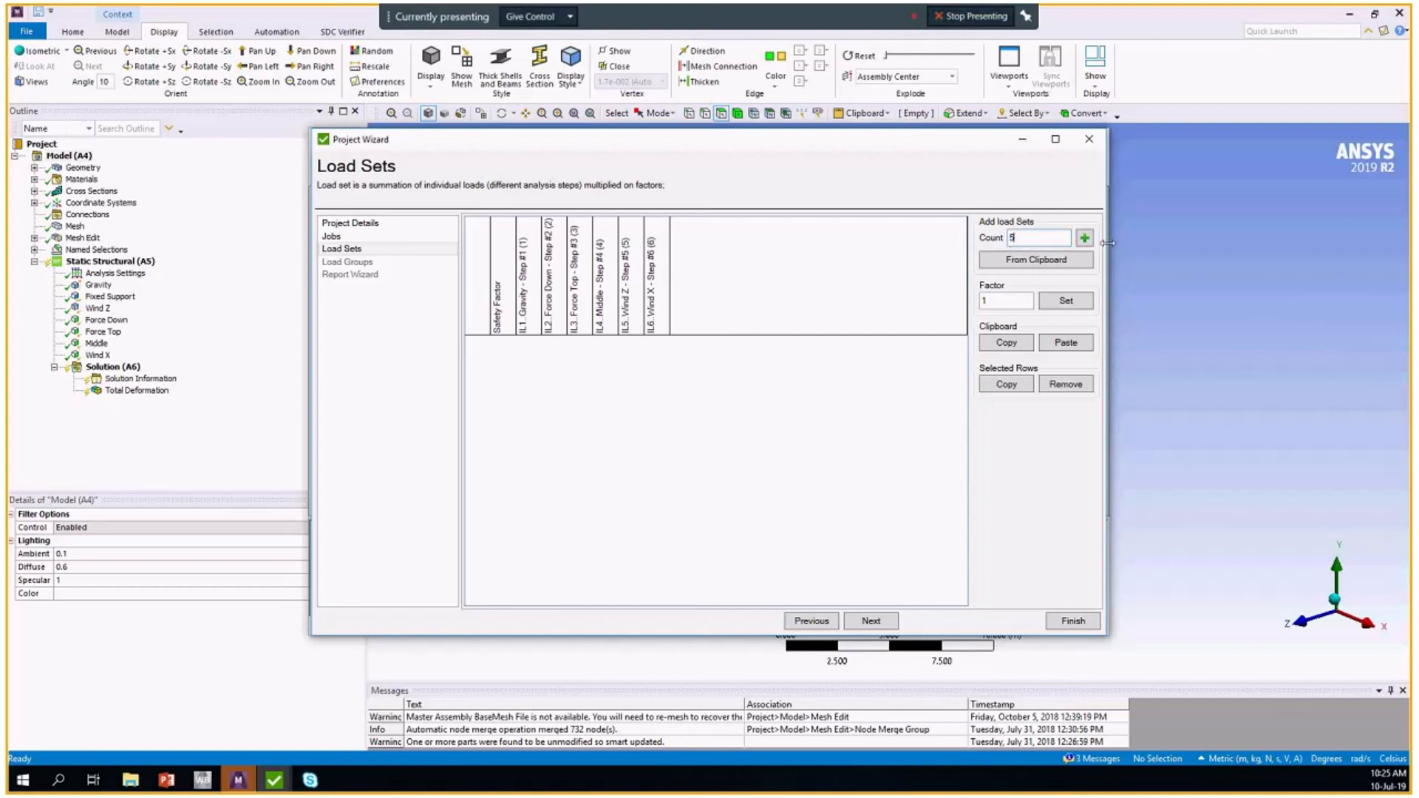
pyautogui.click(1083, 238)
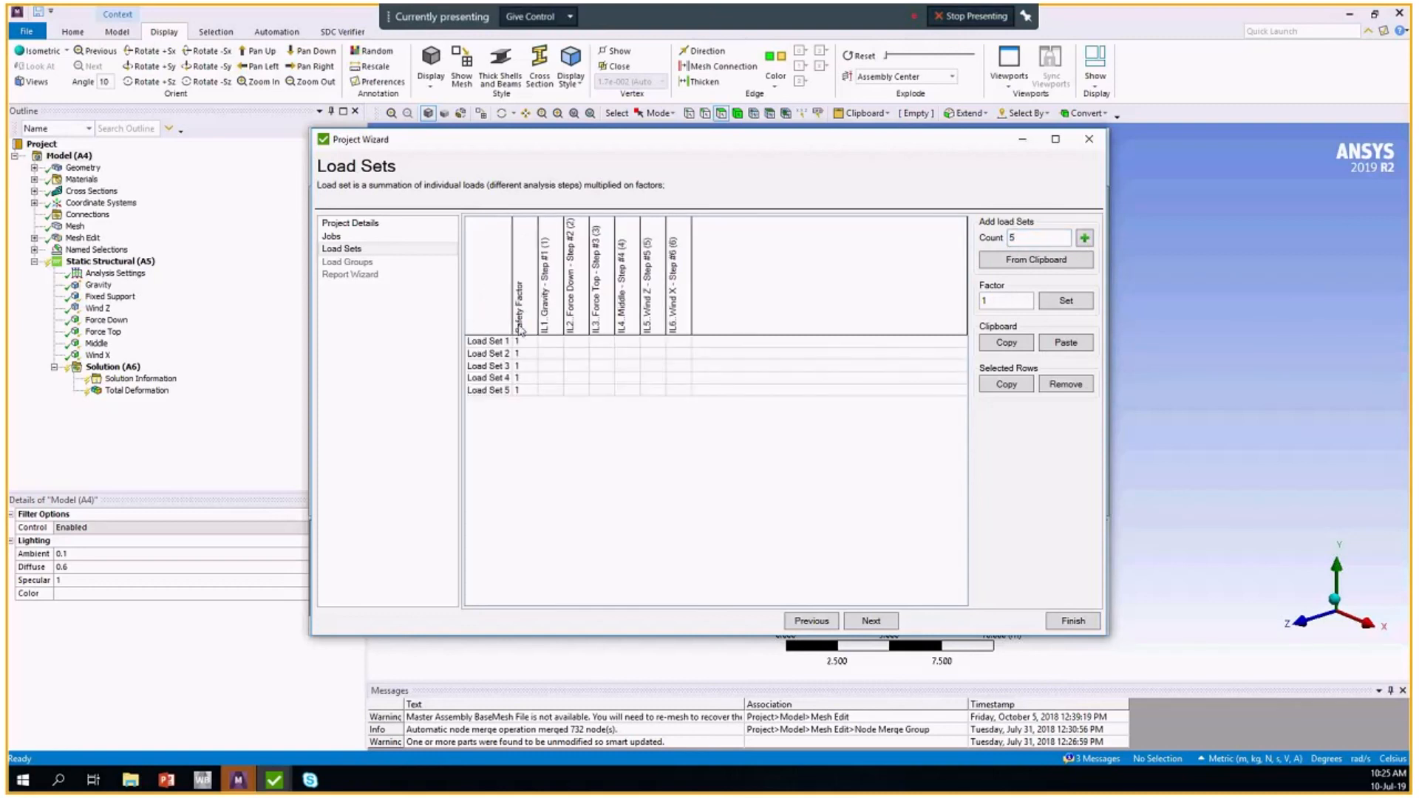
pyautogui.click(549, 353)
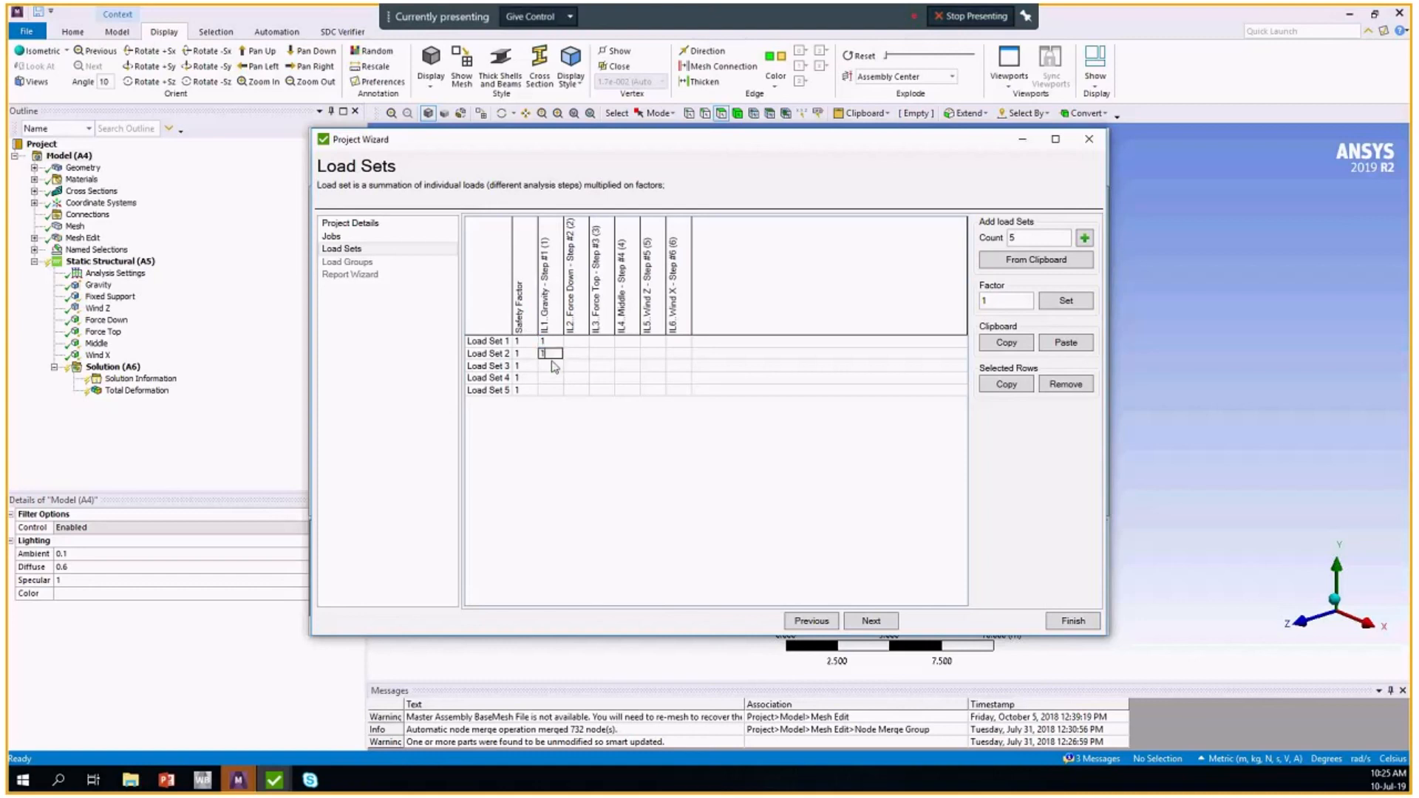
pyautogui.click(548, 377)
pyautogui.write('1')
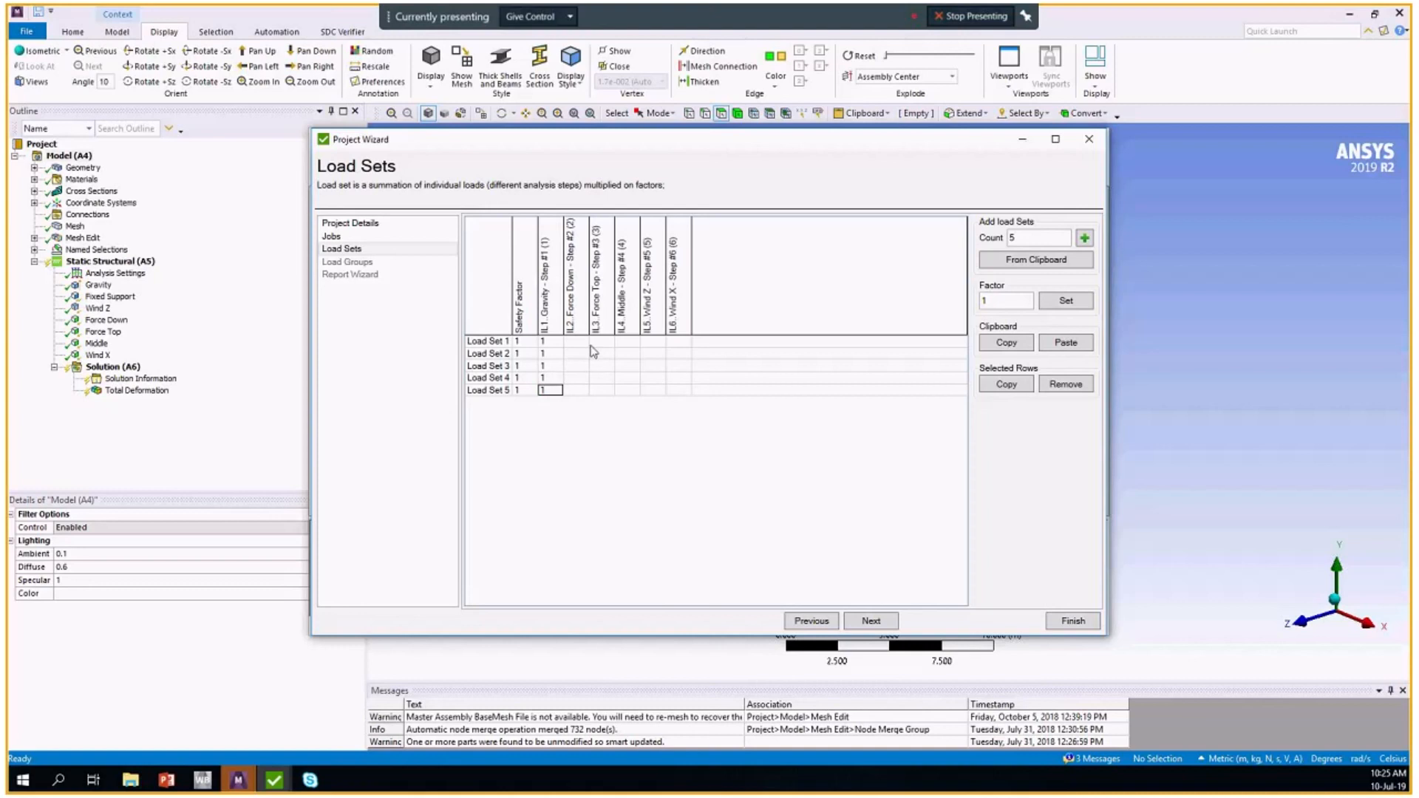
pyautogui.moveTo(578, 351)
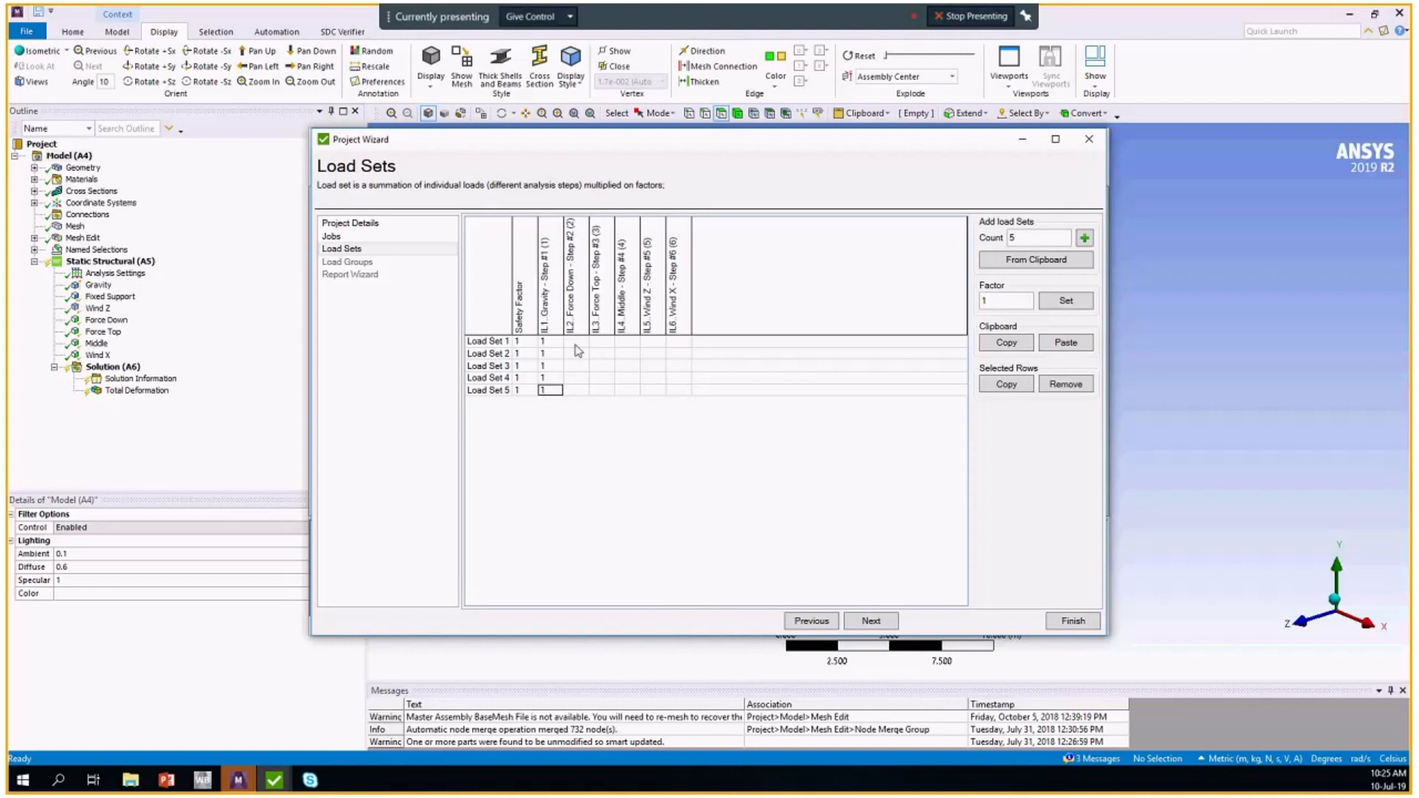
# Assign 1.2 Force Down, Middle, Force Top and Wind Z factors, selecting all five rows.
pyautogui.click(574, 341)
pyautogui.write('1.2')
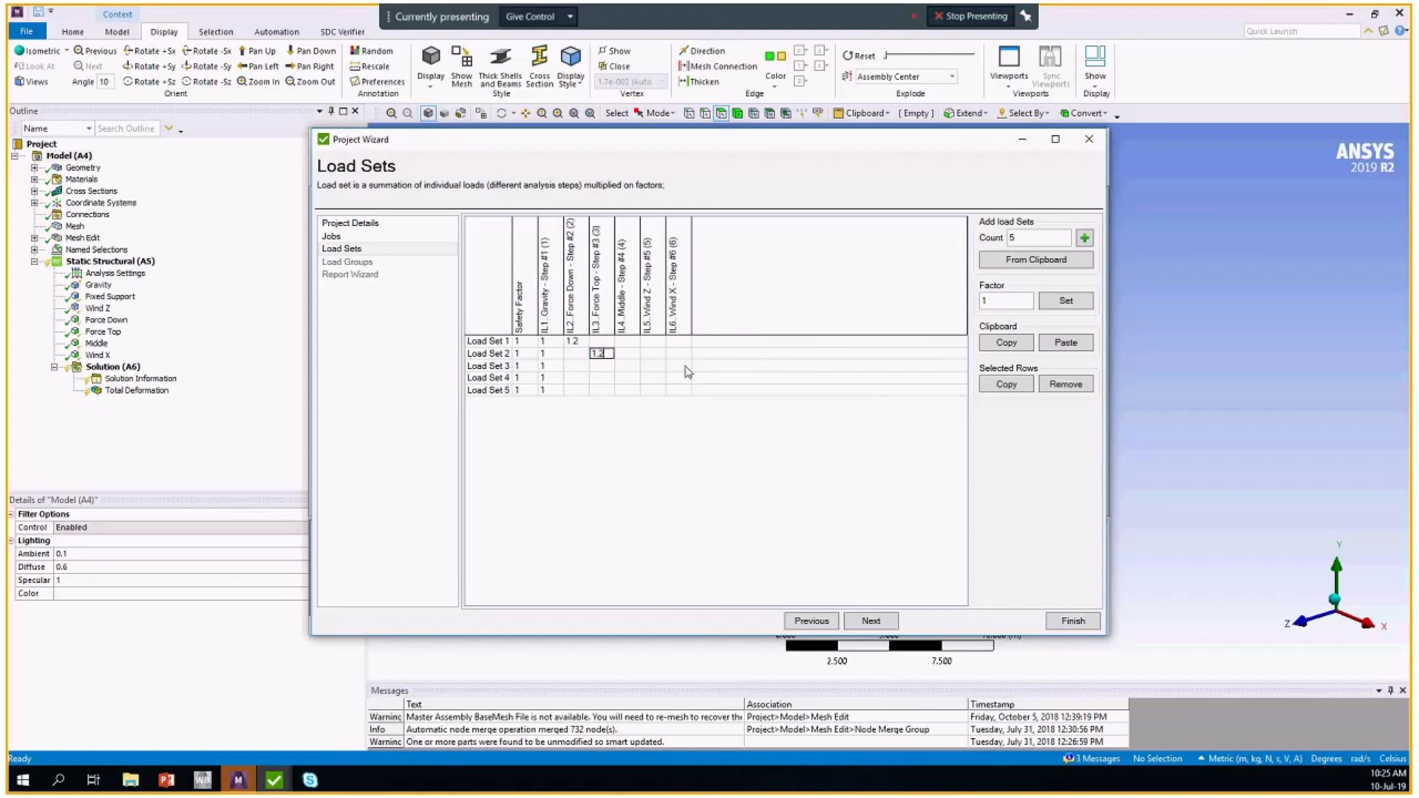
pyautogui.click(627, 366)
pyautogui.write('1.2')
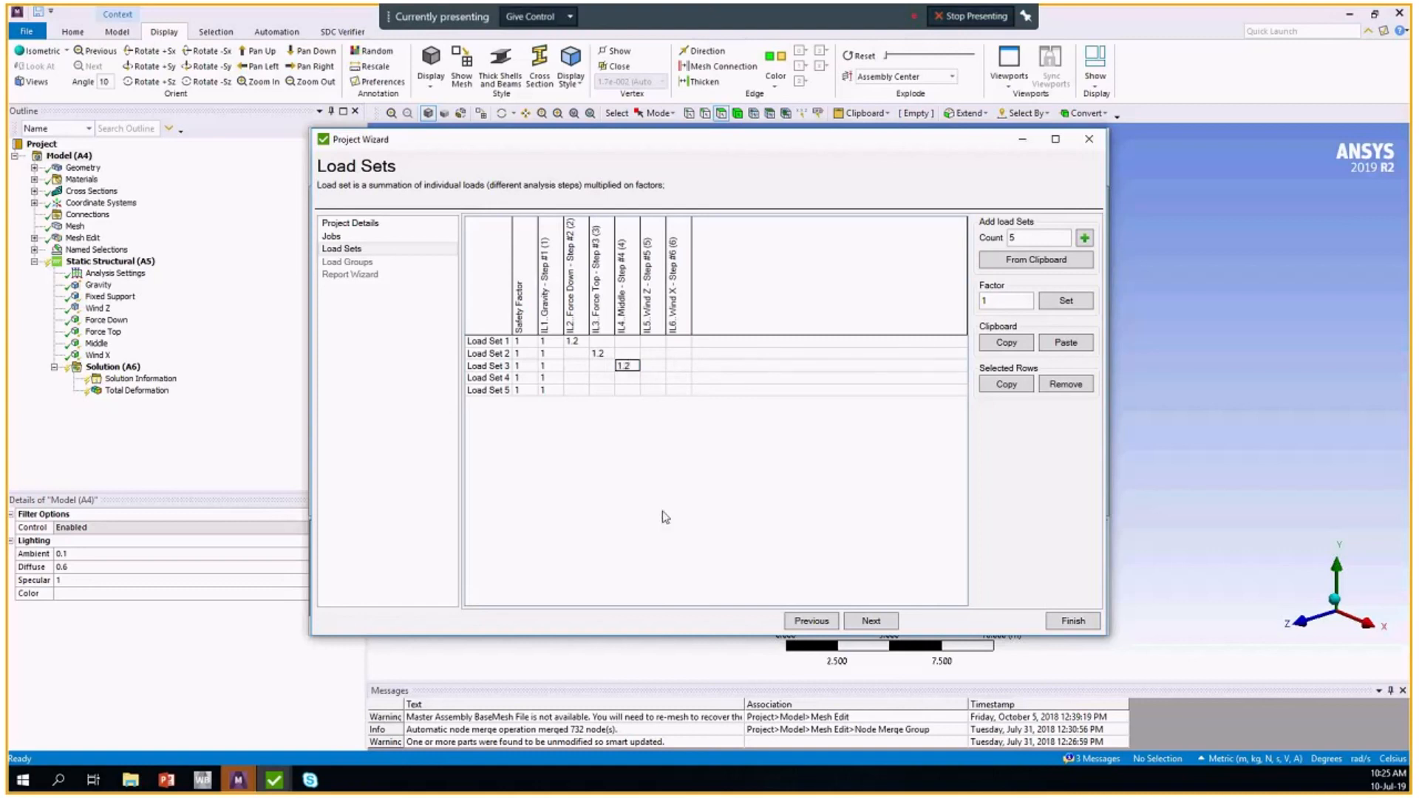
pyautogui.click(652, 390)
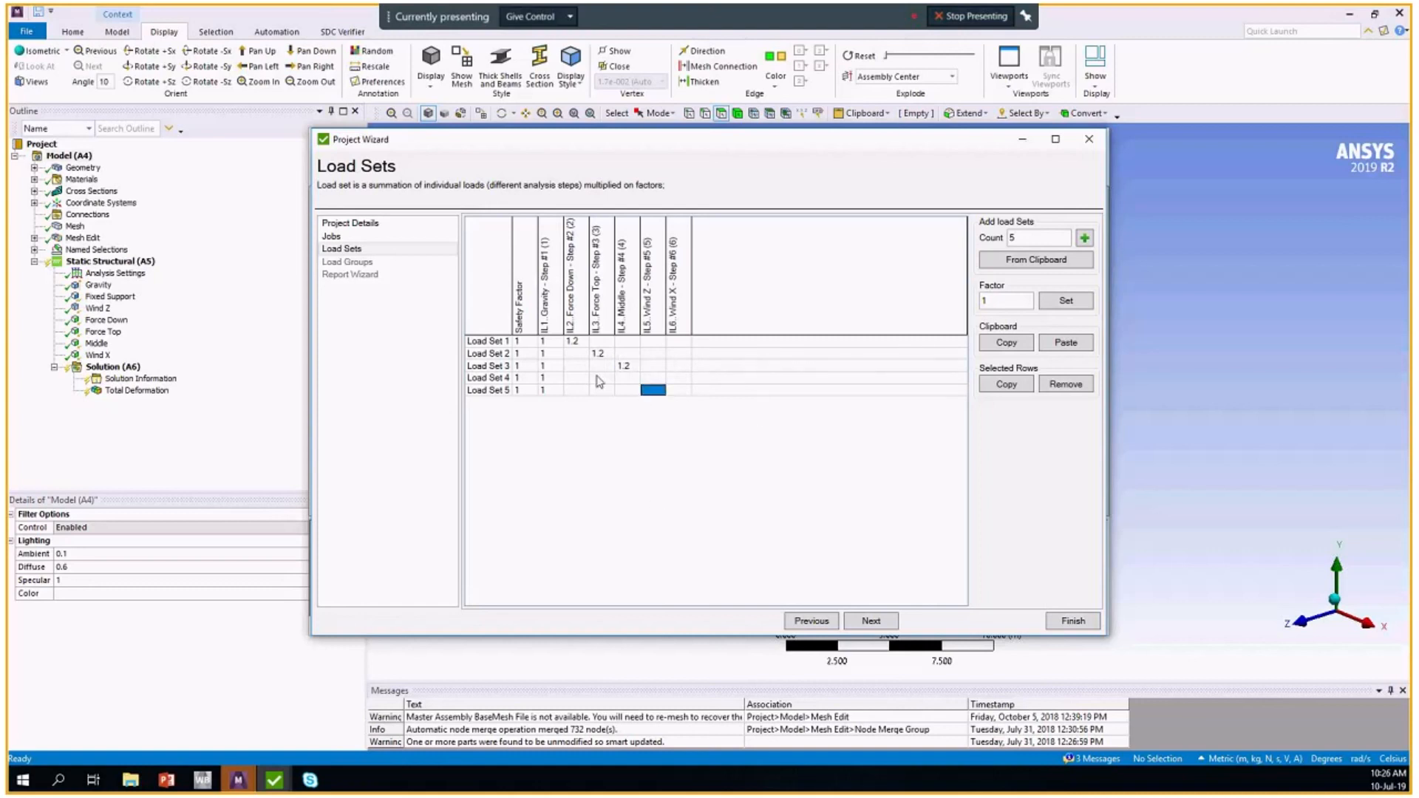
pyautogui.click(601, 353)
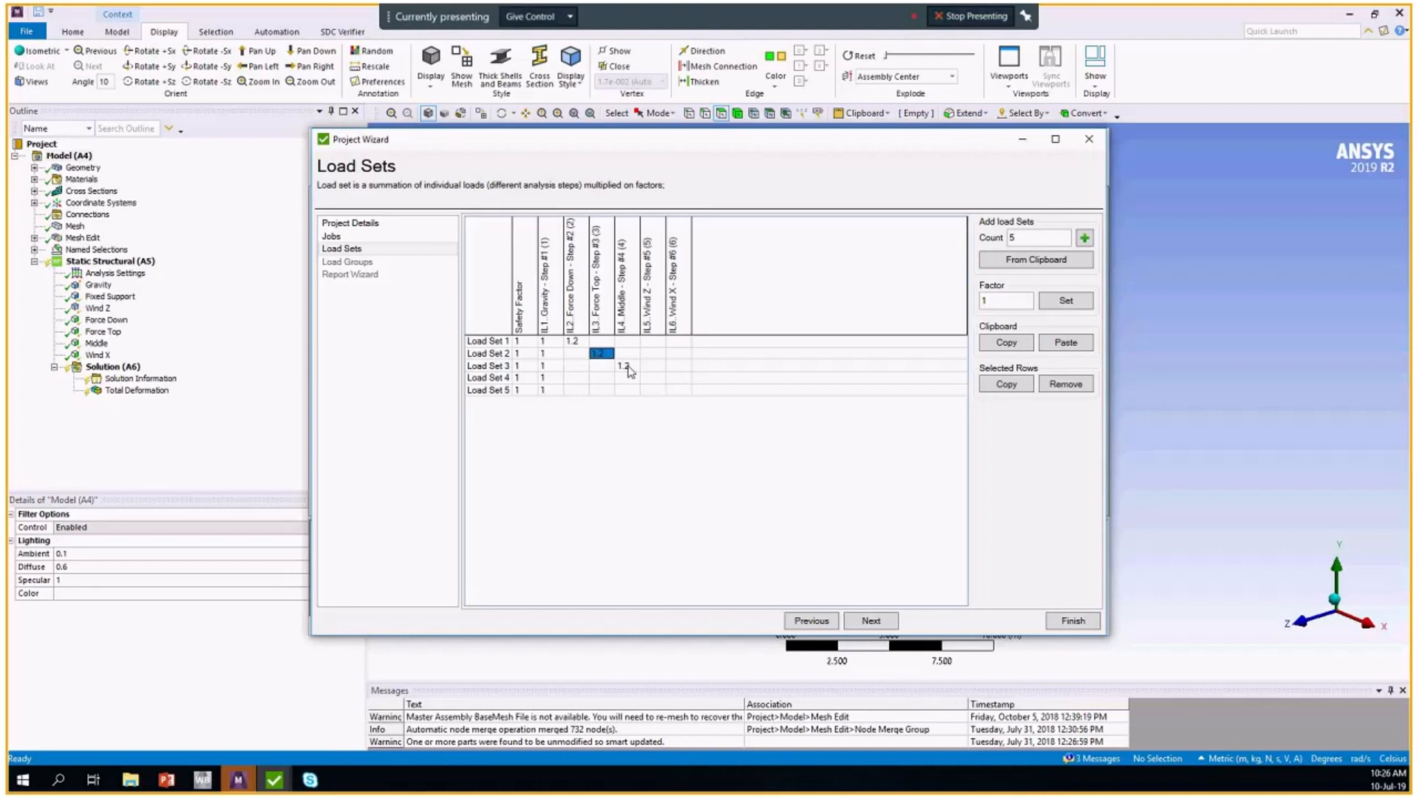
pyautogui.click(626, 366)
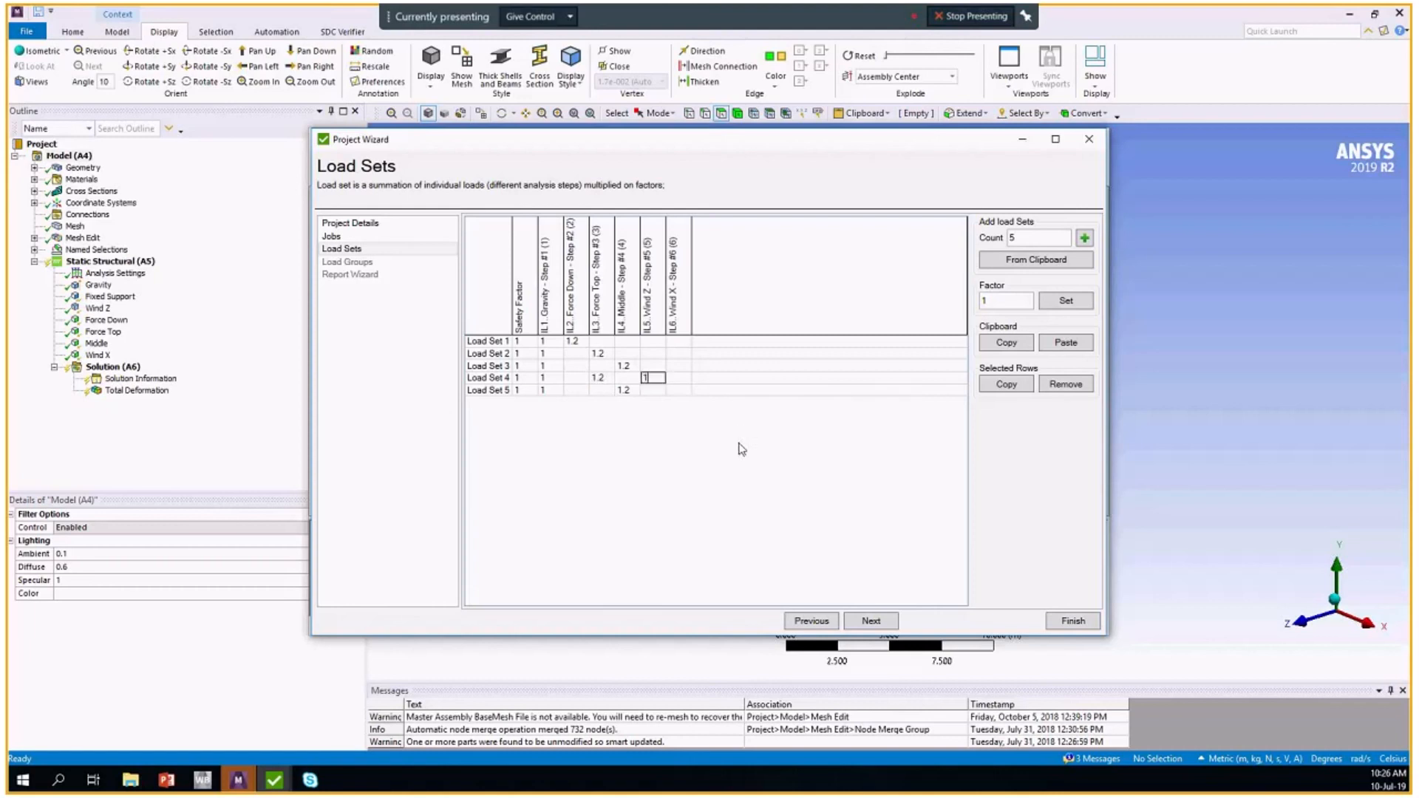
pyautogui.moveTo(681, 402)
pyautogui.write('1')
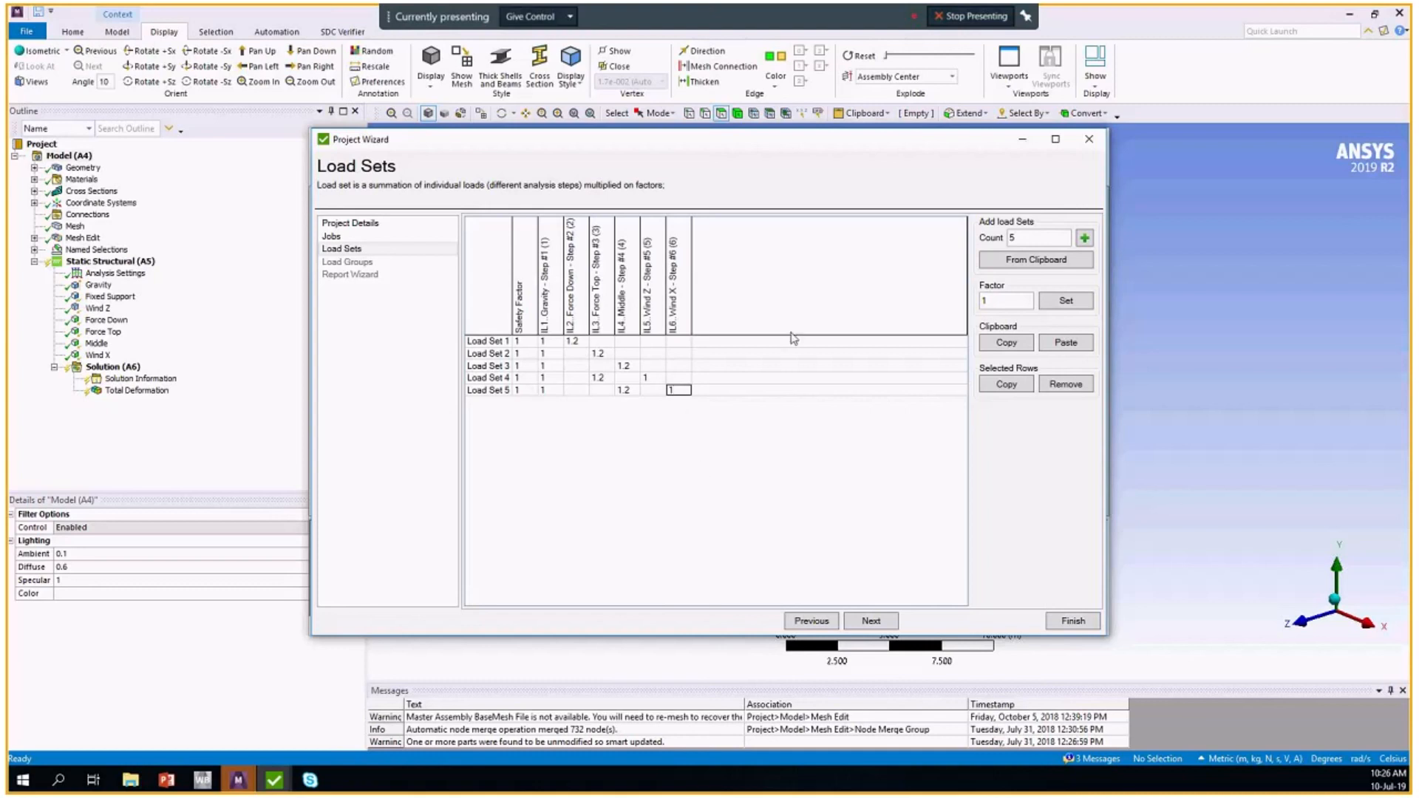
pyautogui.click(678, 353)
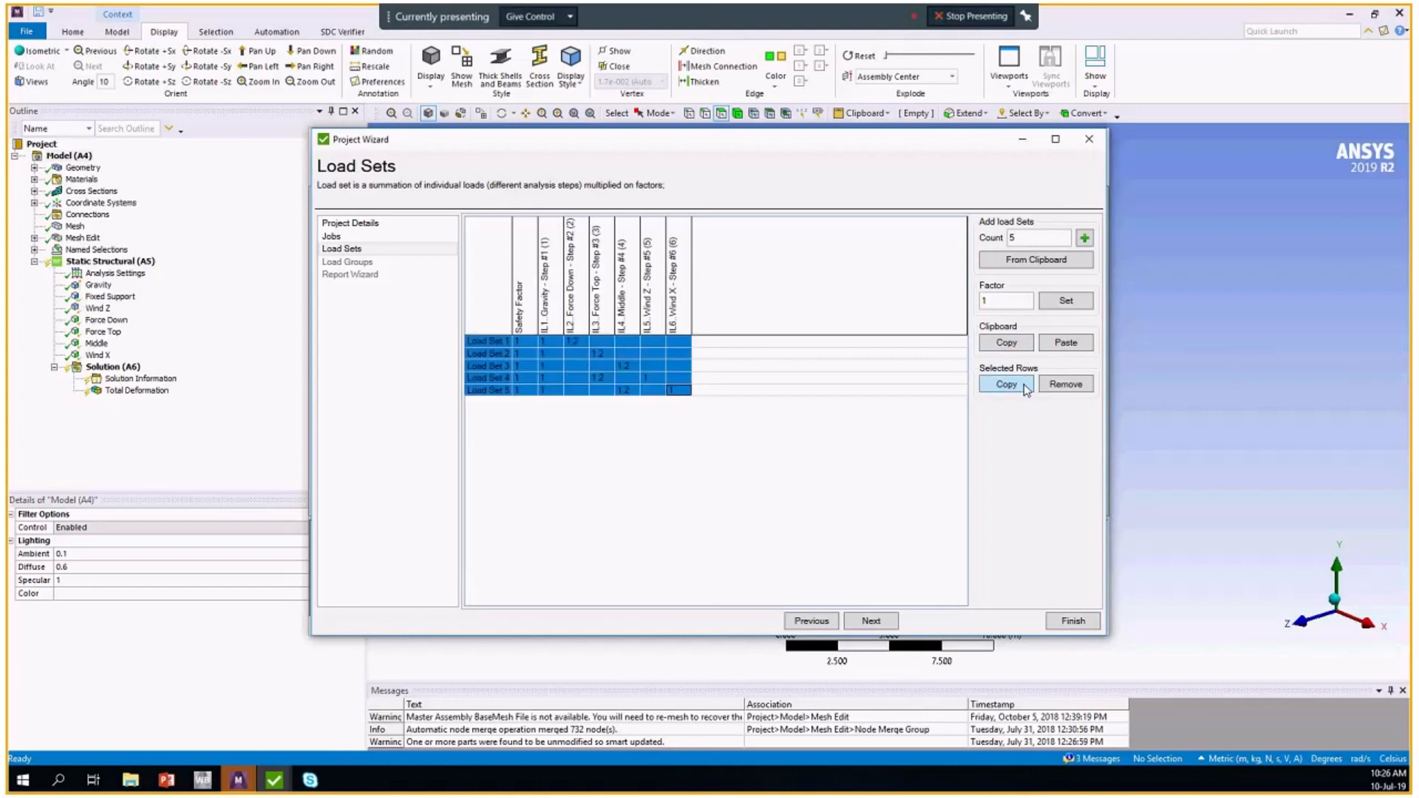
# Duplicate the five load sets, changing each copy's 1.2 factors to 1.3.
pyautogui.click(1004, 383)
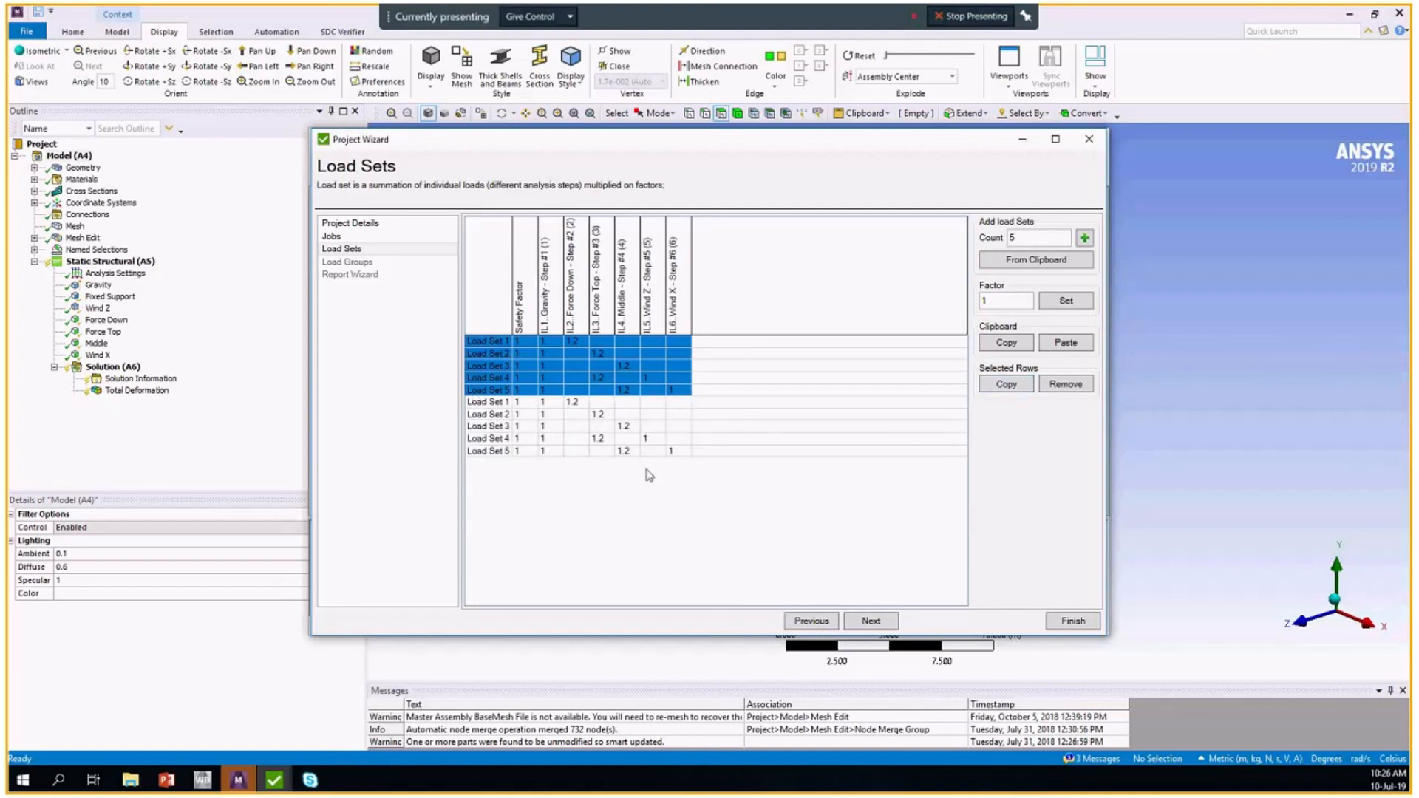
pyautogui.moveTo(495, 414)
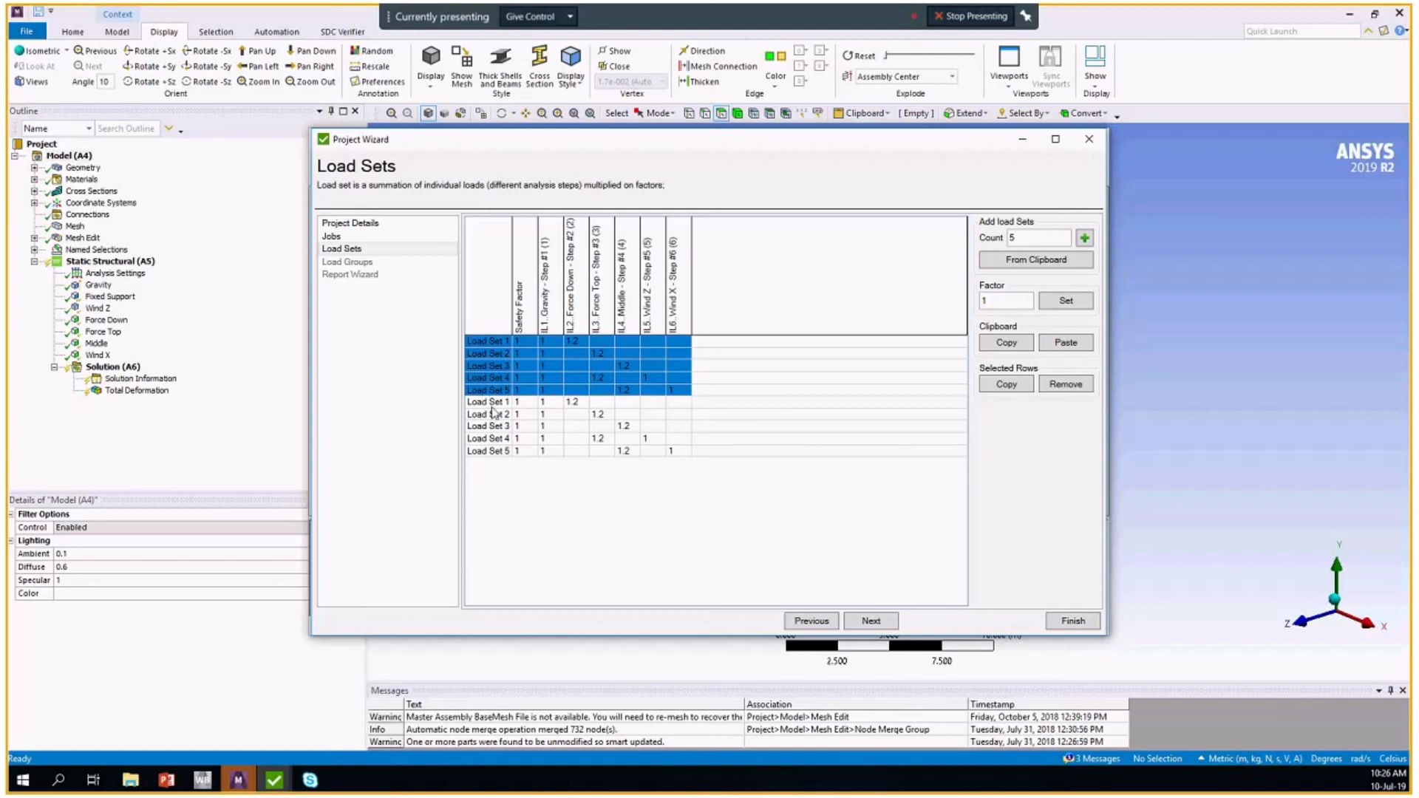
pyautogui.click(652, 401)
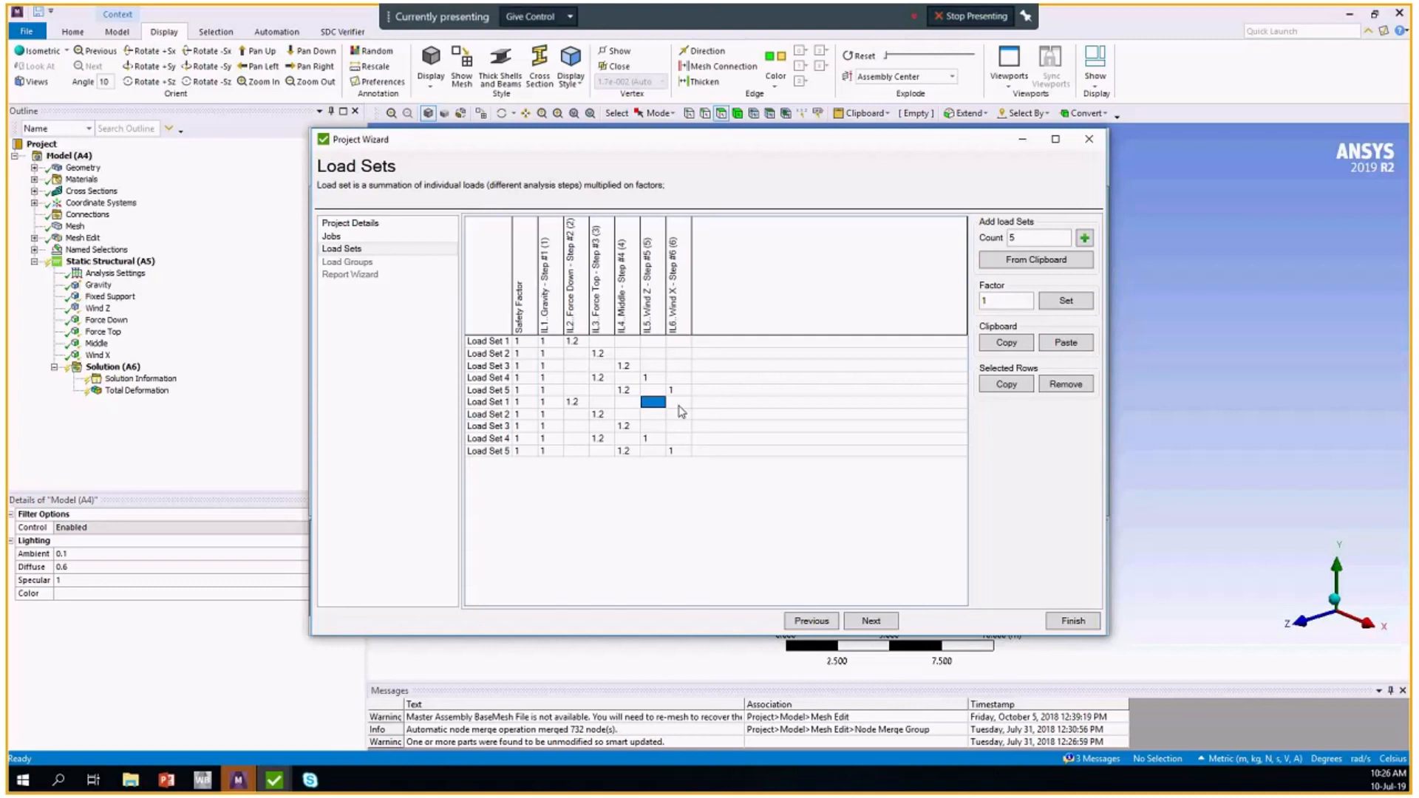
pyautogui.click(575, 400)
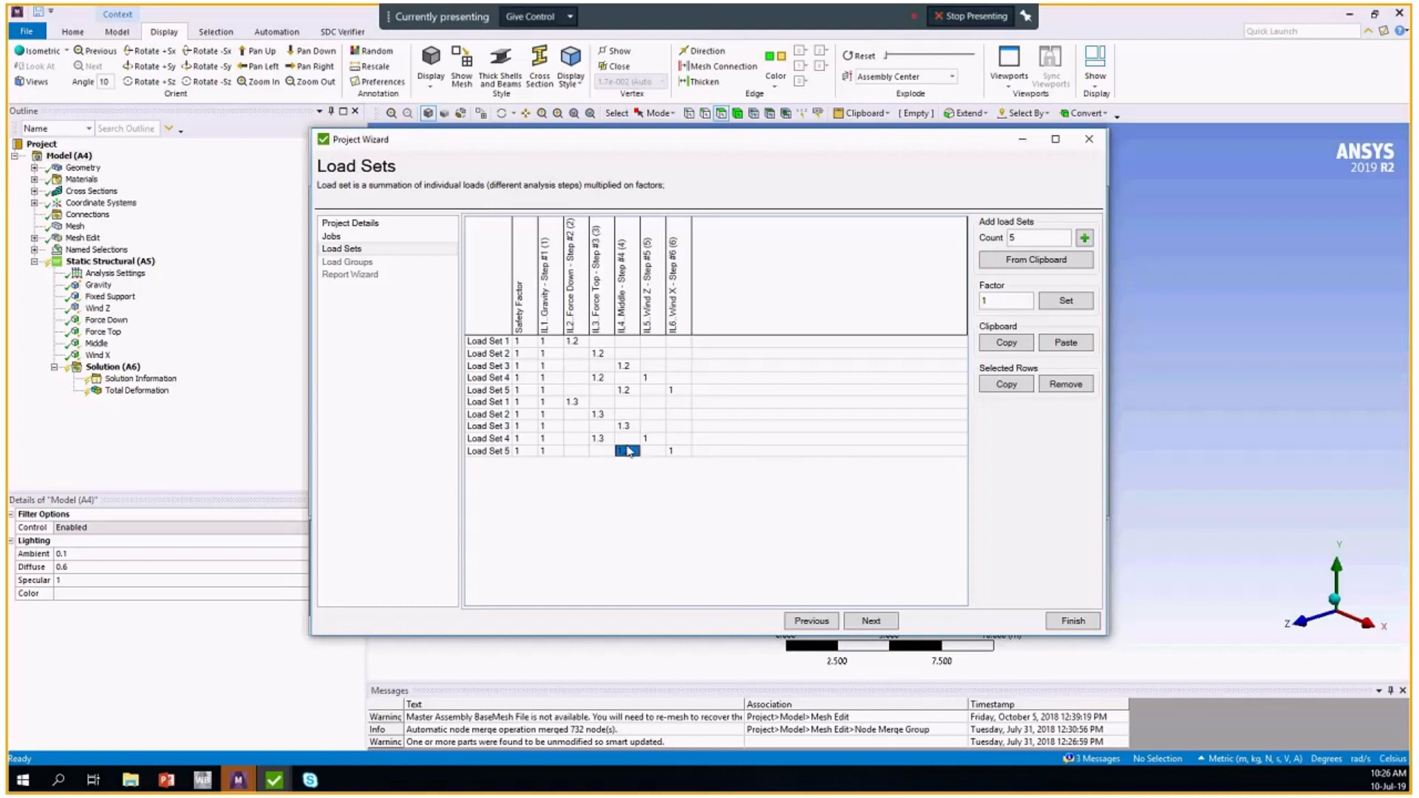
pyautogui.write('1.3')
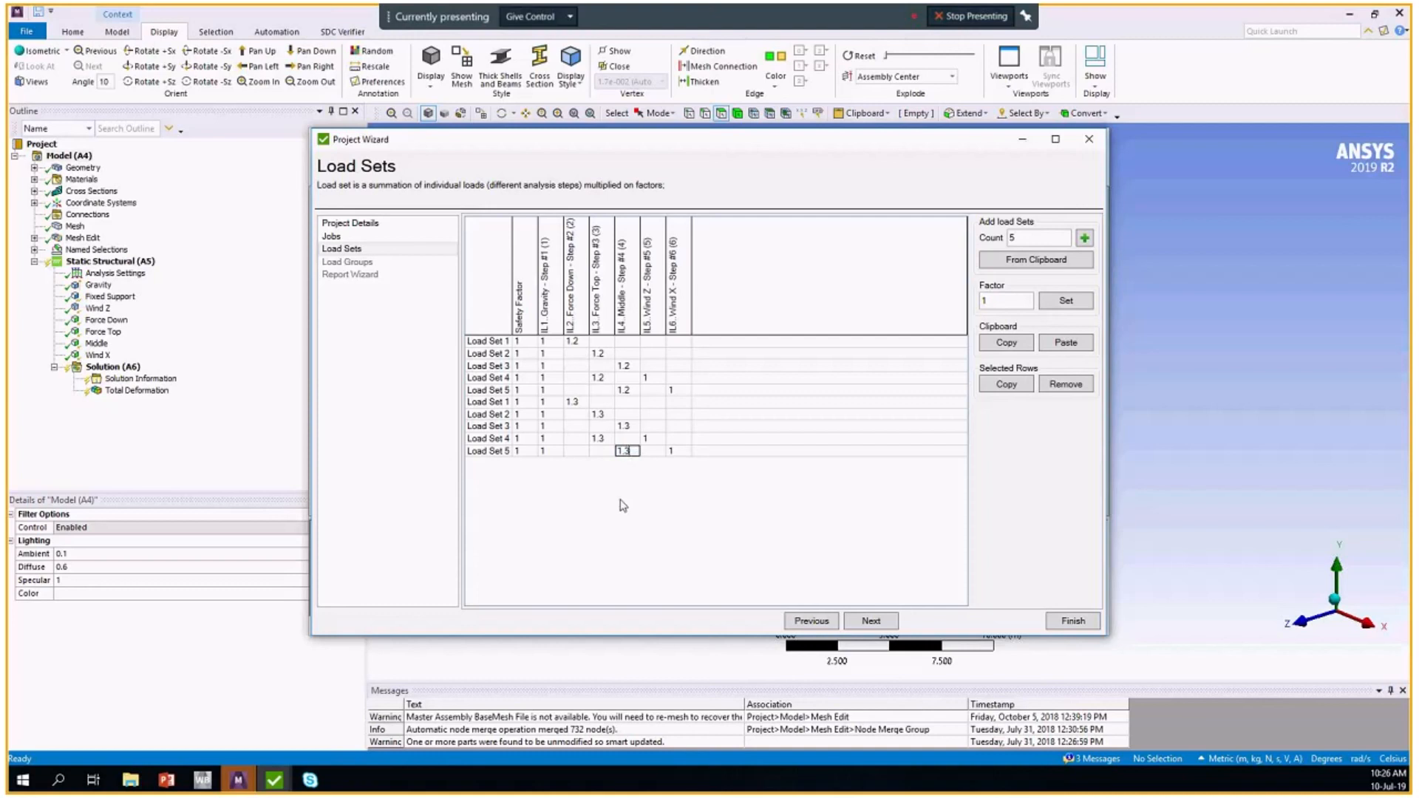
pyautogui.moveTo(765, 415)
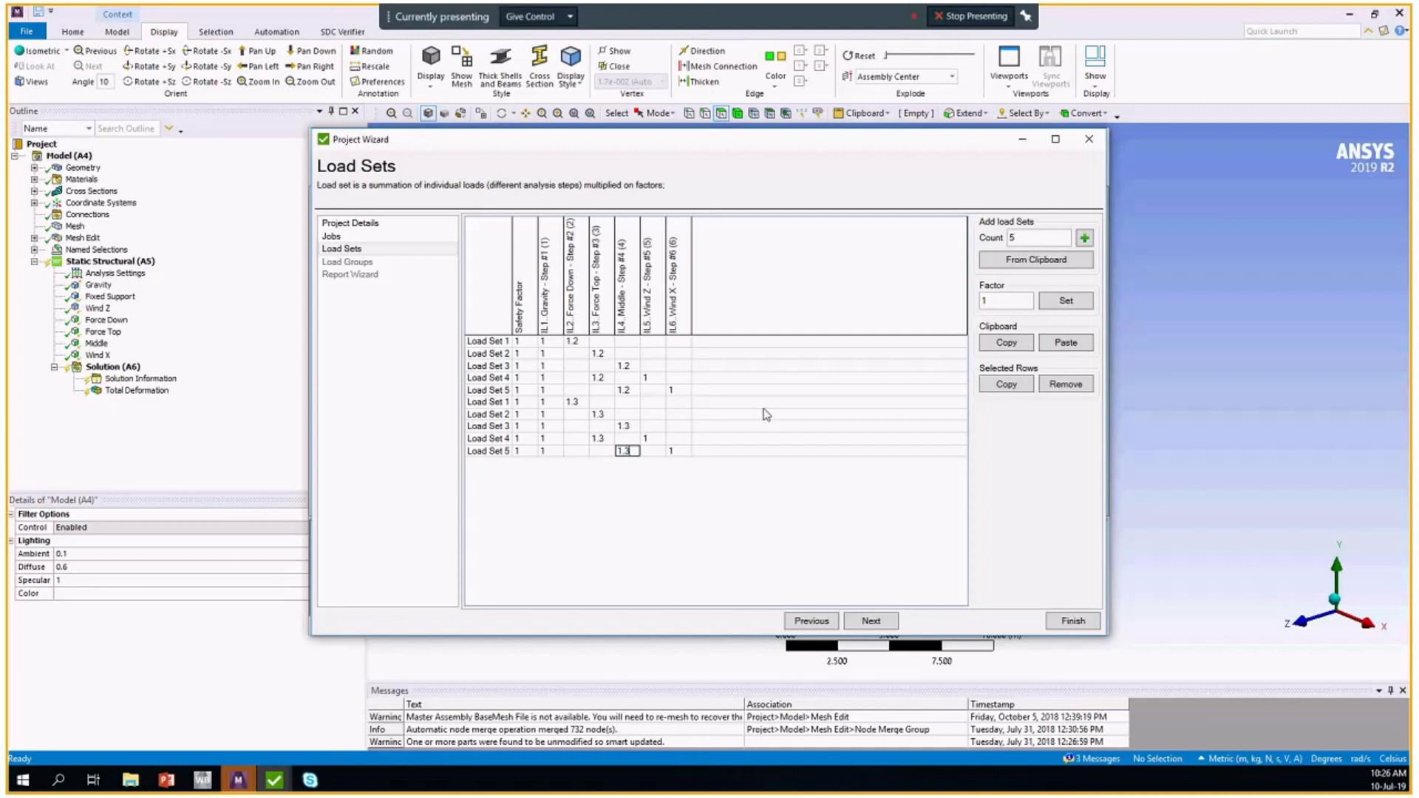
pyautogui.click(870, 621)
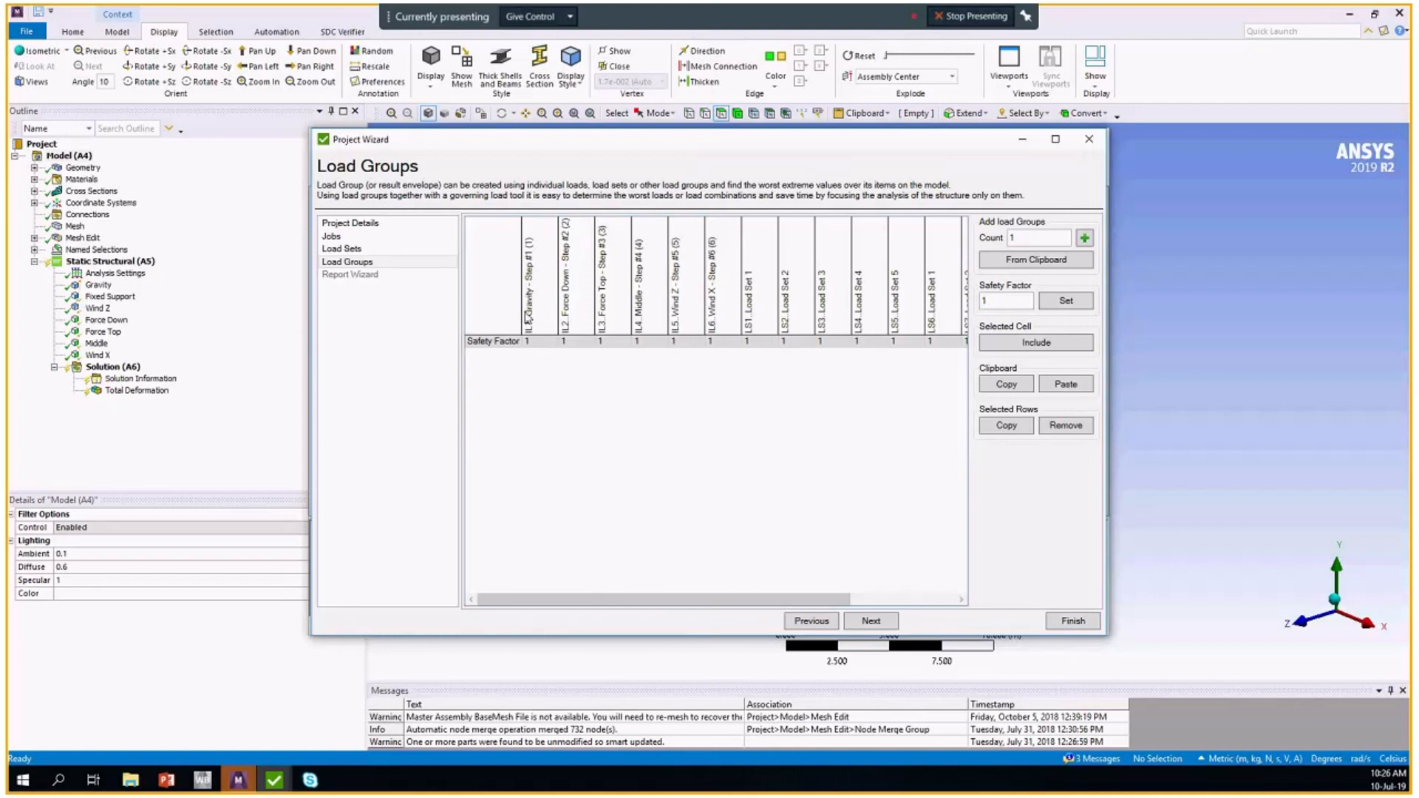
pyautogui.moveTo(477, 368)
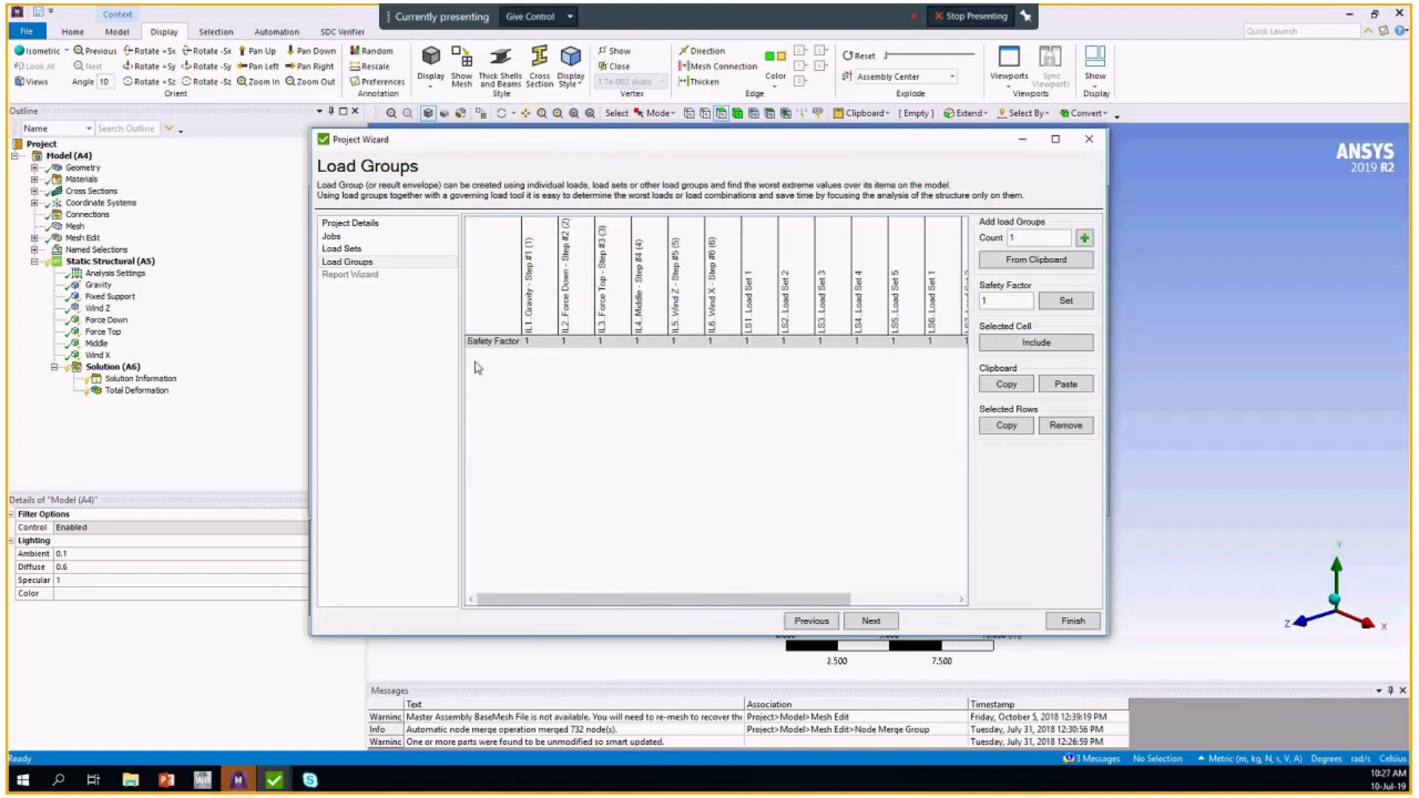
pyautogui.moveTo(701, 333)
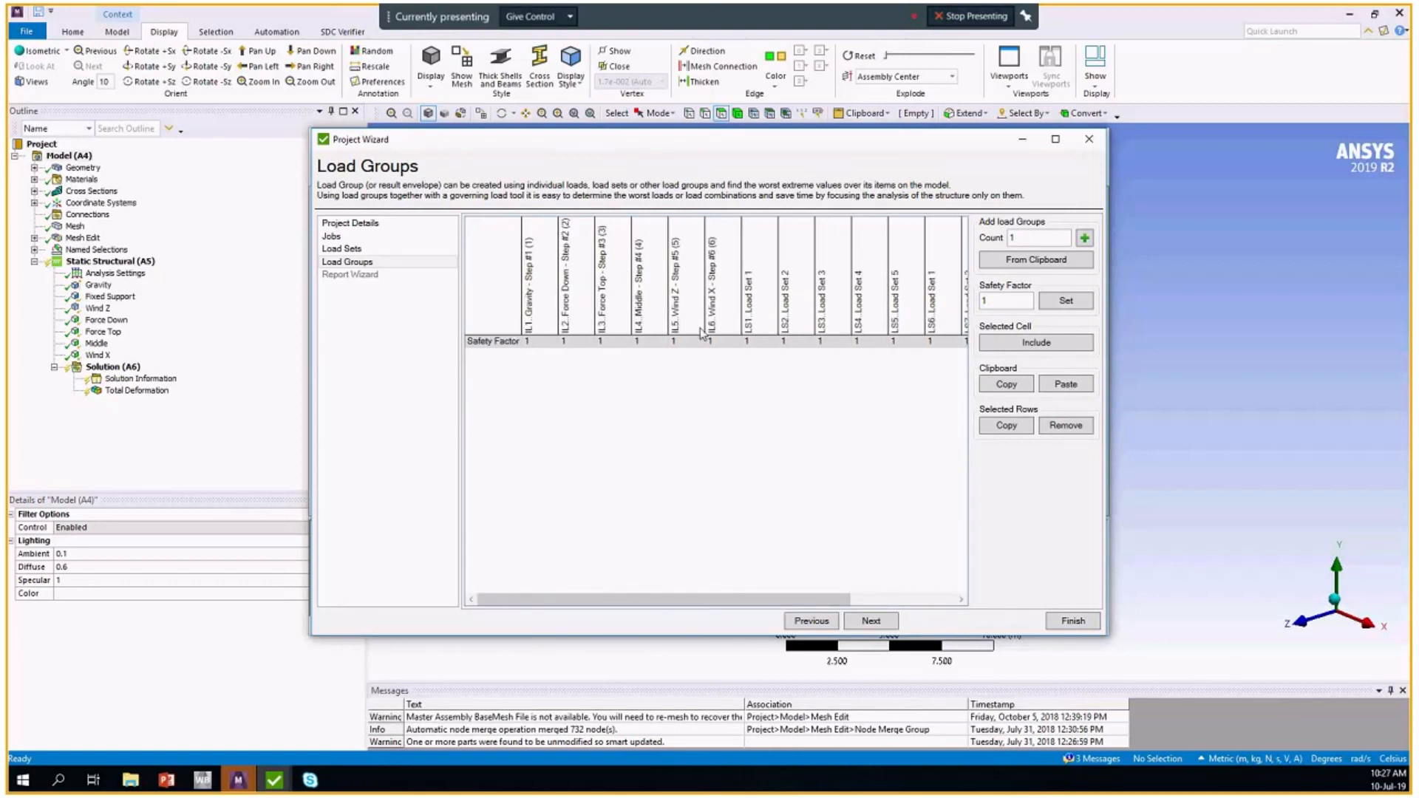
pyautogui.moveTo(742, 319)
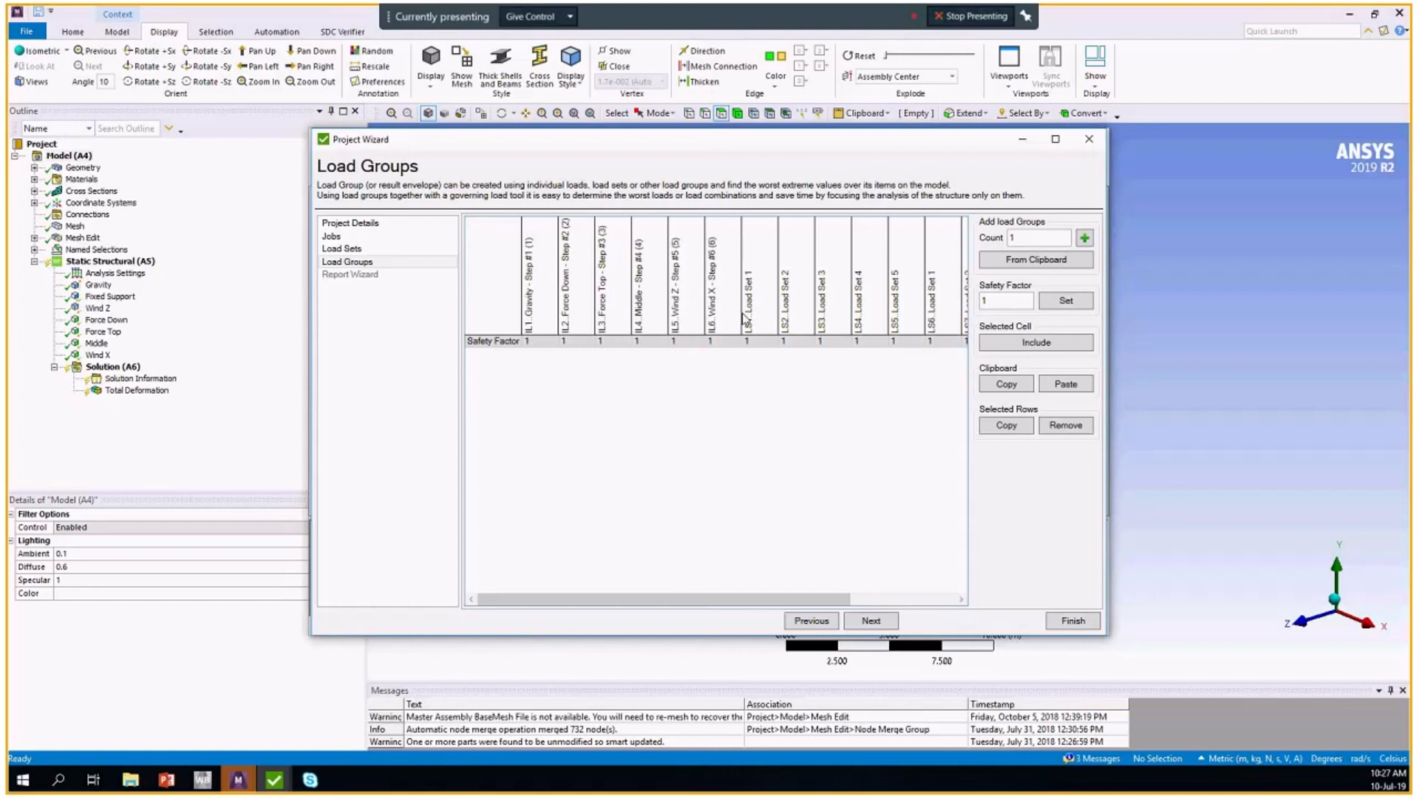
pyautogui.moveTo(697, 607)
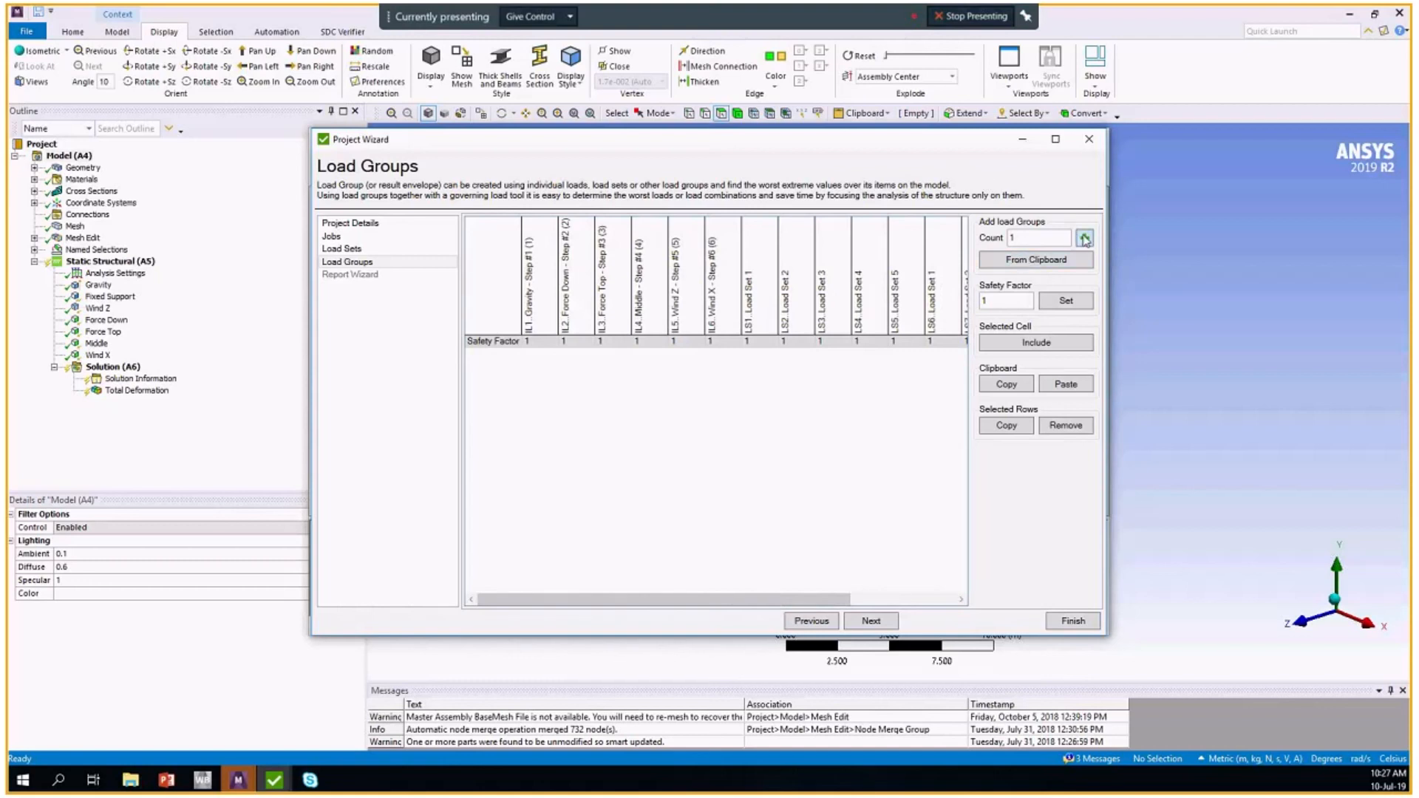
# Add Load Group 1 and include load sets LS1 through LS10.
pyautogui.click(1085, 238)
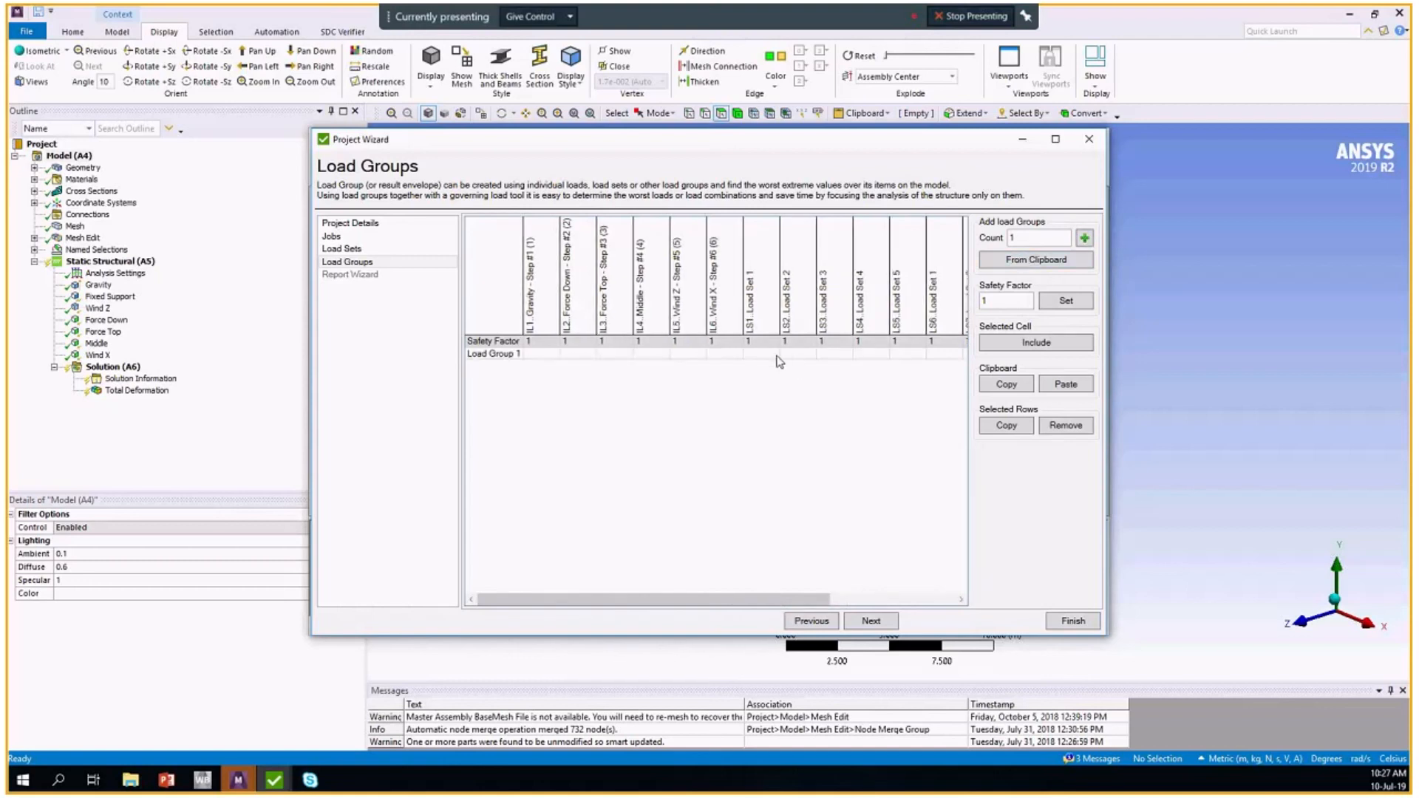
pyautogui.click(803, 354)
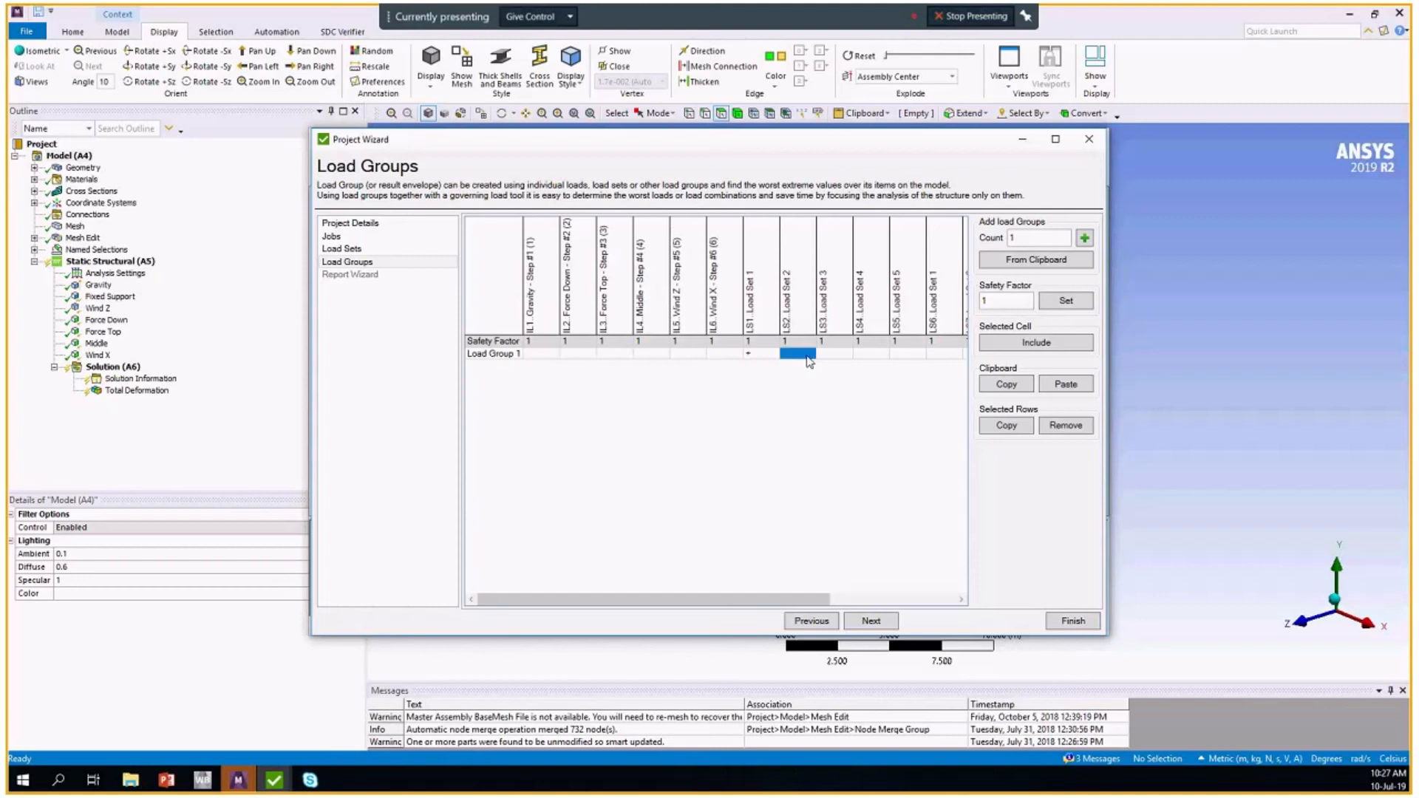
pyautogui.click(905, 354)
pyautogui.write('1')
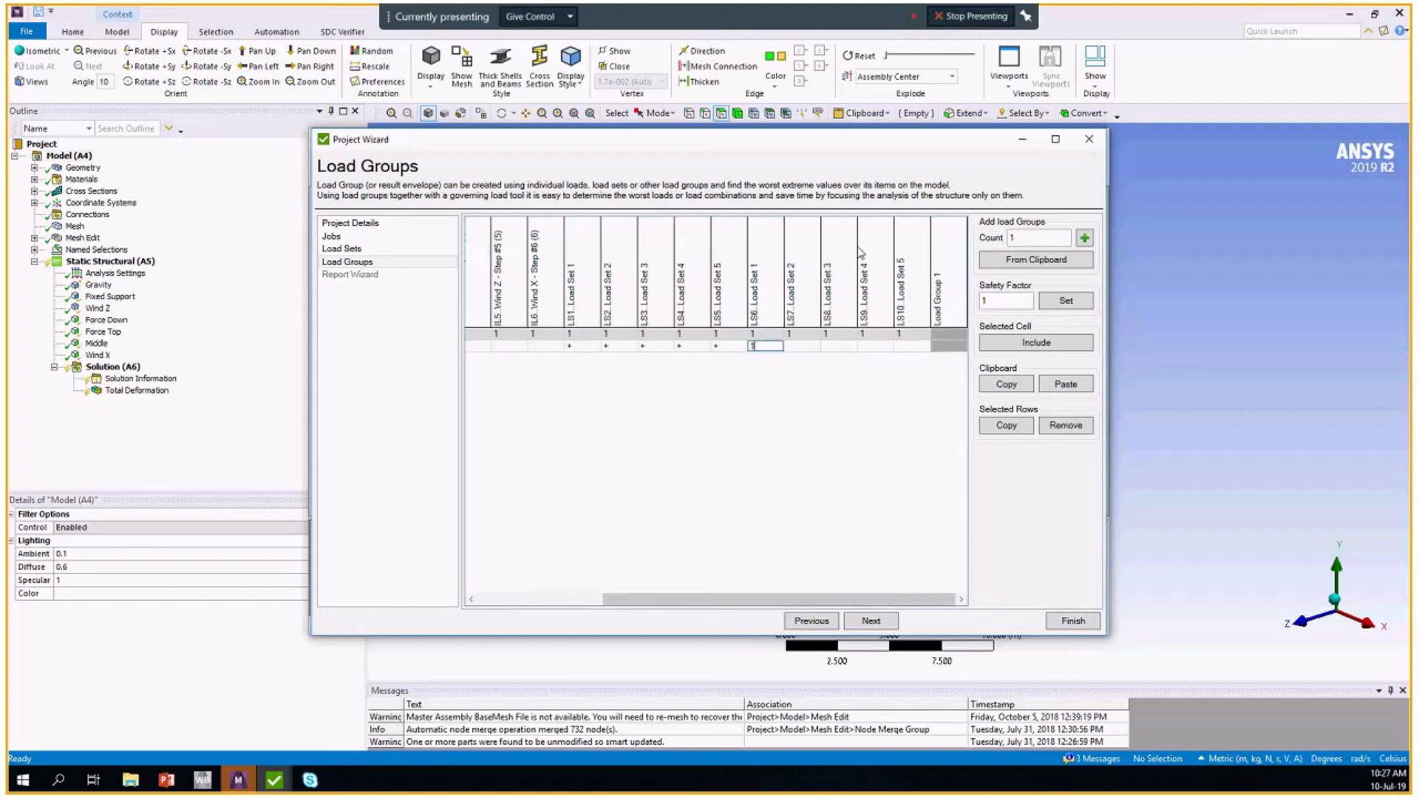
pyautogui.click(810, 347)
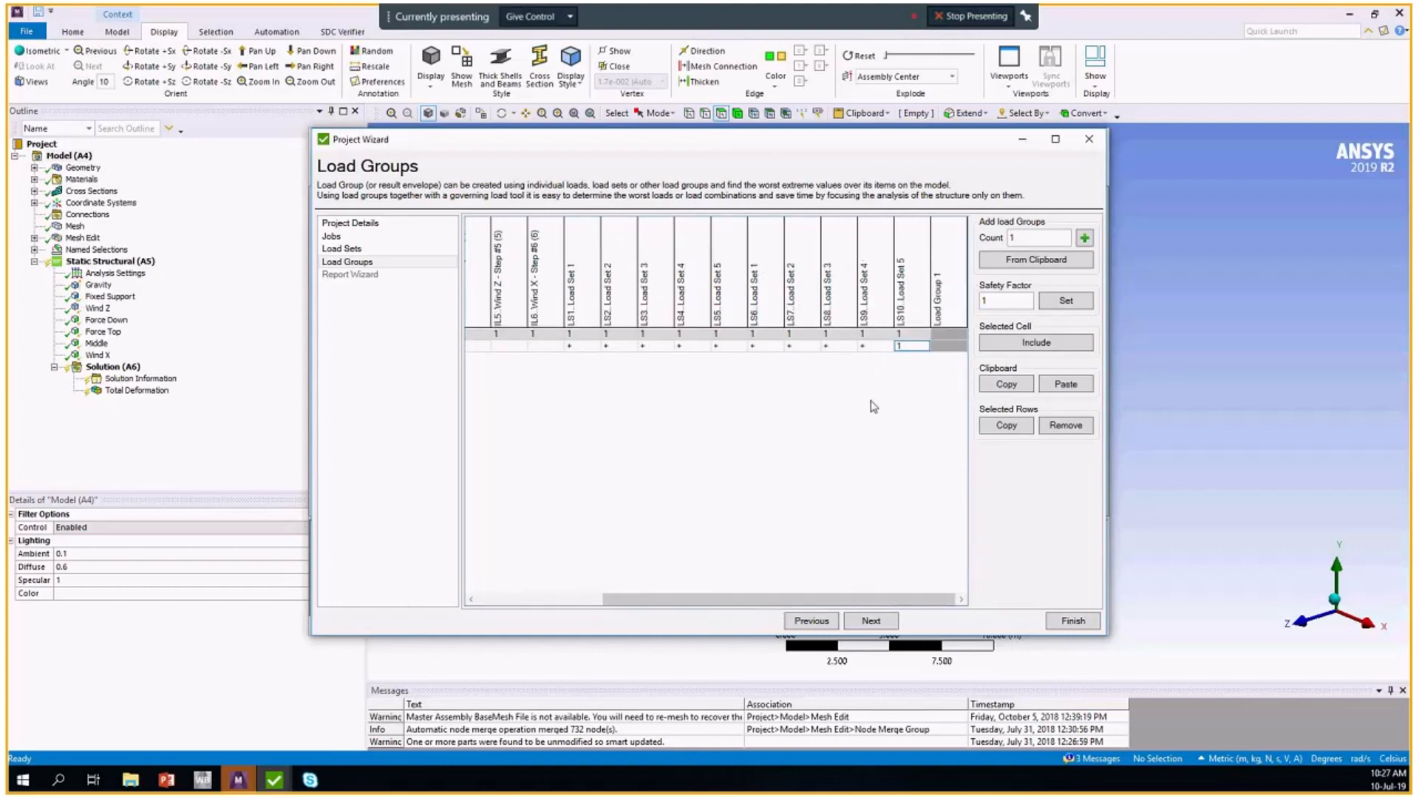
pyautogui.click(873, 345)
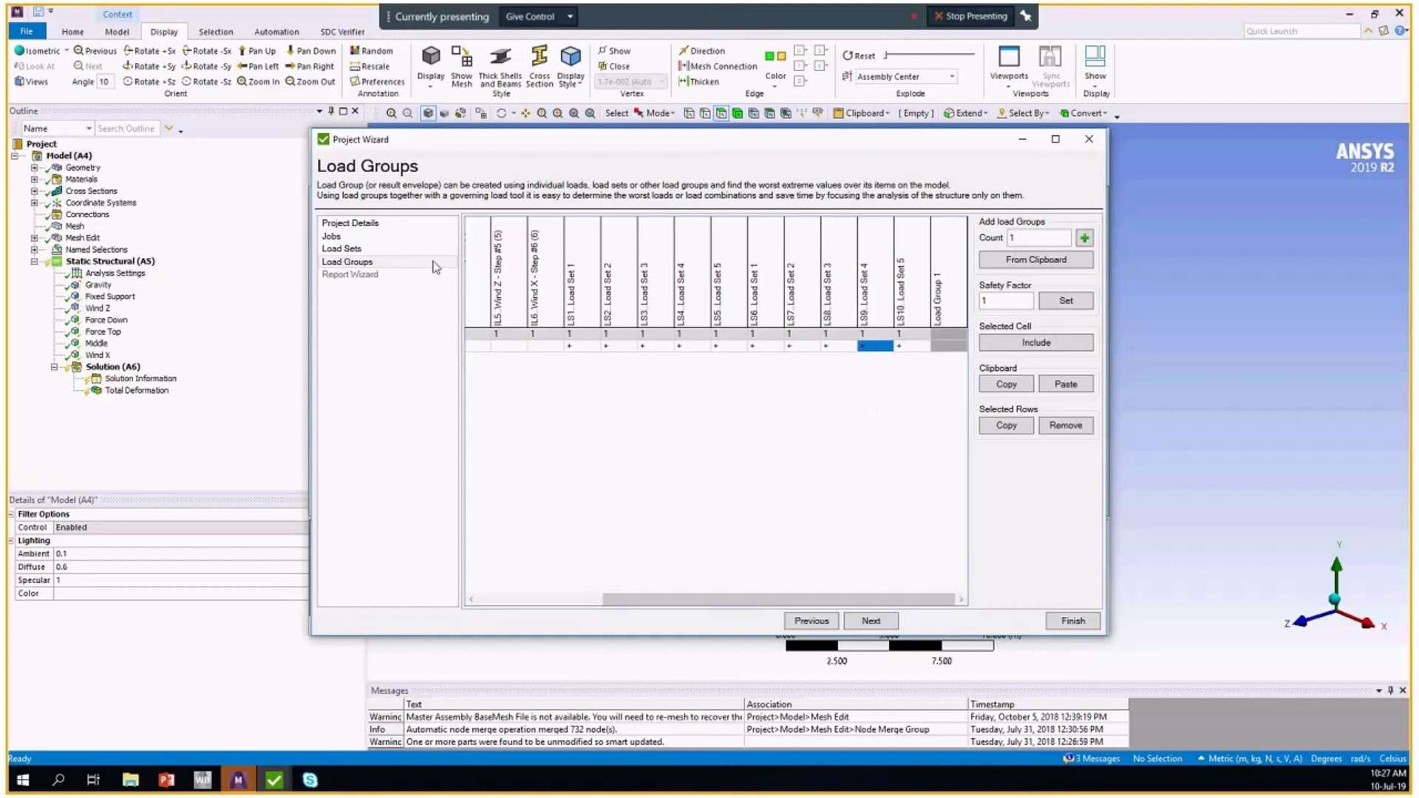
pyautogui.moveTo(930, 705)
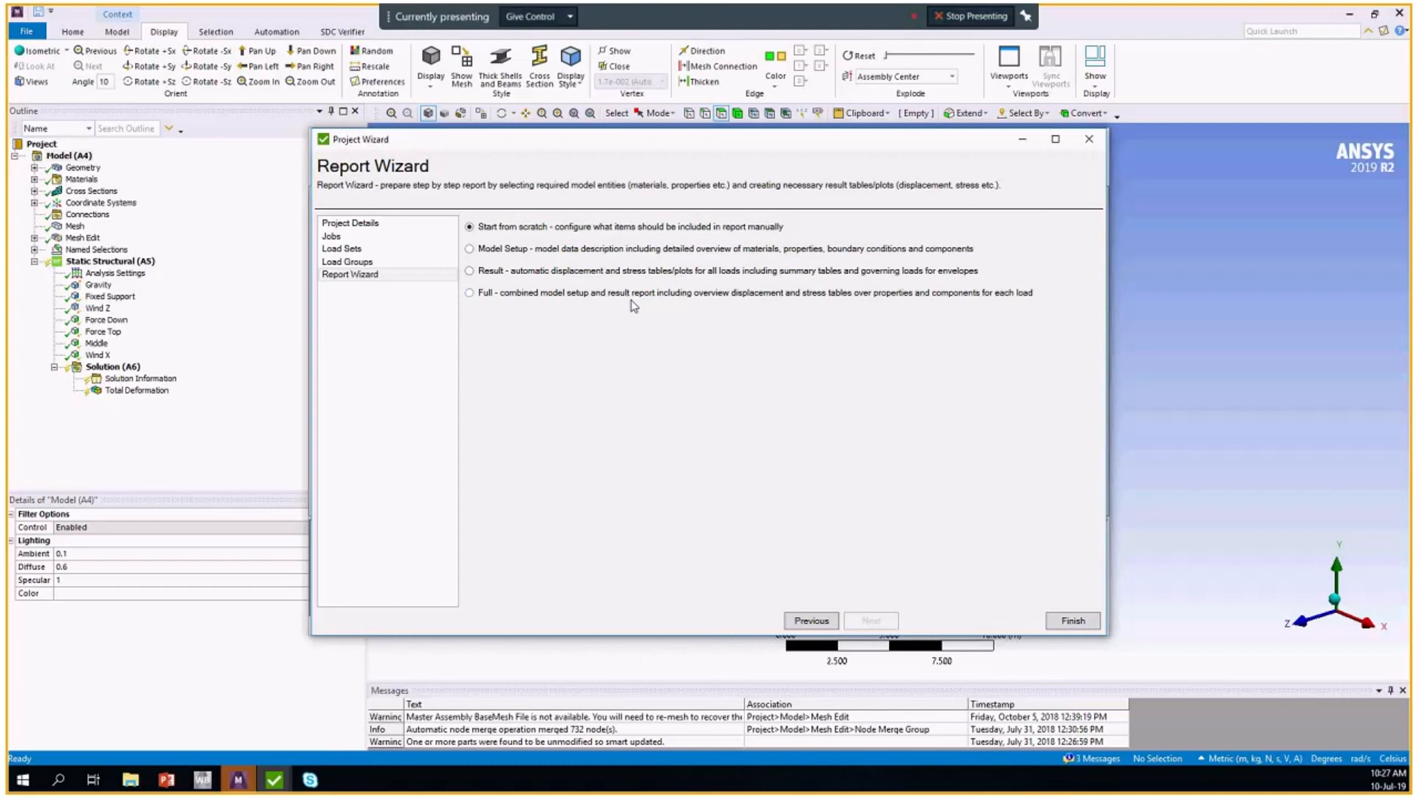
pyautogui.moveTo(774, 504)
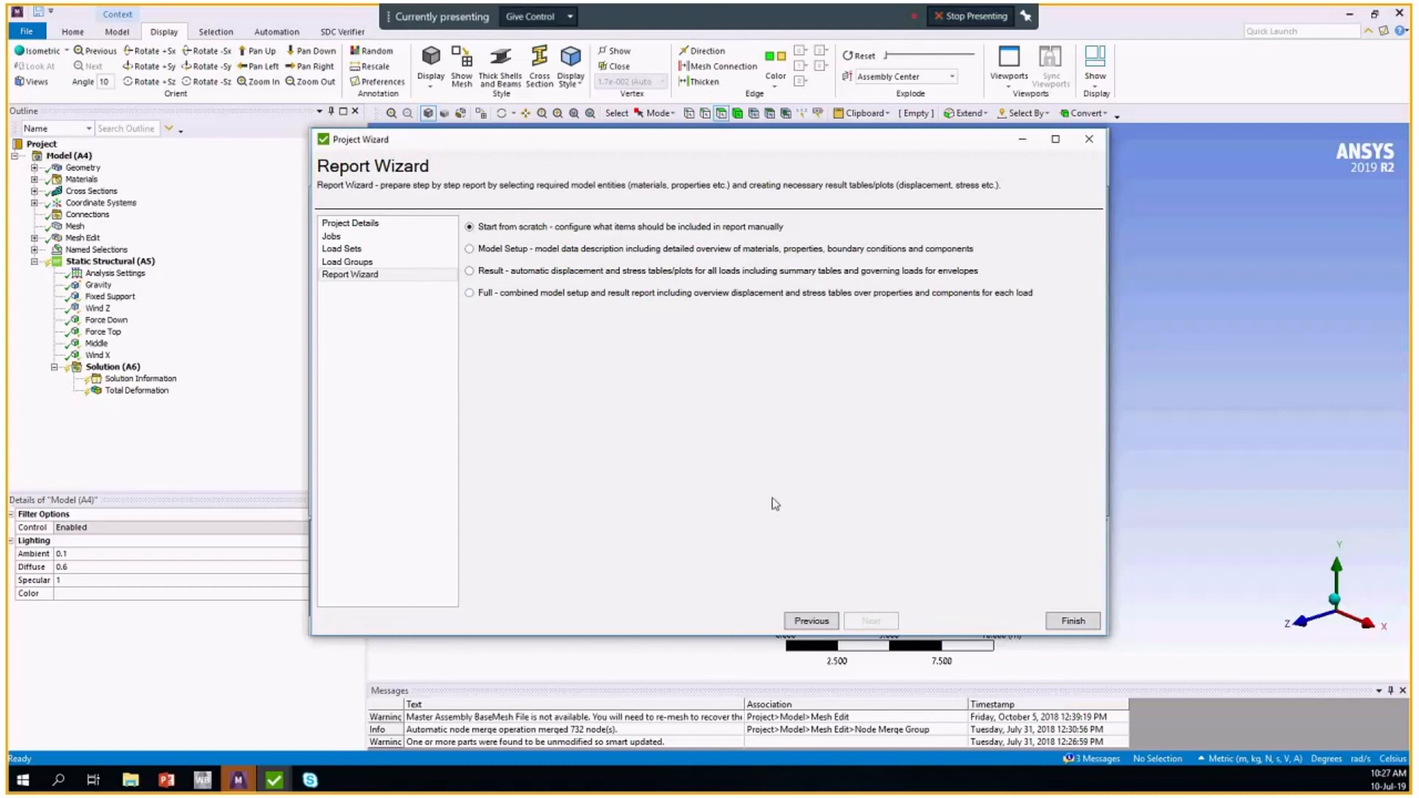
# Finish the project wizard, close the report setup and keep its settings.
pyautogui.click(1073, 621)
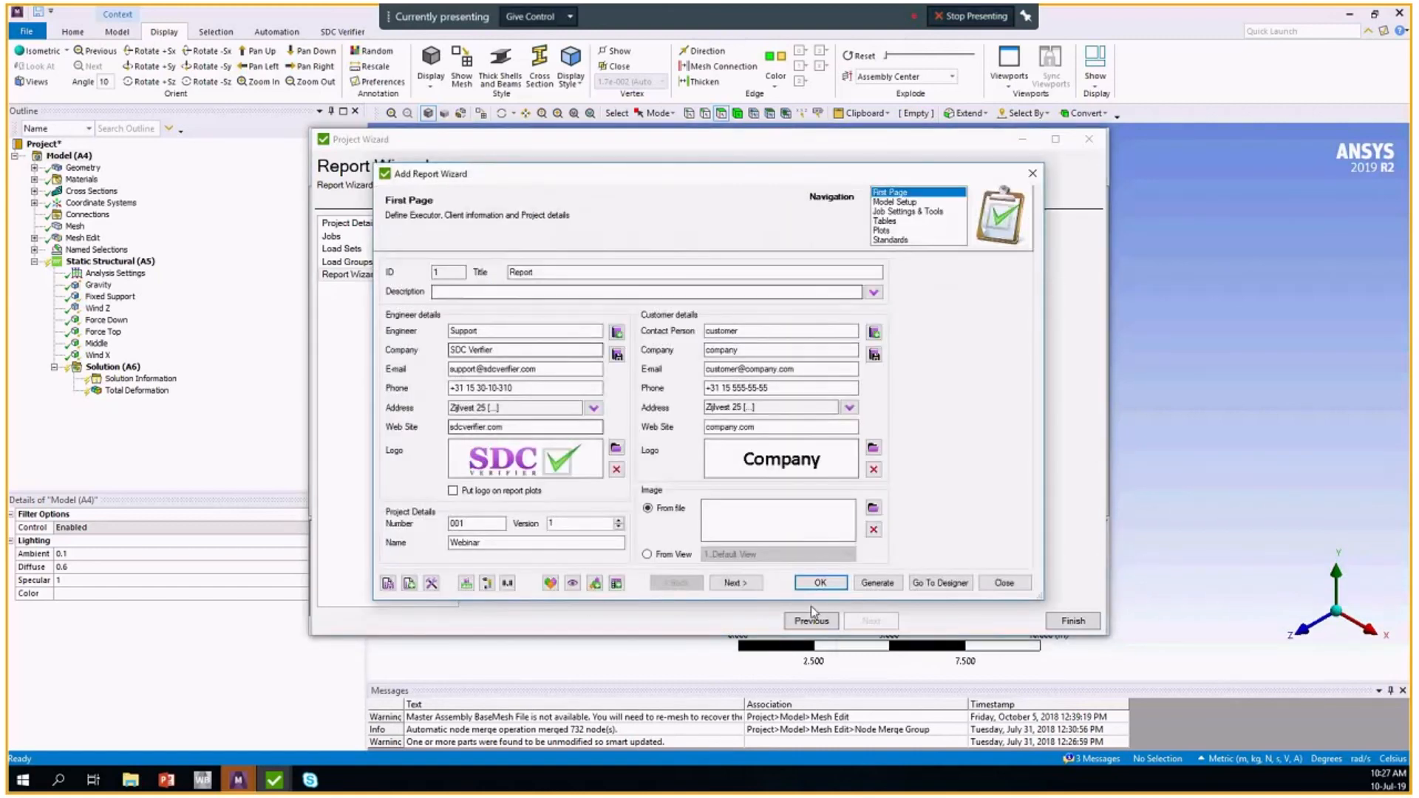
pyautogui.click(1002, 582)
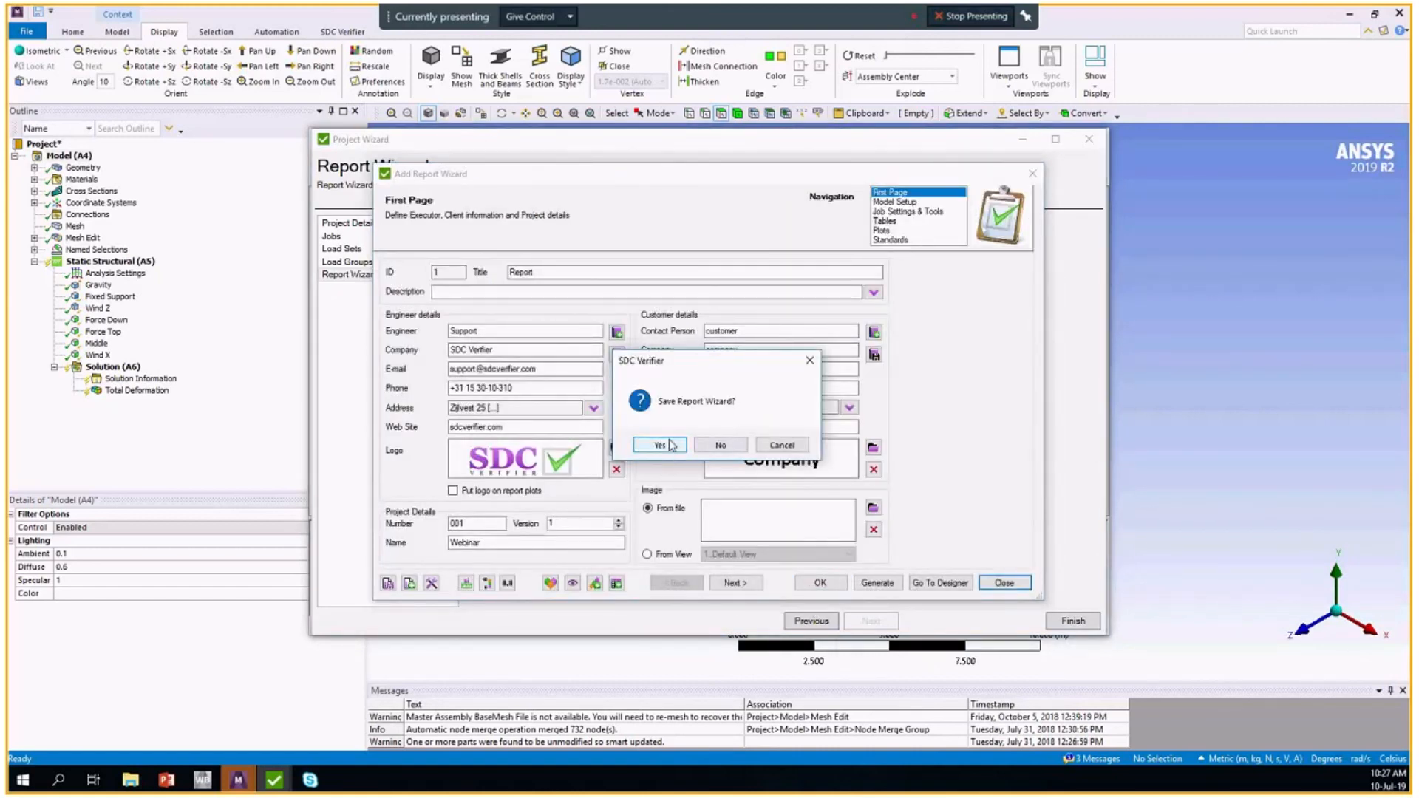
pyautogui.click(658, 444)
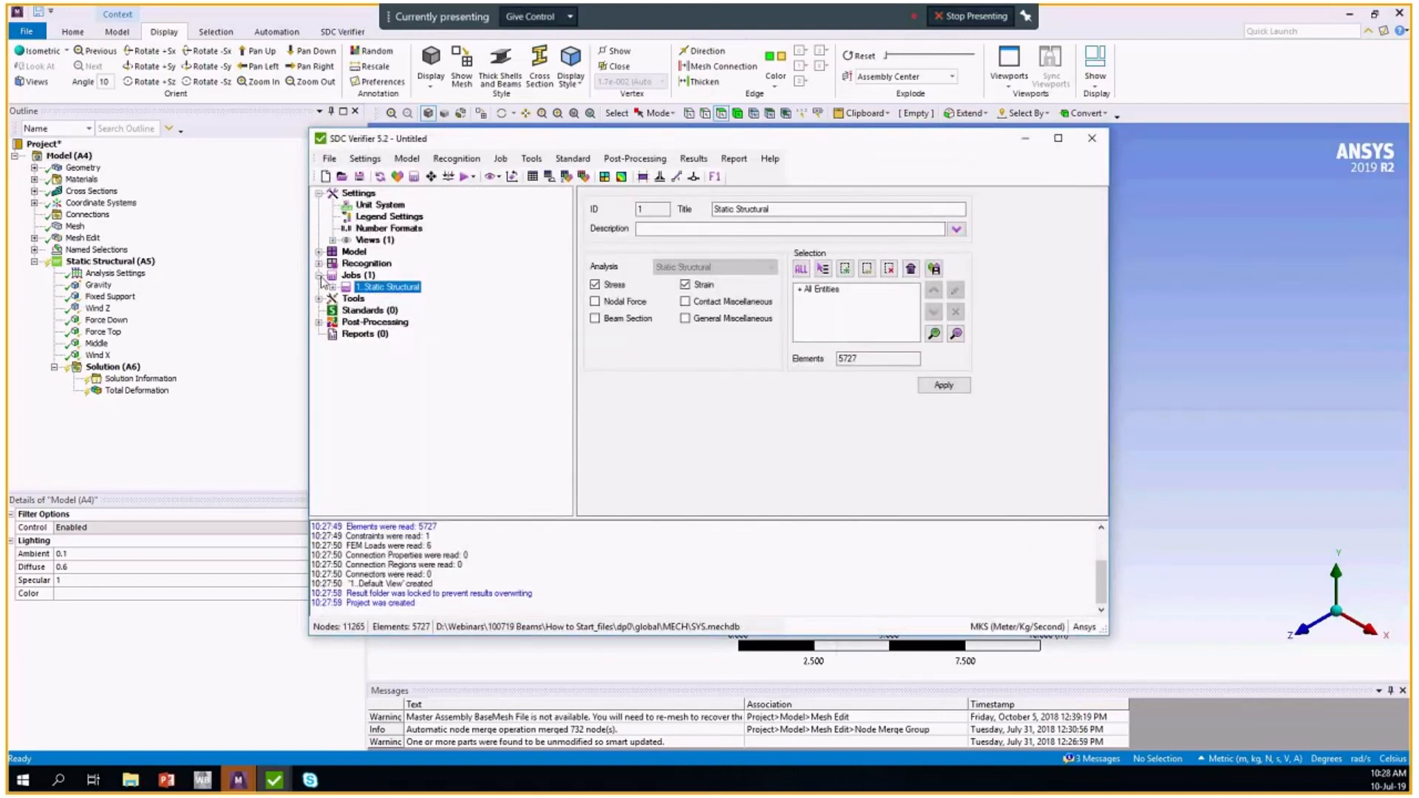
# Expand Static Structural to list its six loads, ten load sets and one load group, then view and dismiss the Load Sets menu.
pyautogui.click(331, 287)
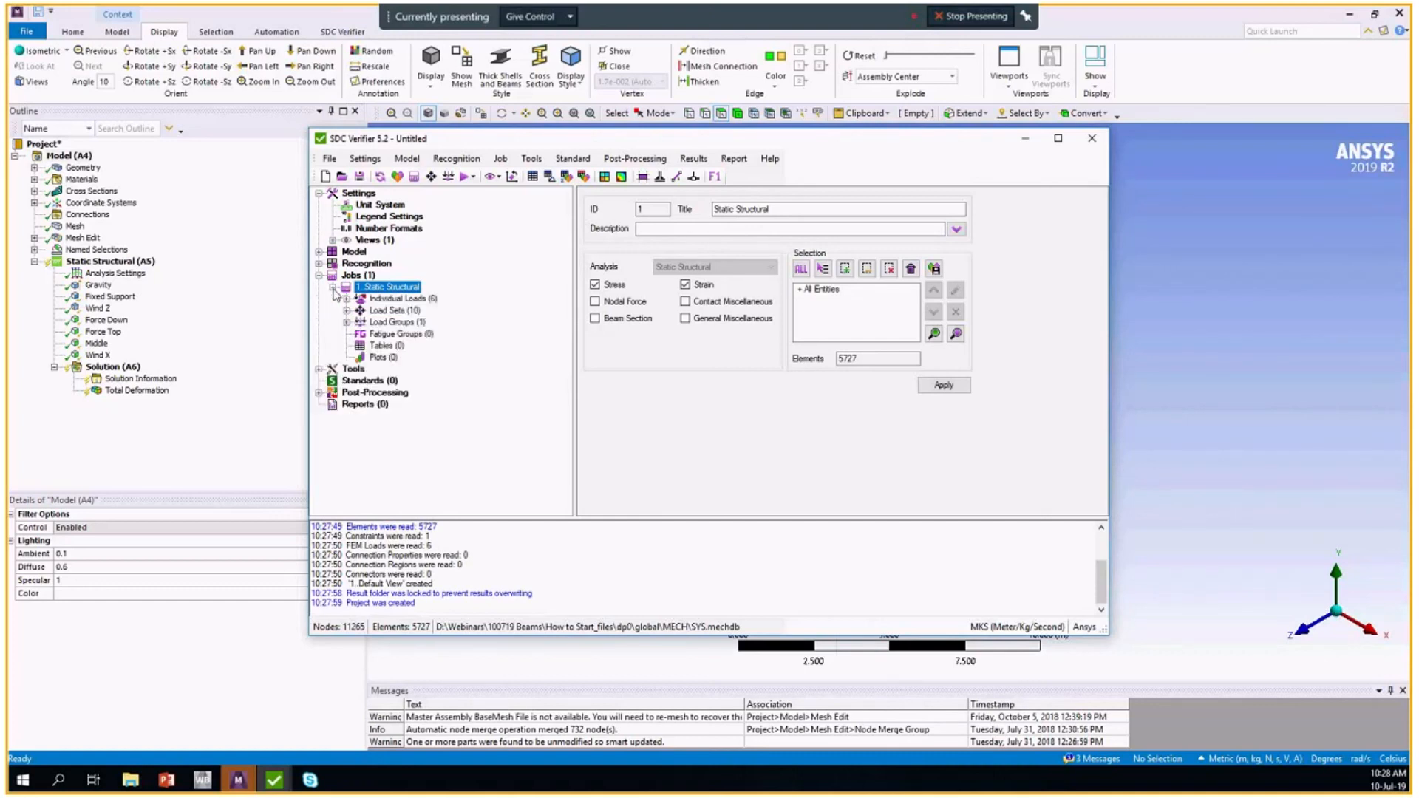
pyautogui.click(348, 311)
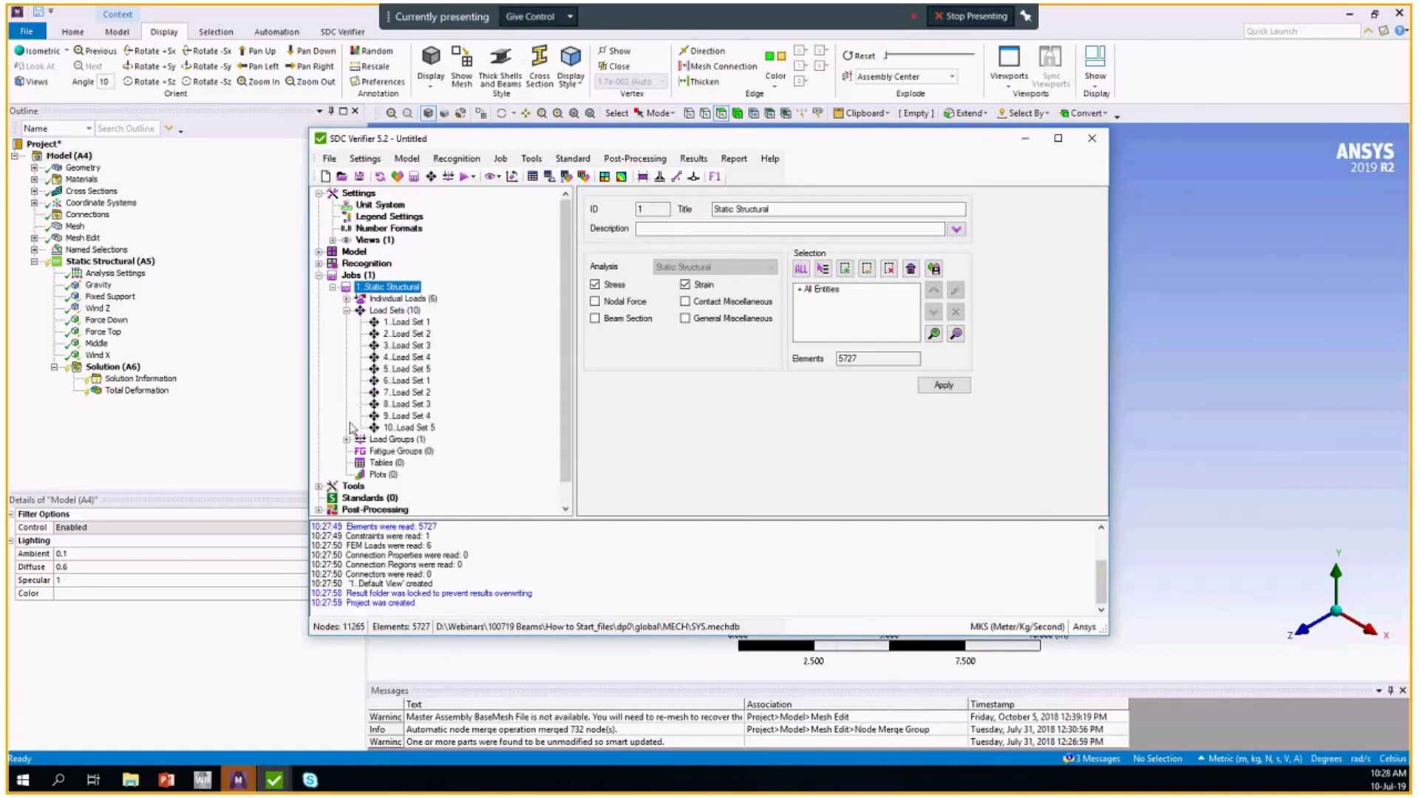
pyautogui.click(391, 310)
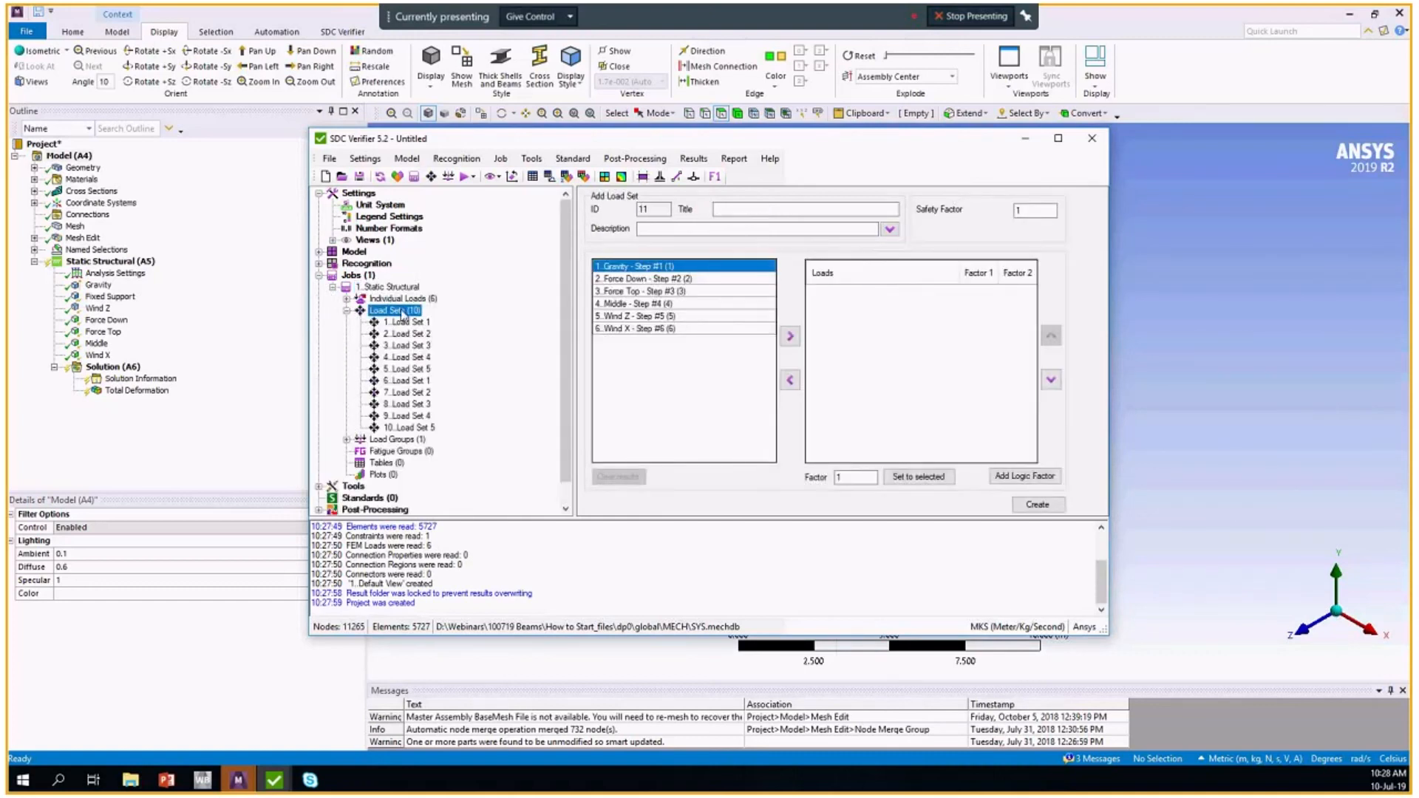
pyautogui.rightClick(390, 311)
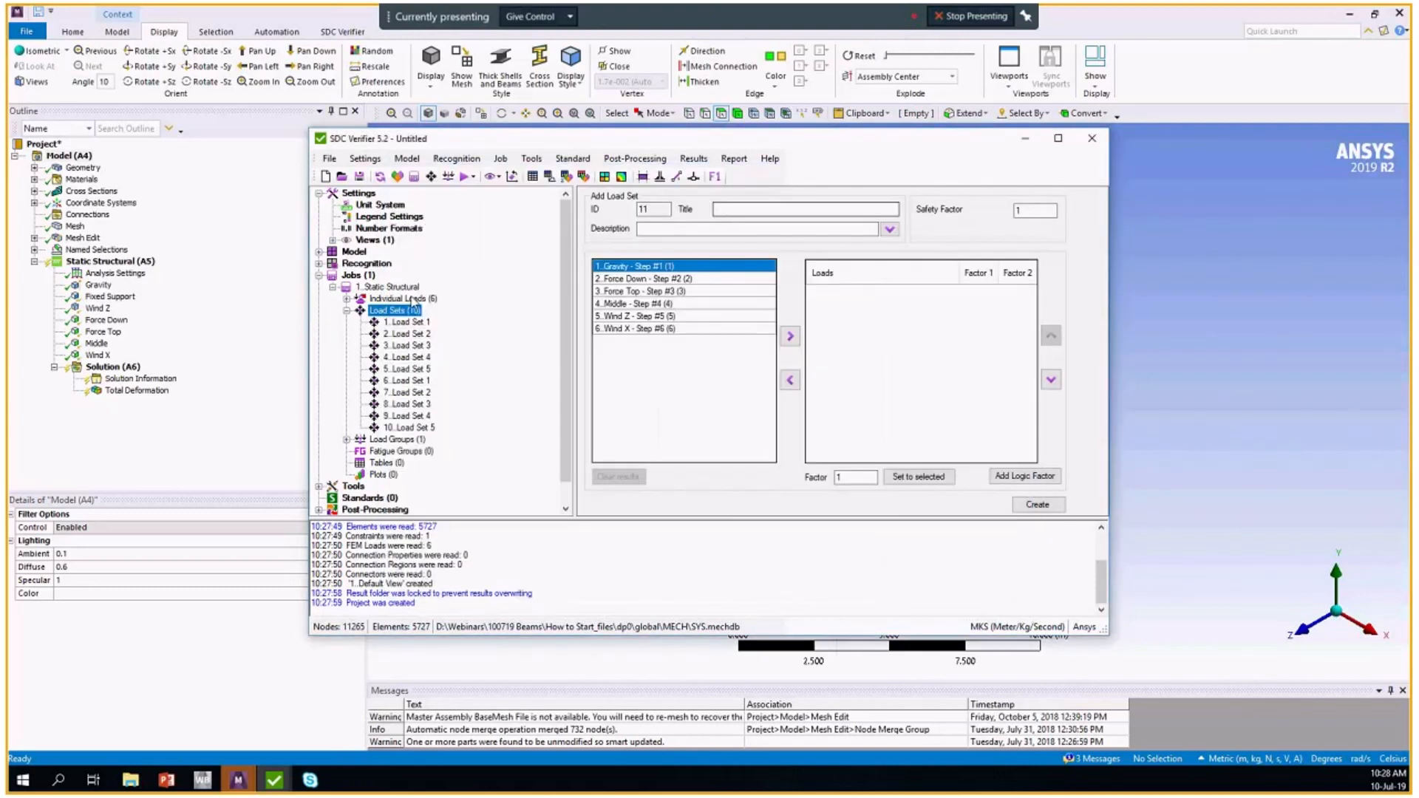
pyautogui.rightClick(390, 310)
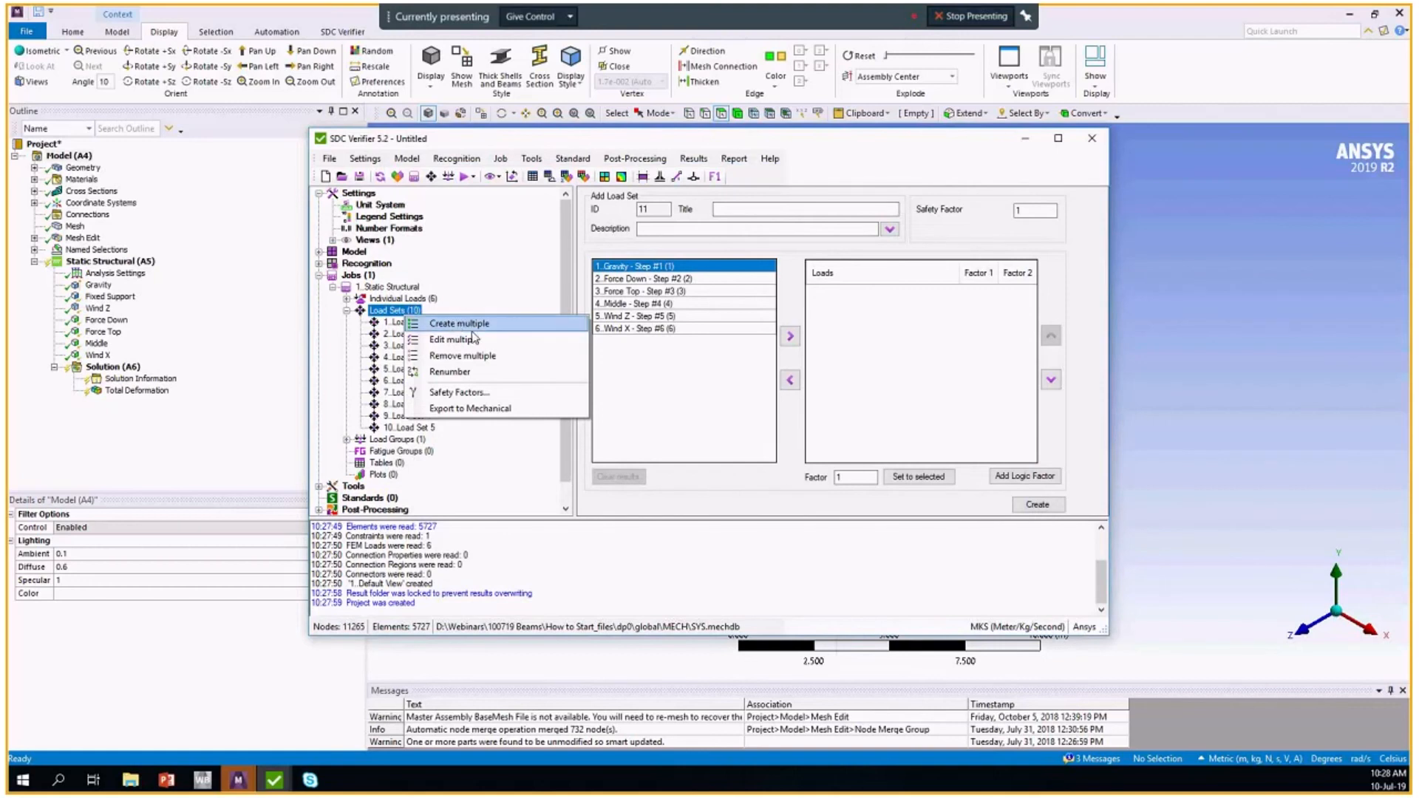
pyautogui.click(459, 323)
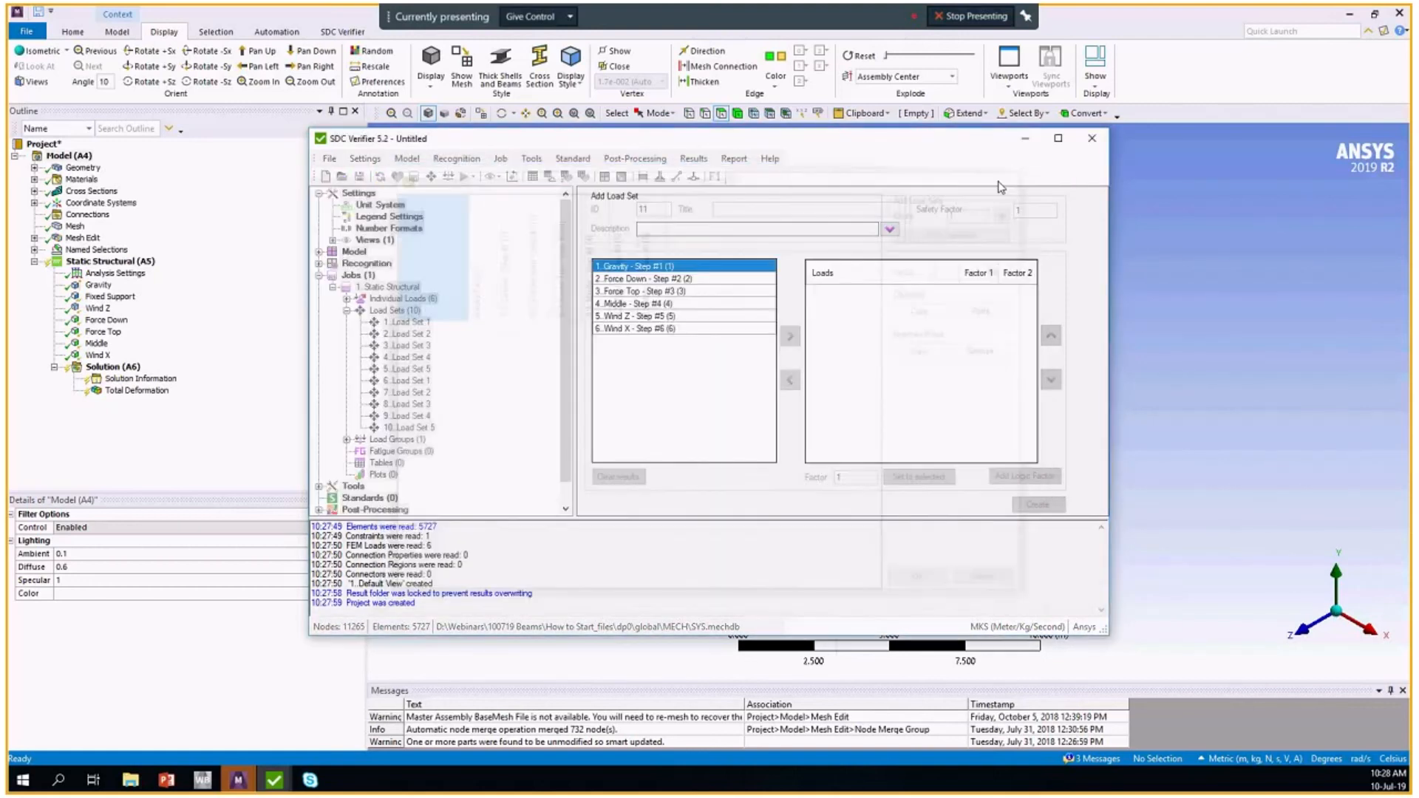
pyautogui.click(395, 310)
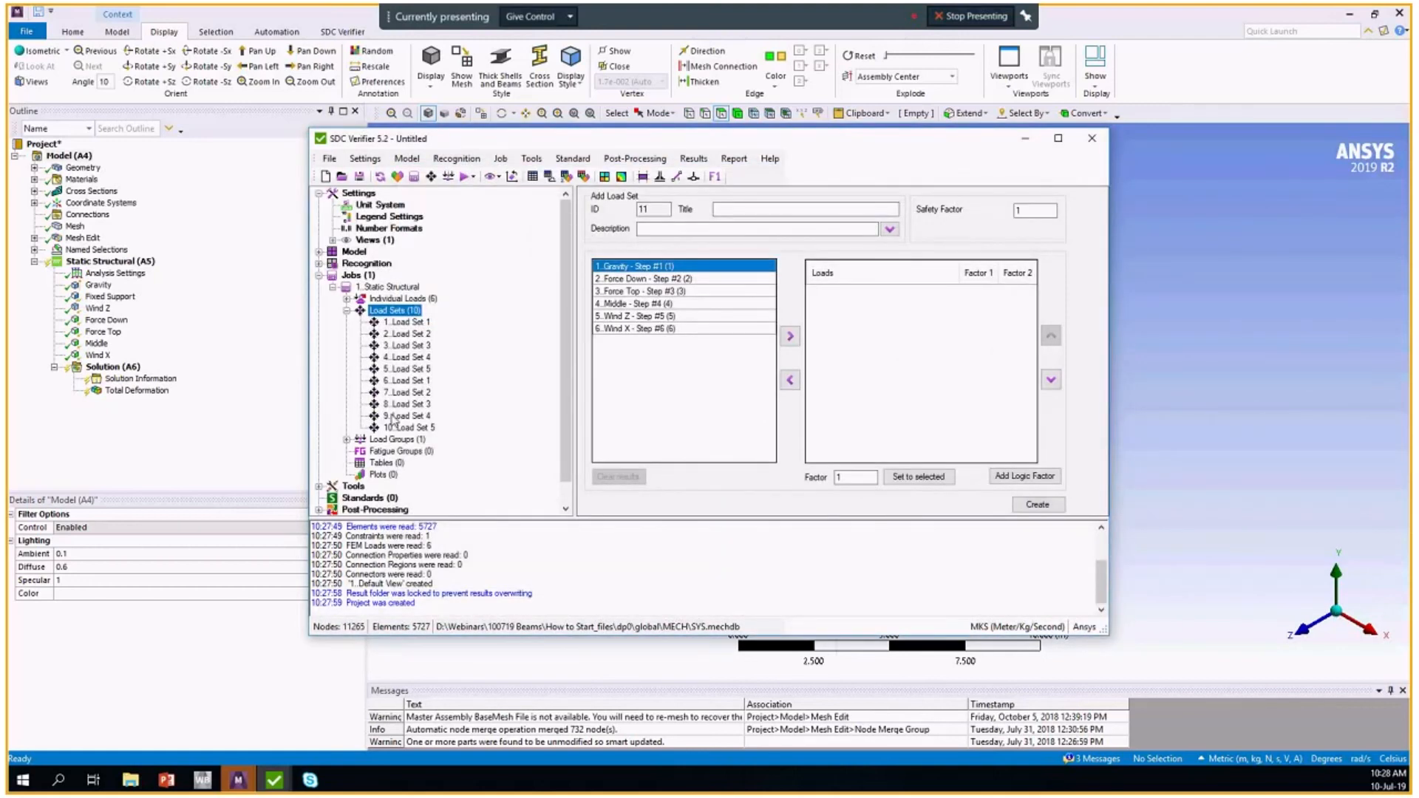